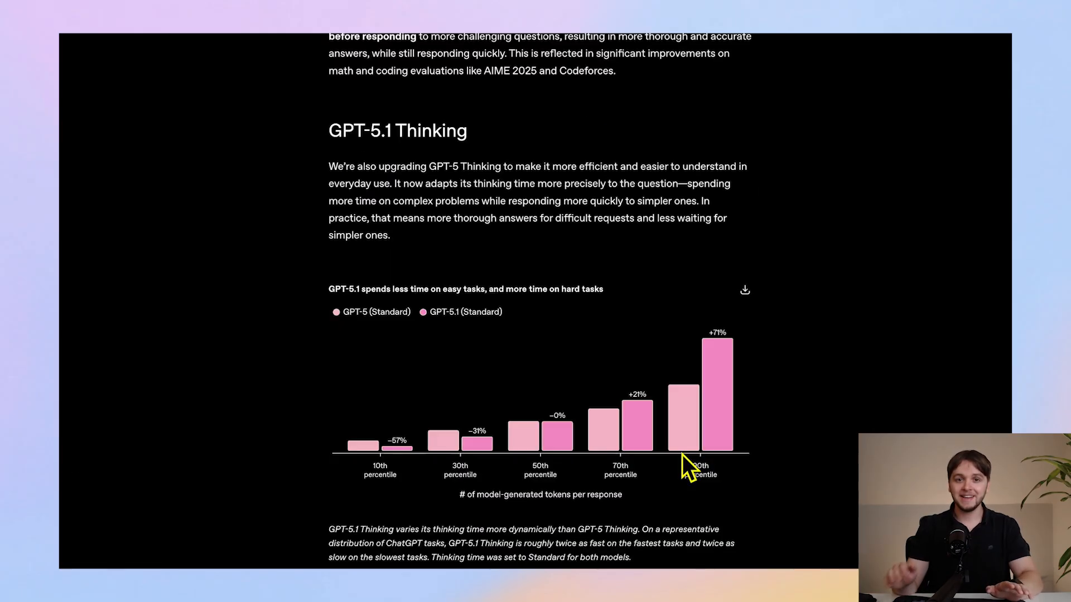
mouse_move(737, 468)
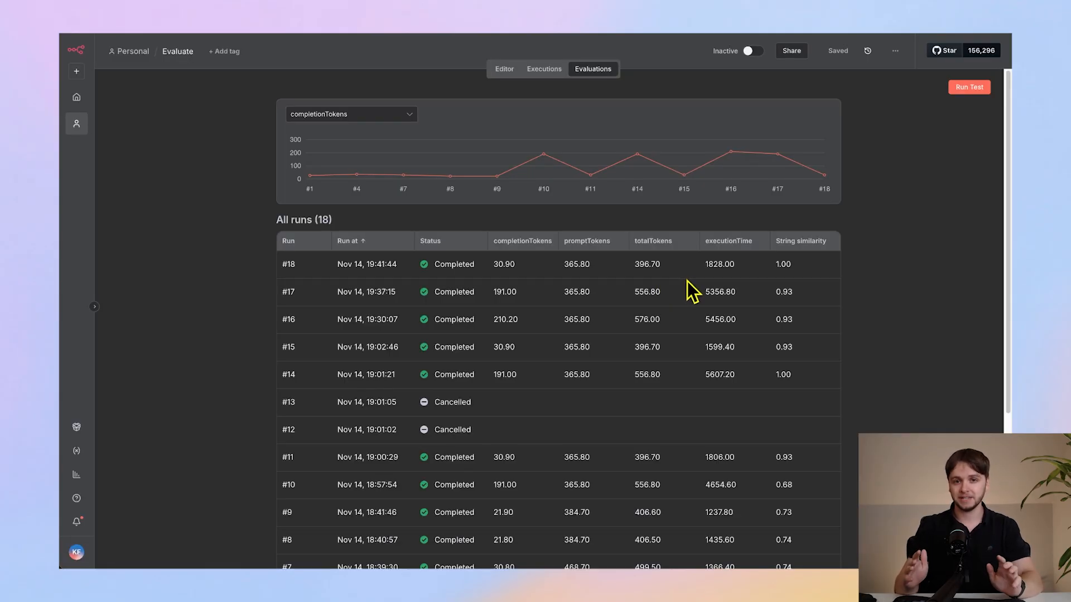
Switch to the Ultimate Gmail Agent workflow editor with its chat request running.
click(504, 68)
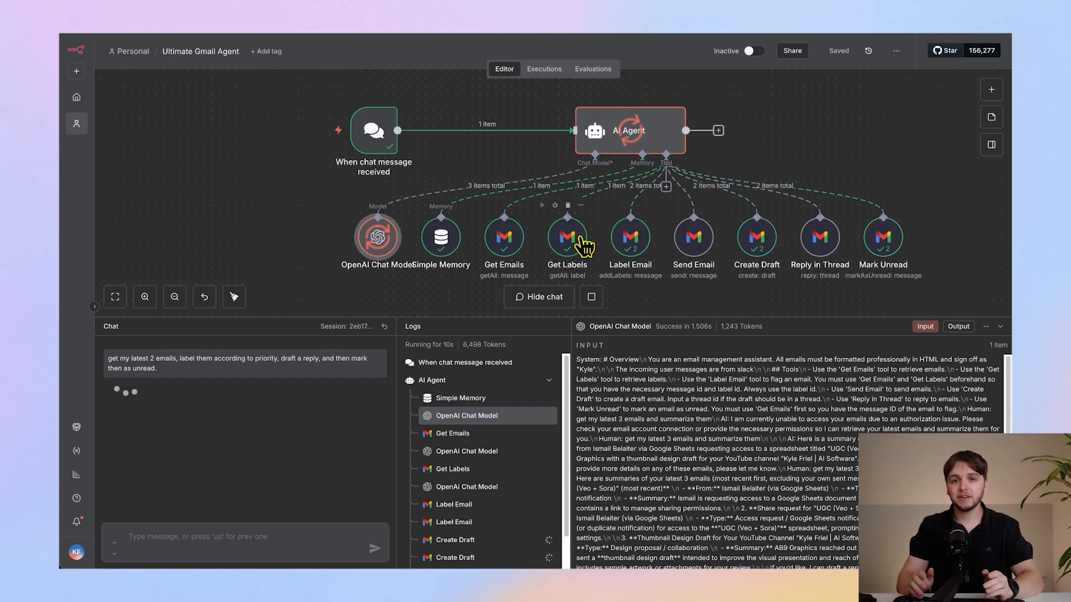
mouse_move(629, 250)
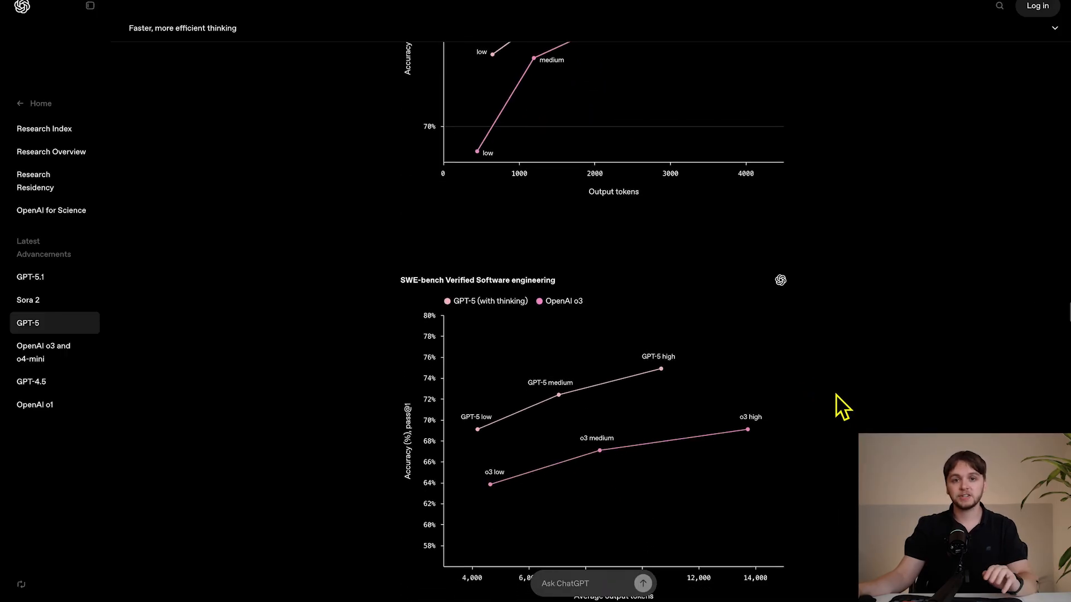
Scroll through the SWE-bench and GPQA Diamond accuracy-vs-tokens charts on the GPT-5 page.
scroll(down, 3)
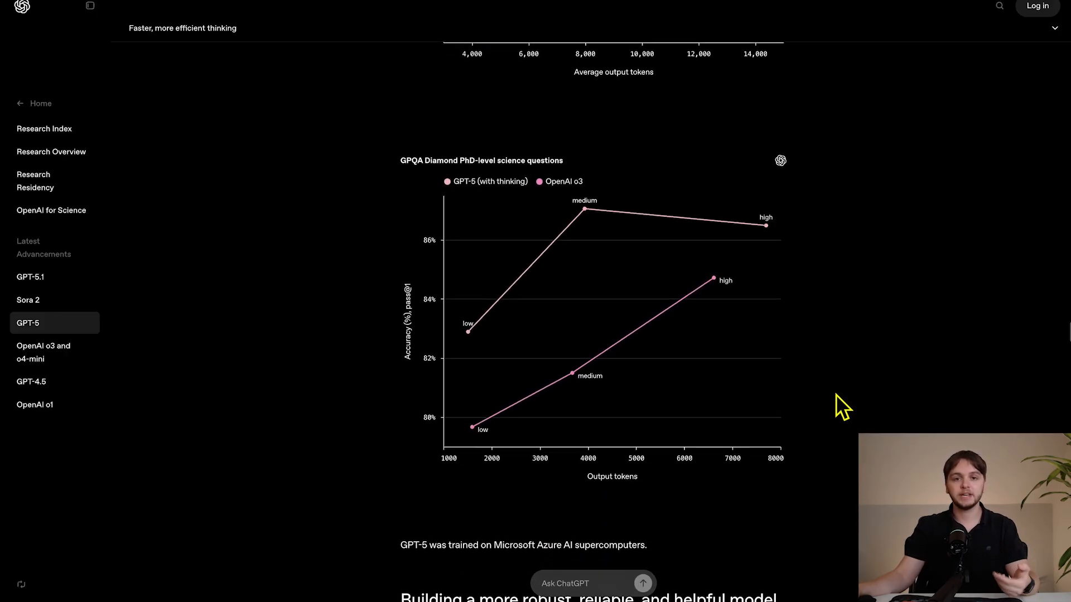
scroll(down, 3)
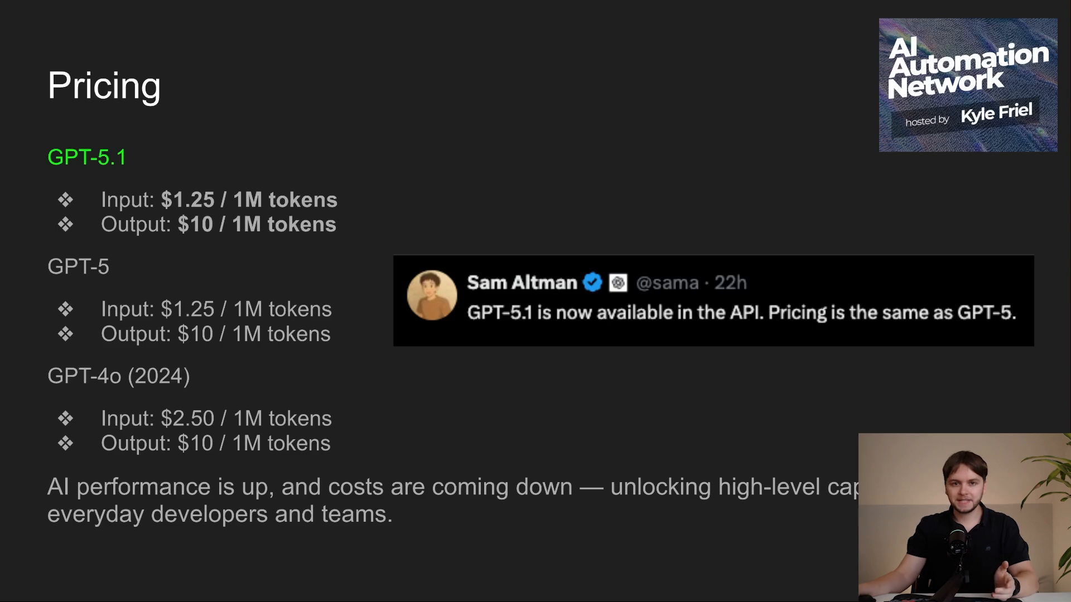
mouse_move(633, 439)
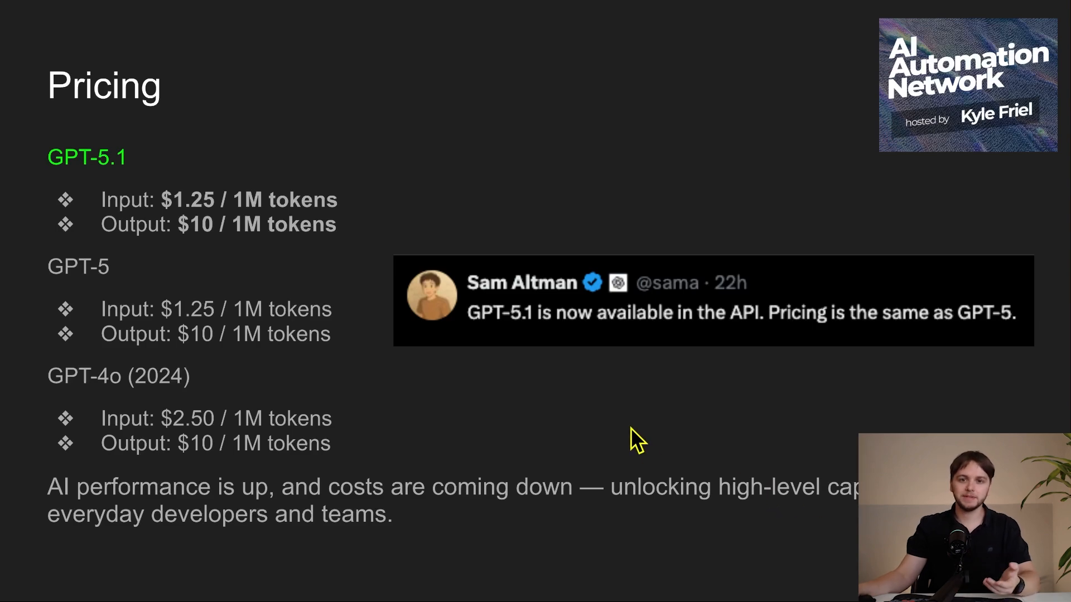
mouse_move(627, 406)
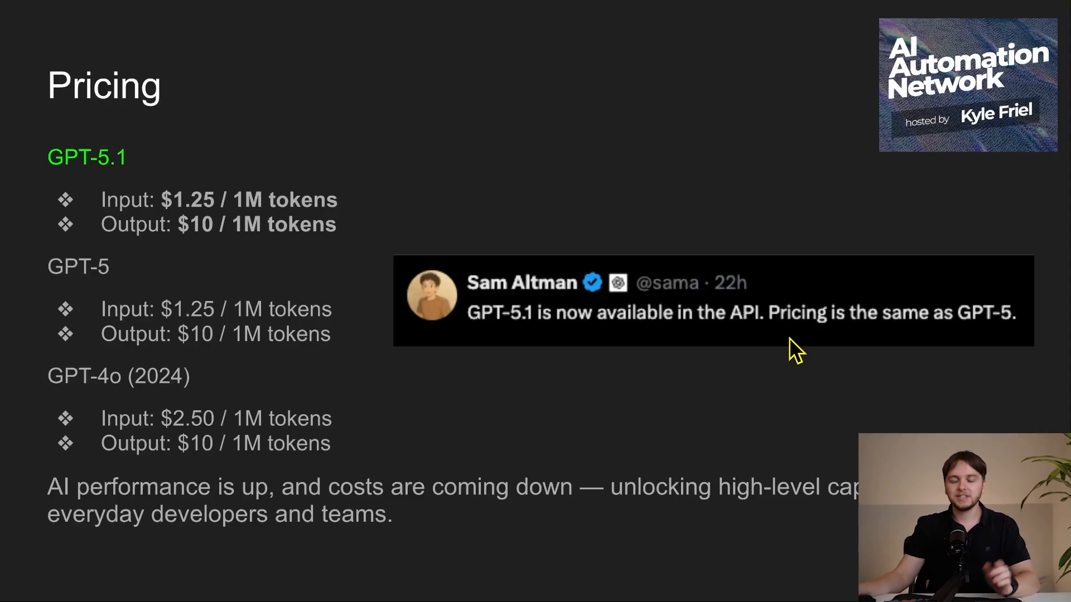
mouse_move(162, 423)
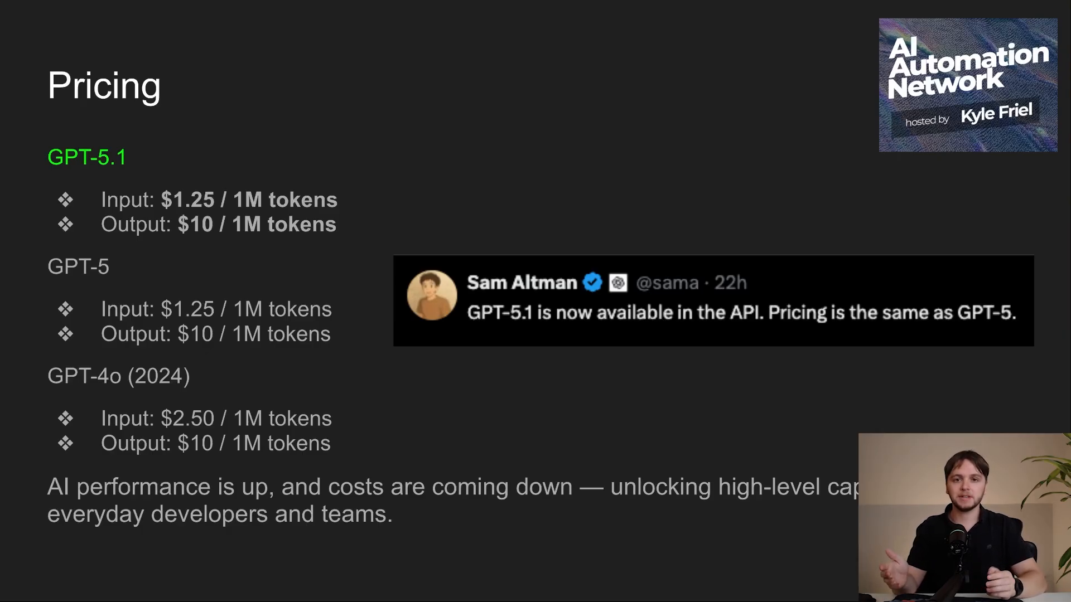
Leave the slideshow and show the GPT-5.1 article's Efficient reasoning section.
key(Right)
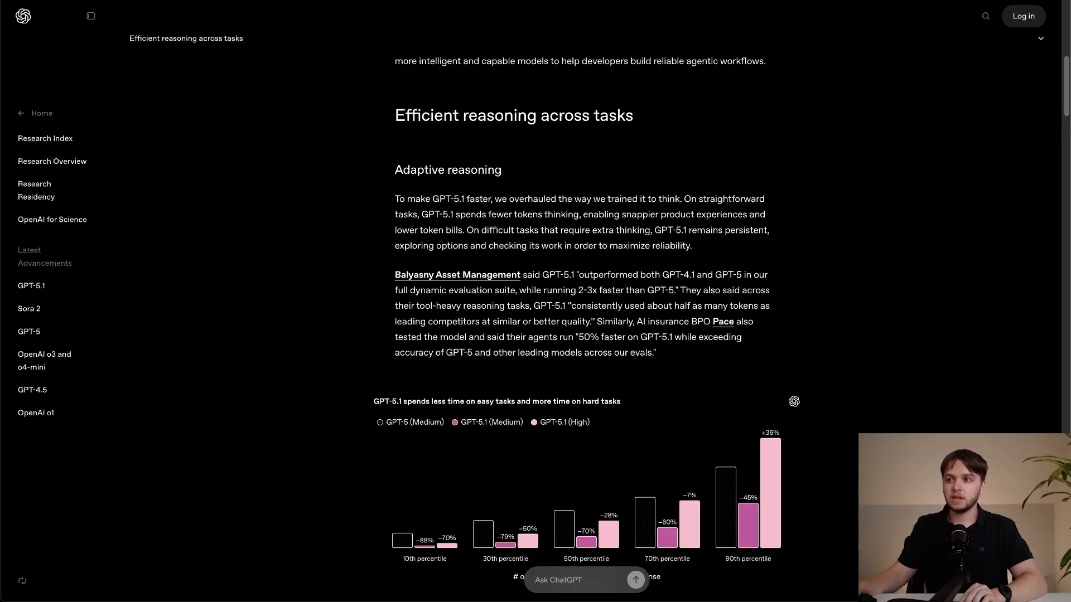
Create a new empty n8n workflow named GPT-5.1.
scroll(down, 3)
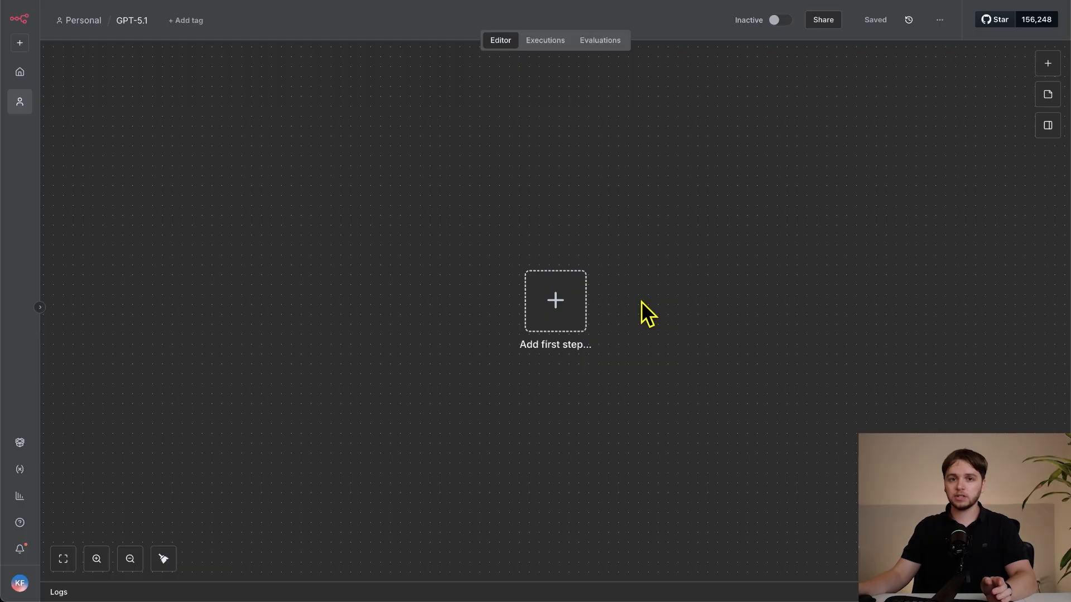
mouse_move(577, 328)
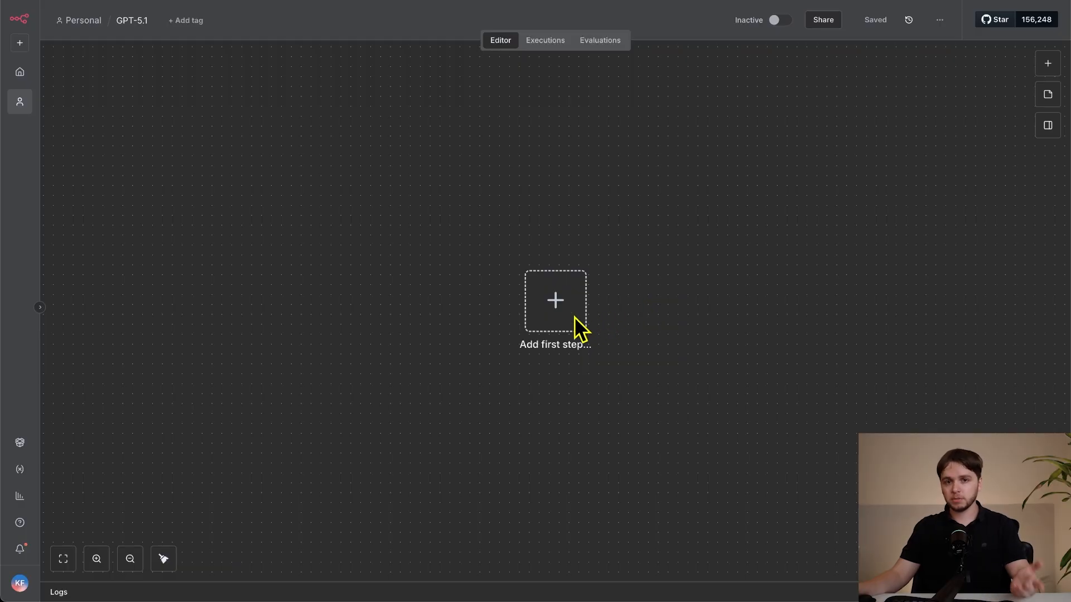
Add a chat-triggered AI Agent, send 'hey' in the test chat and view the missing-chat-model error.
click(554, 300)
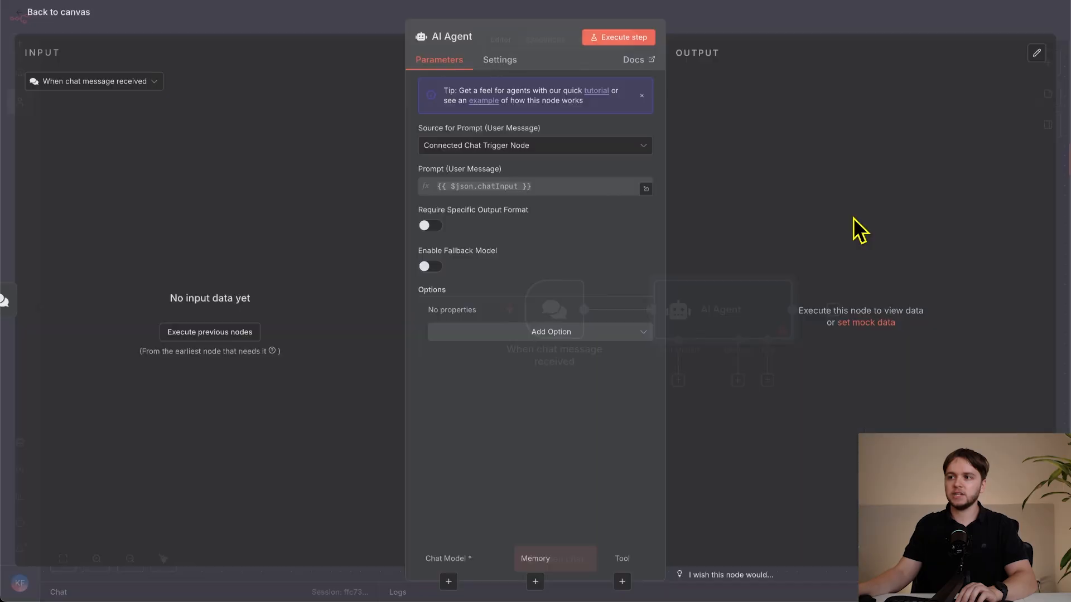
click(58, 11)
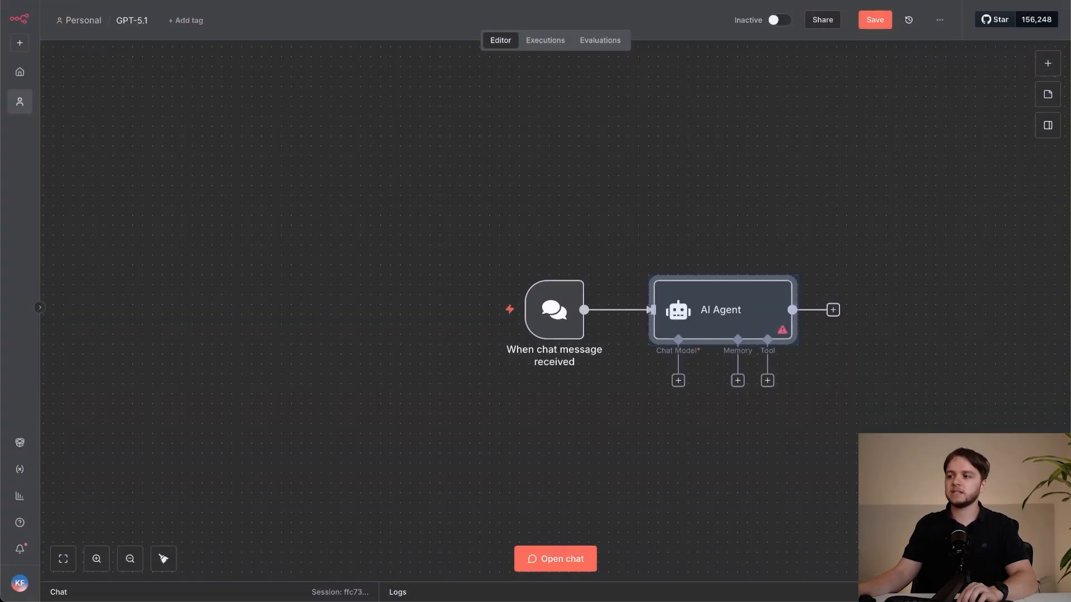
click(554, 559)
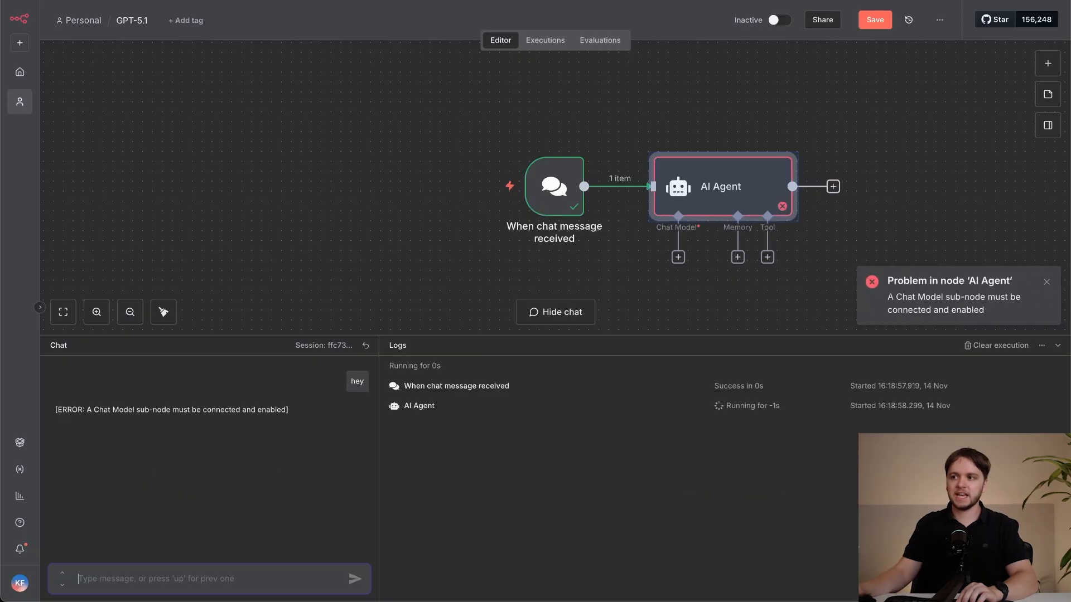
click(419, 405)
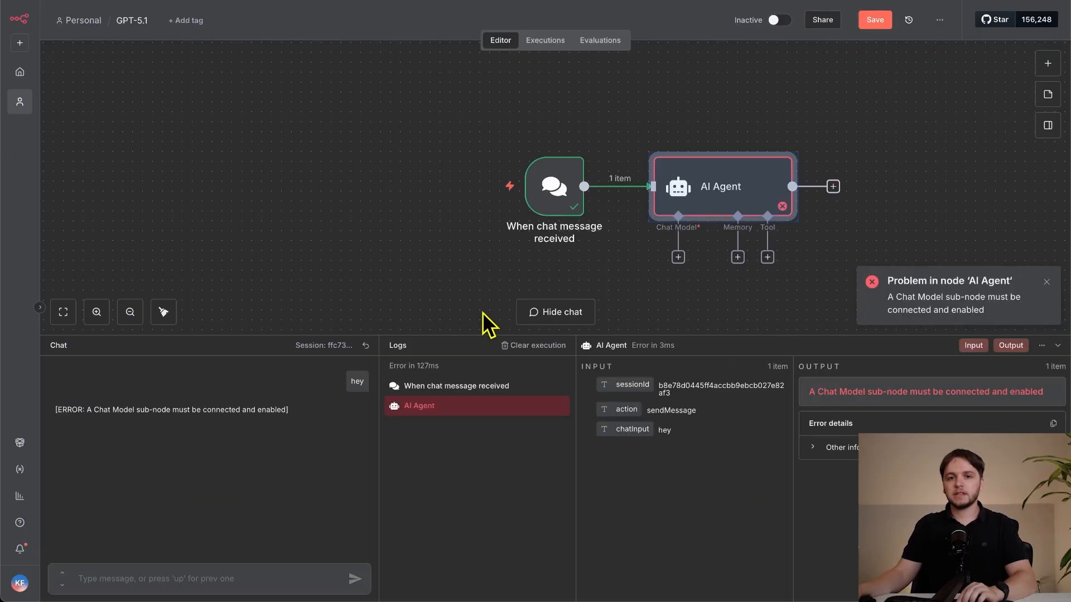
mouse_move(541, 311)
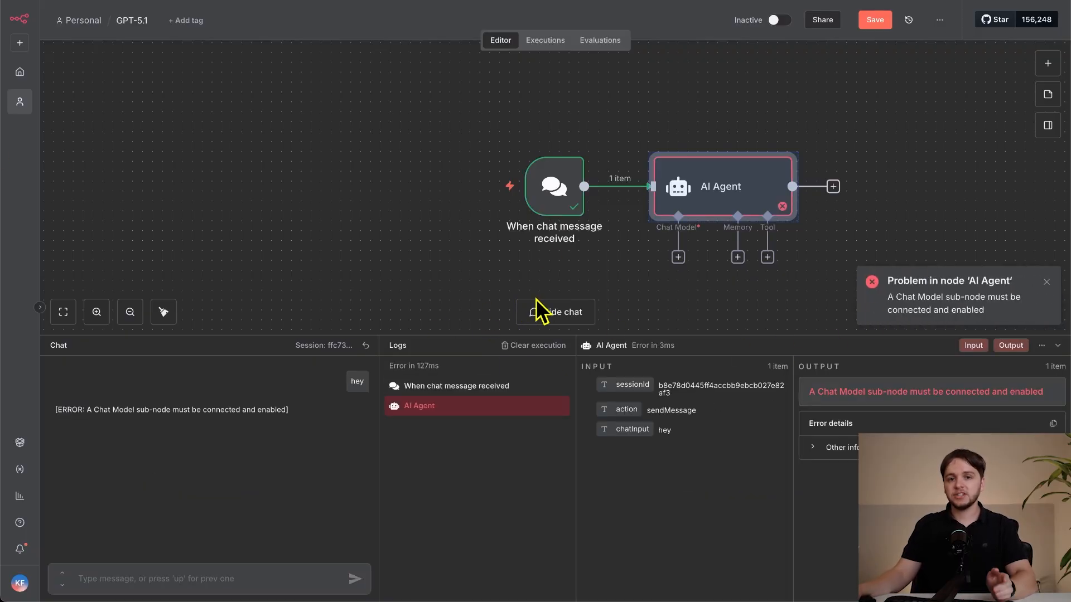
mouse_move(549, 307)
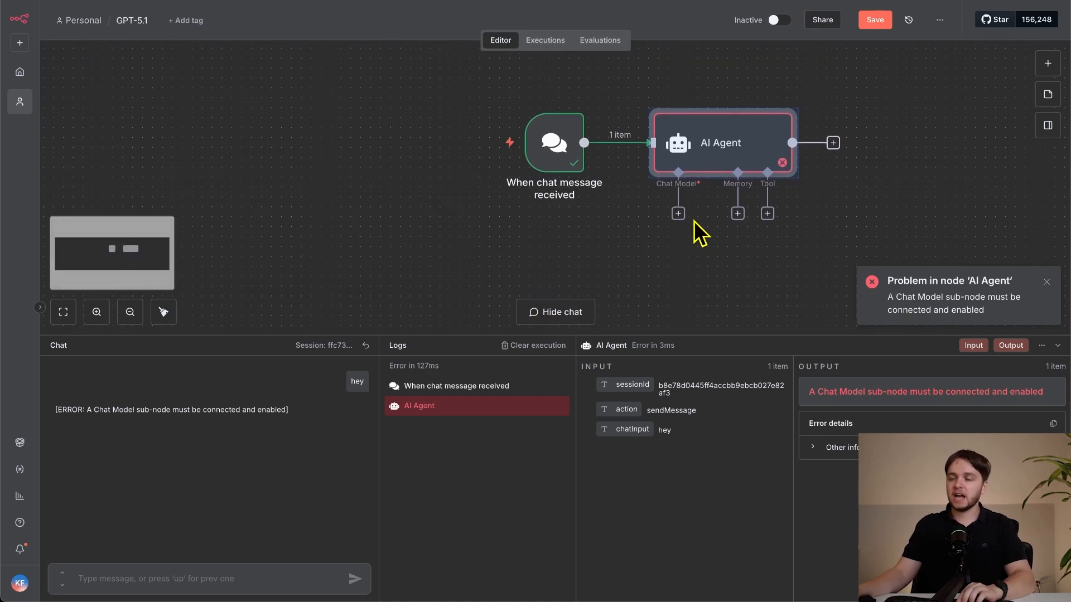
Attach an OpenAI Chat Model node to the AI Agent from the language model list.
click(677, 213)
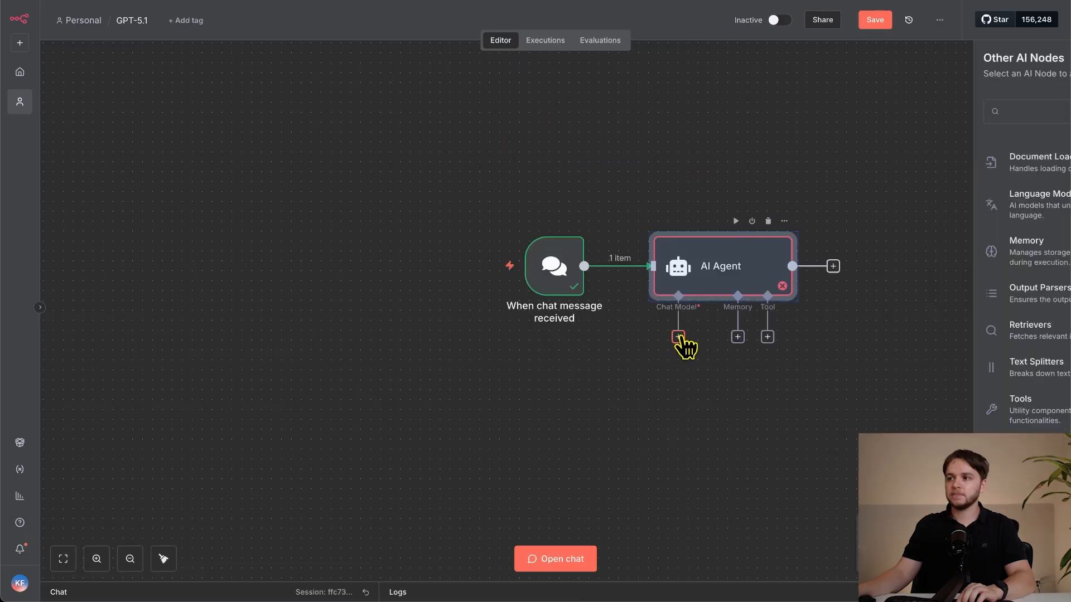
click(678, 336)
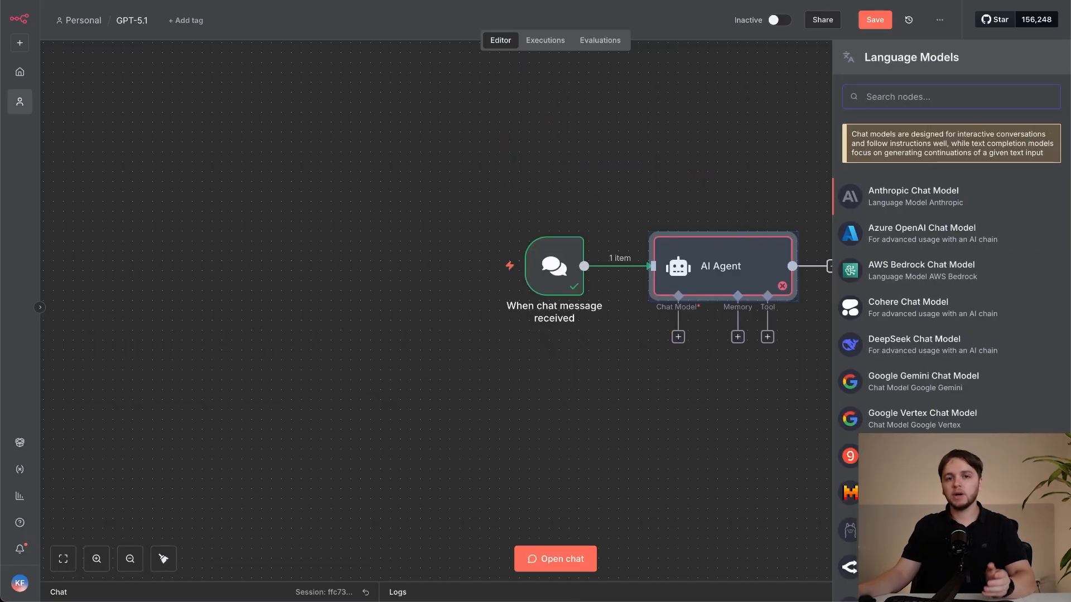
scroll(down, 3)
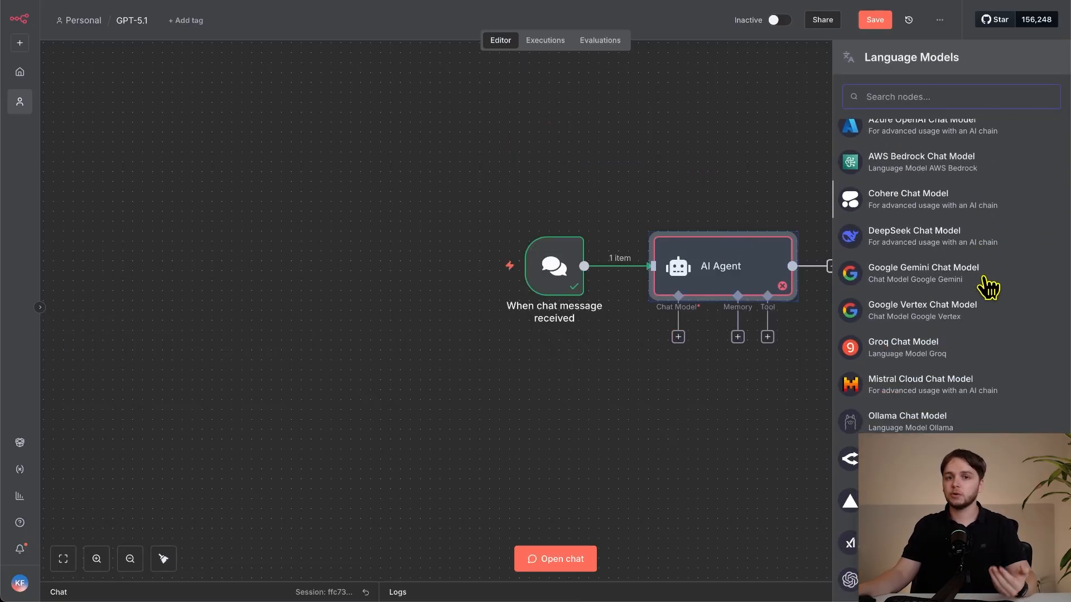
scroll(down, 3)
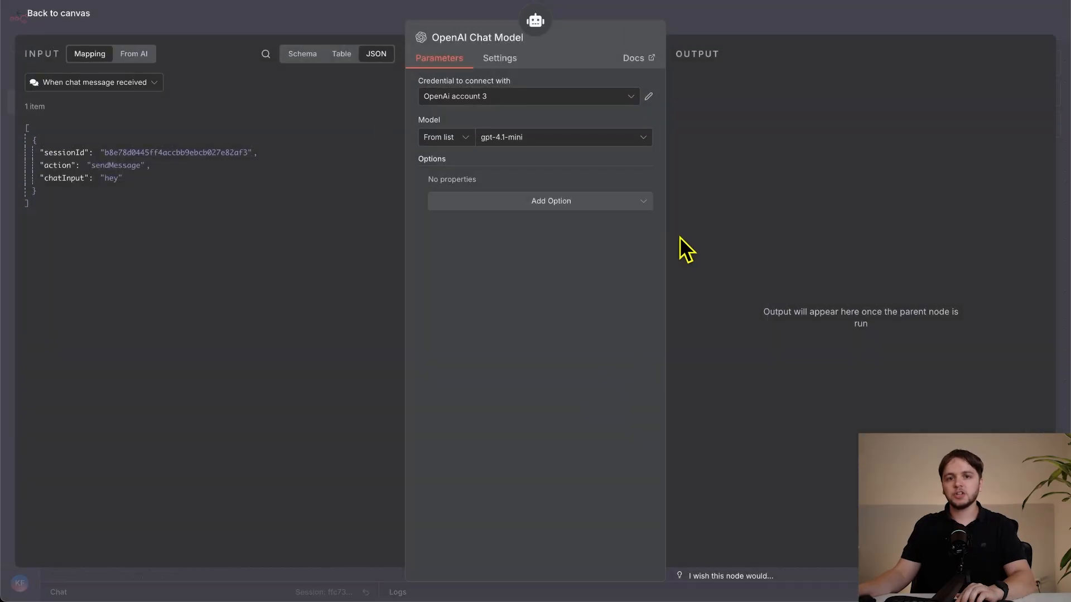
mouse_move(474, 146)
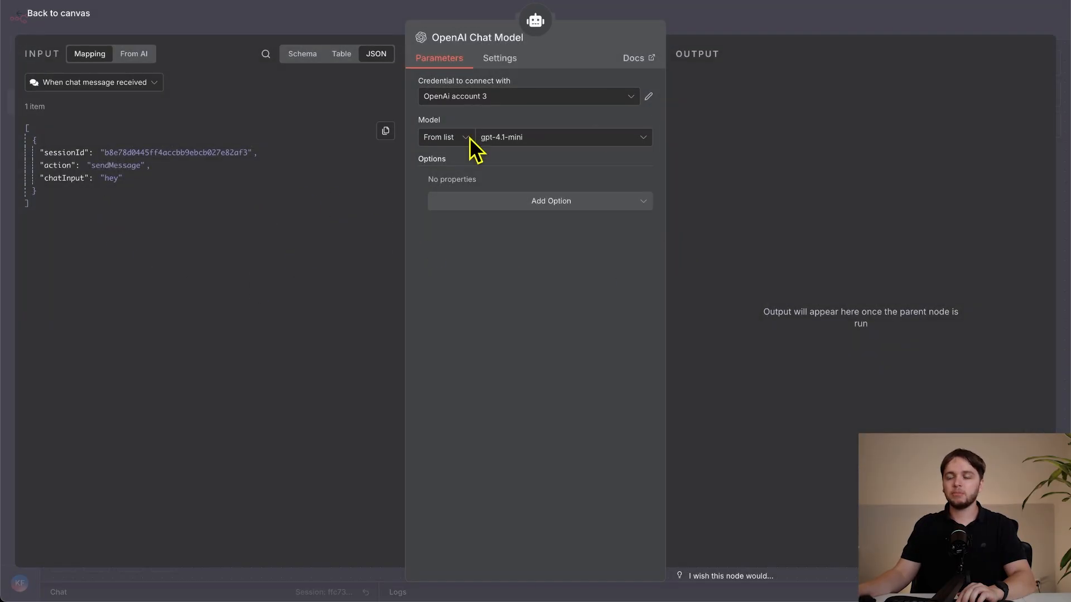
mouse_move(546, 145)
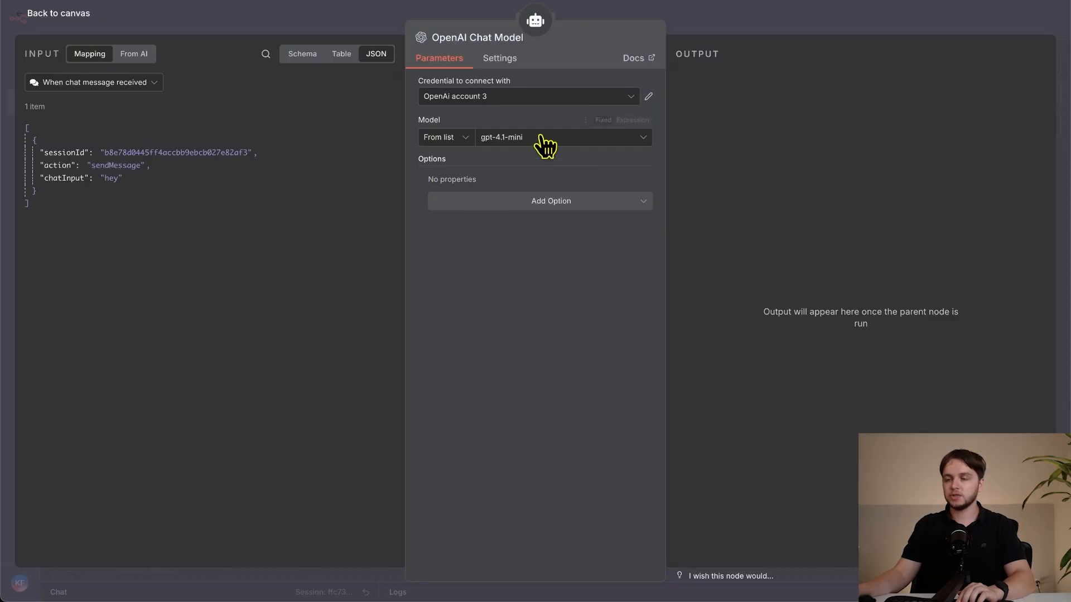
mouse_move(933, 231)
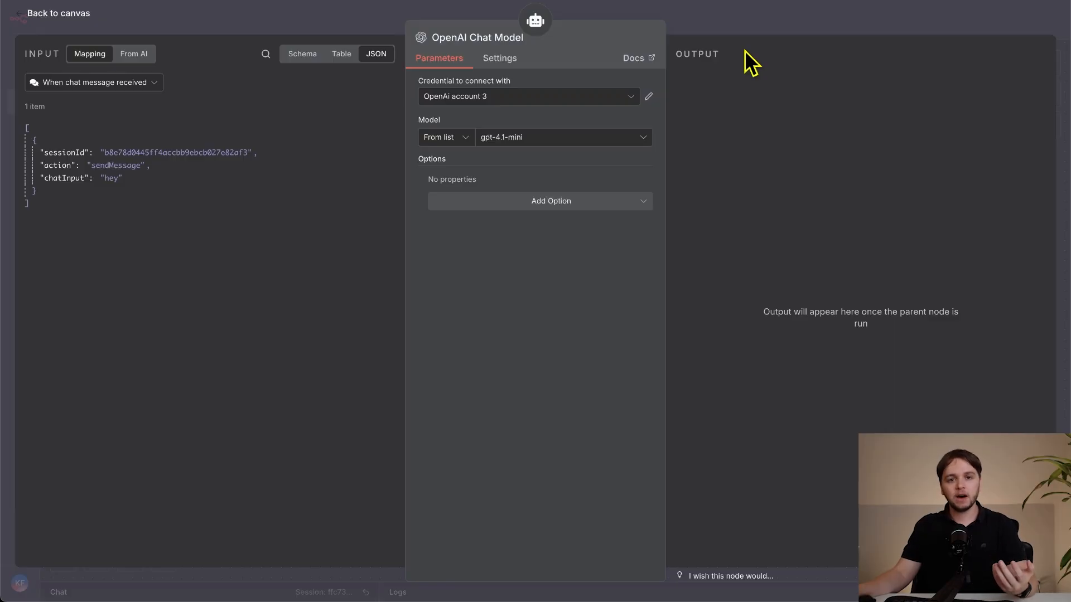
mouse_move(553, 154)
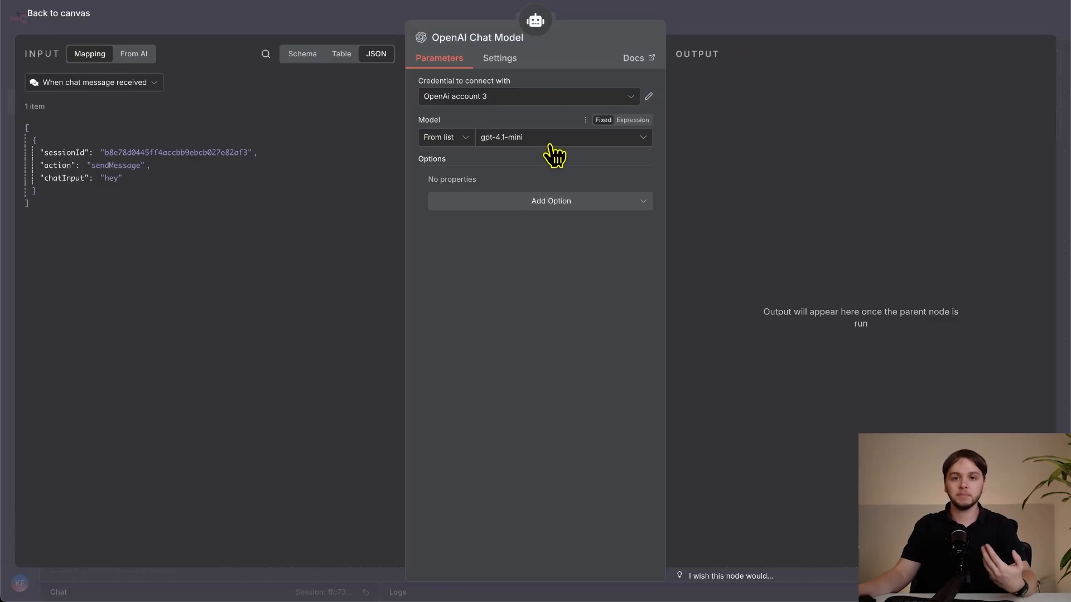
mouse_move(553, 154)
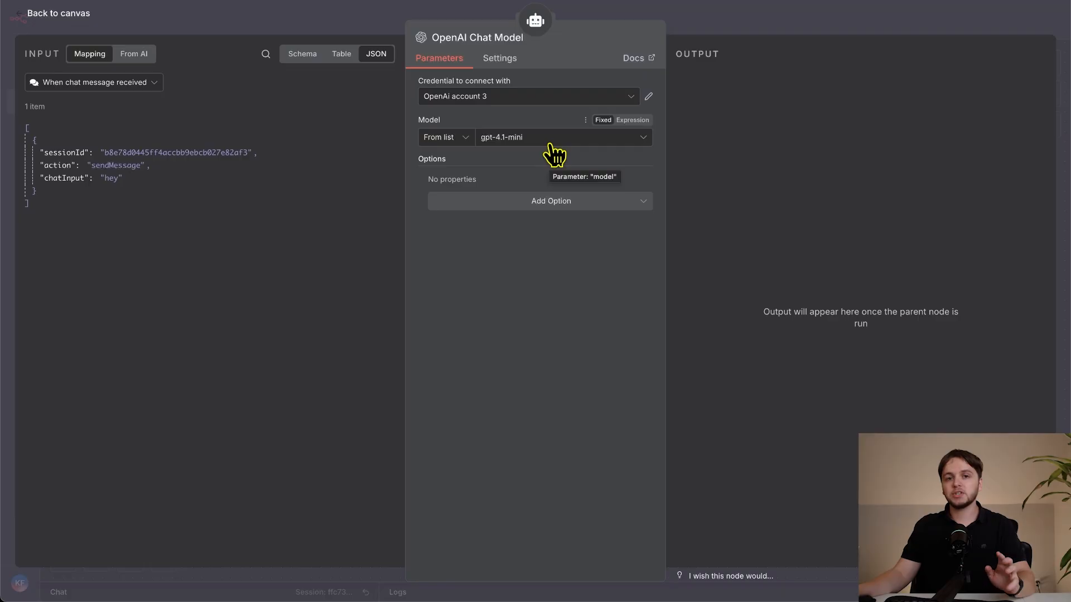
Start a new OpenAI credential and head to the OpenAI API Platform login.
click(527, 95)
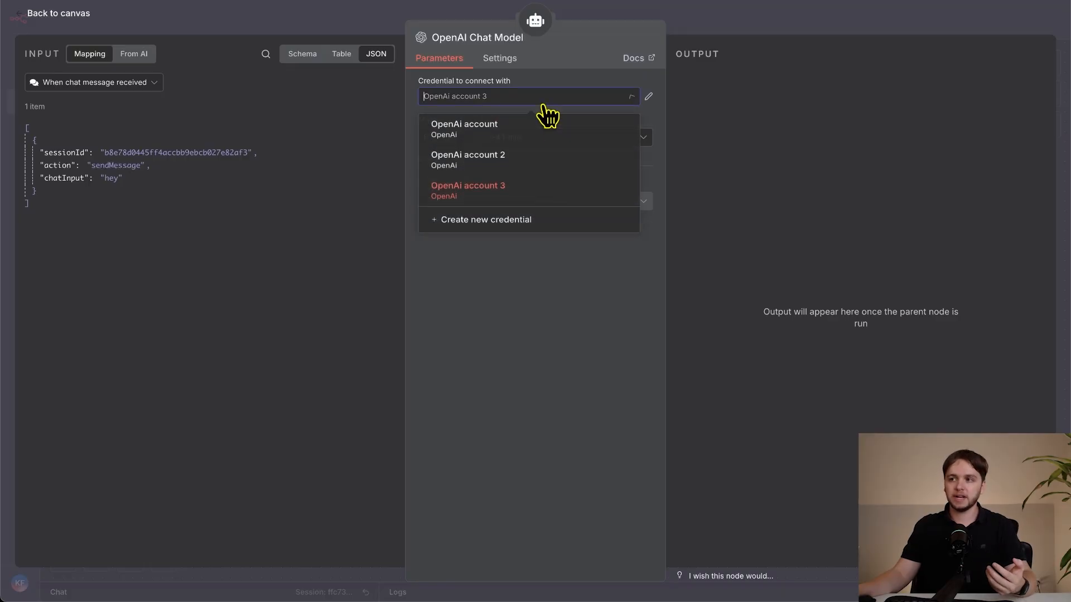
click(486, 219)
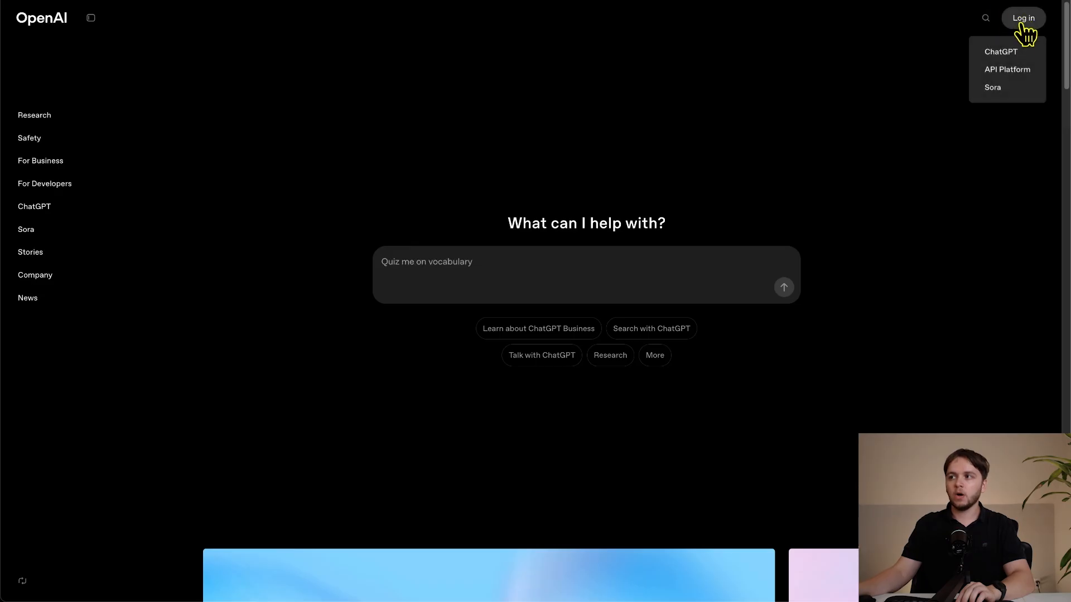
click(1006, 69)
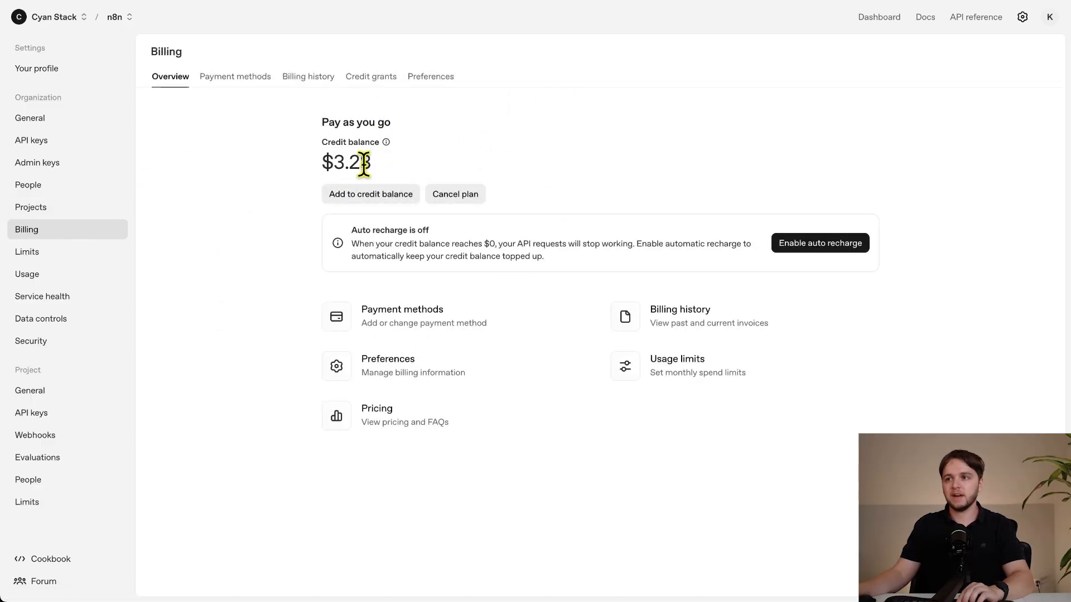
mouse_move(507, 179)
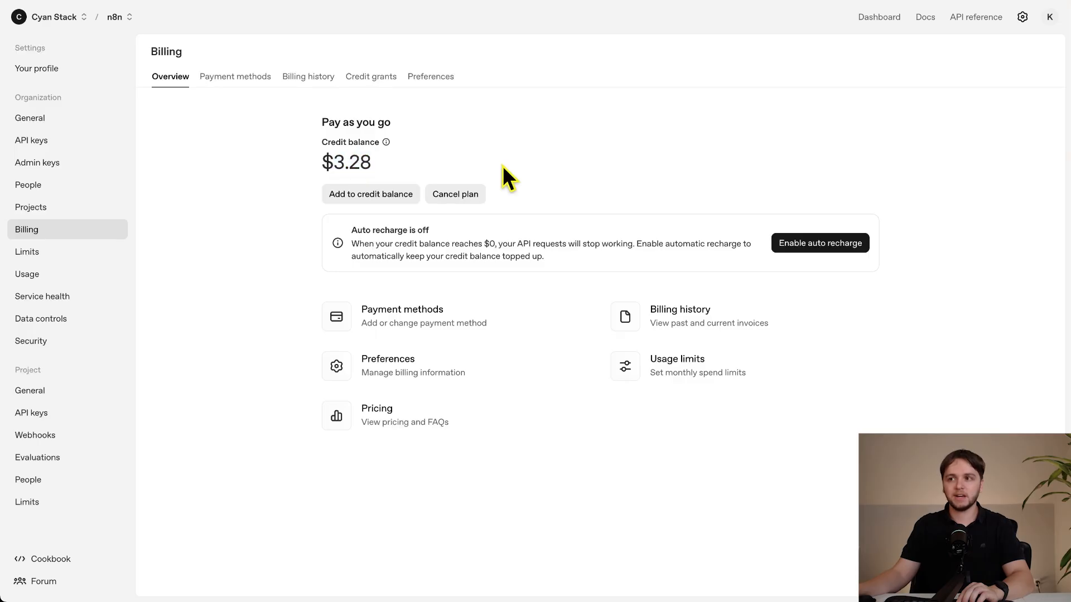
mouse_move(502, 183)
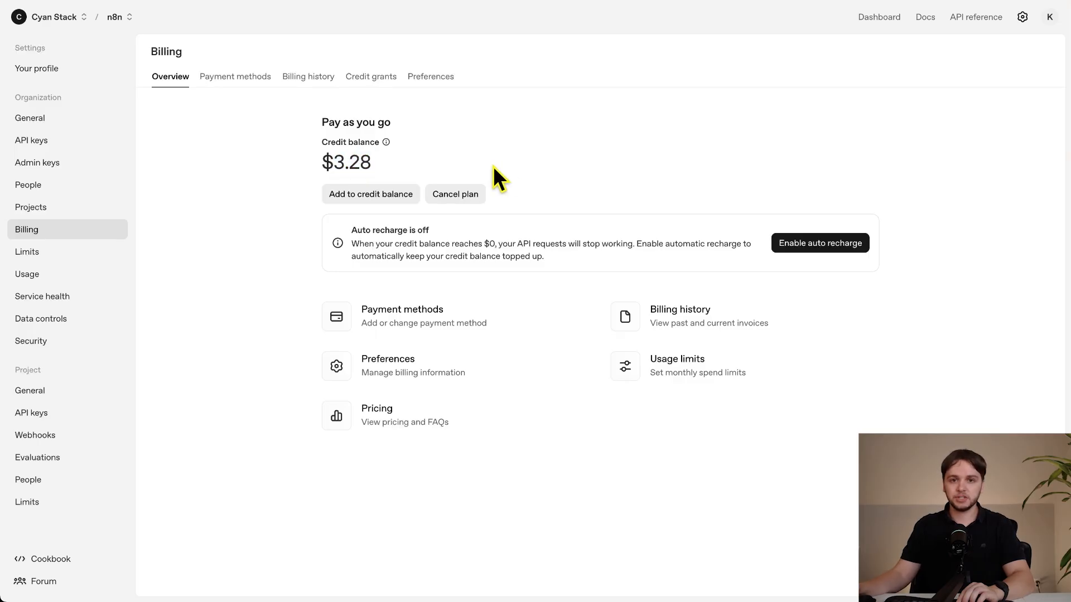
Create a new secret key named n8n-tst for the n8n project with All permissions.
click(31, 140)
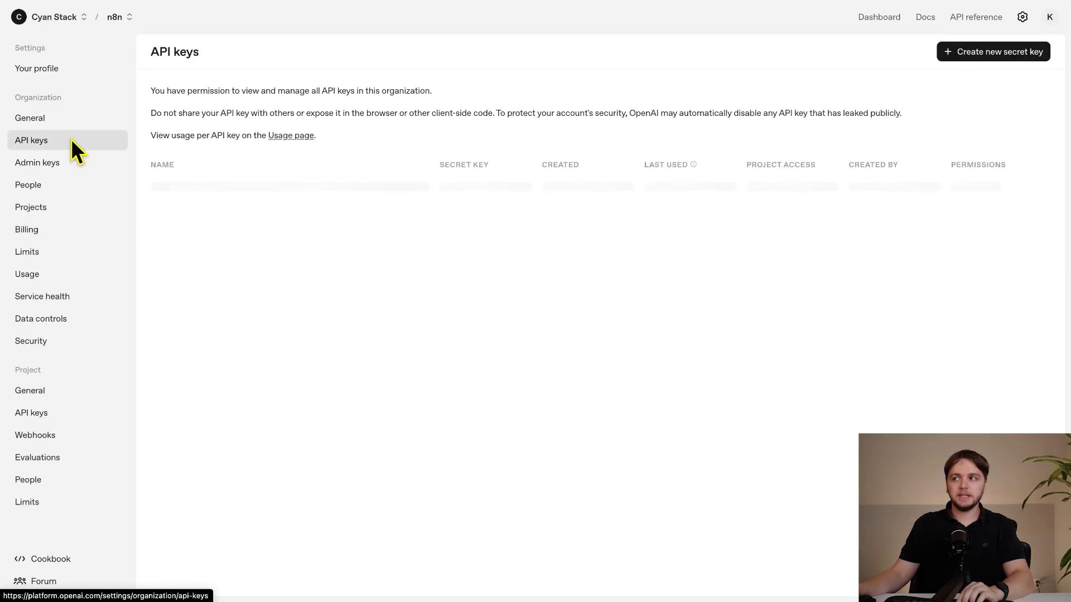
click(993, 52)
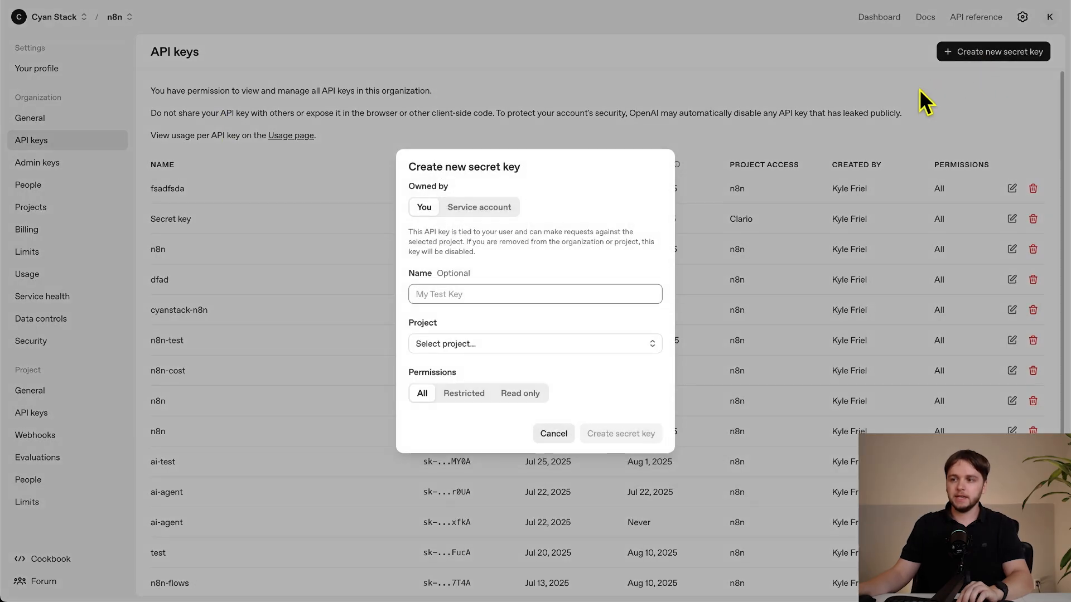
text(n8n-)
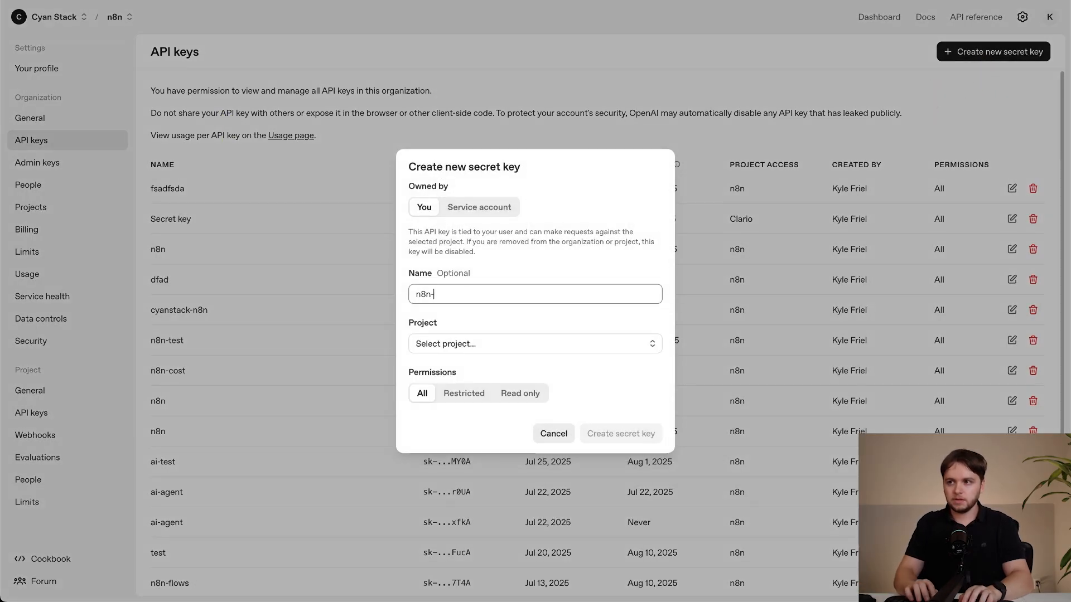
click(535, 343)
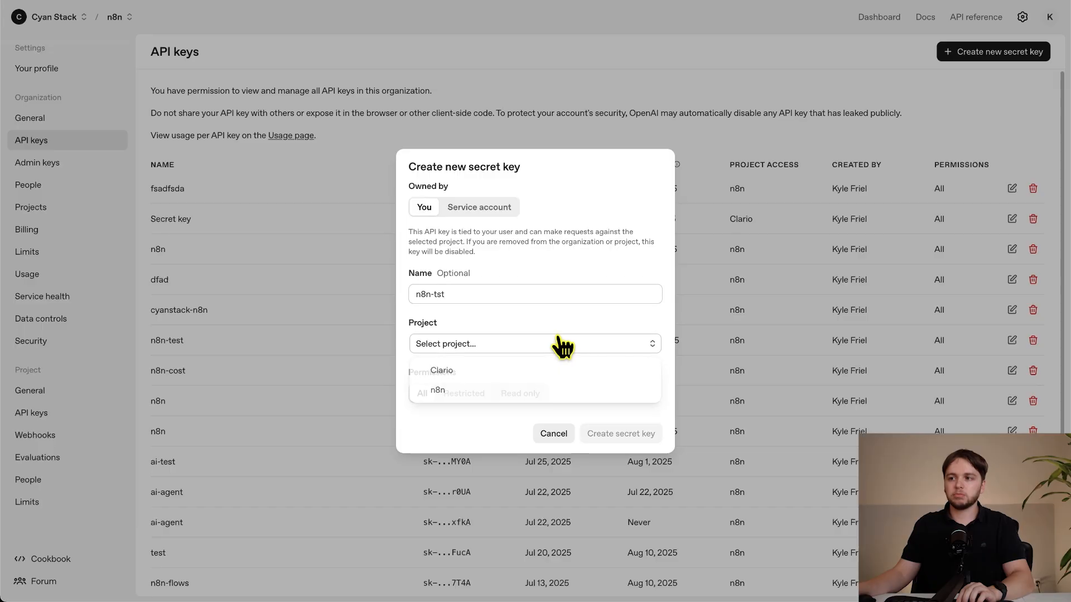
click(437, 390)
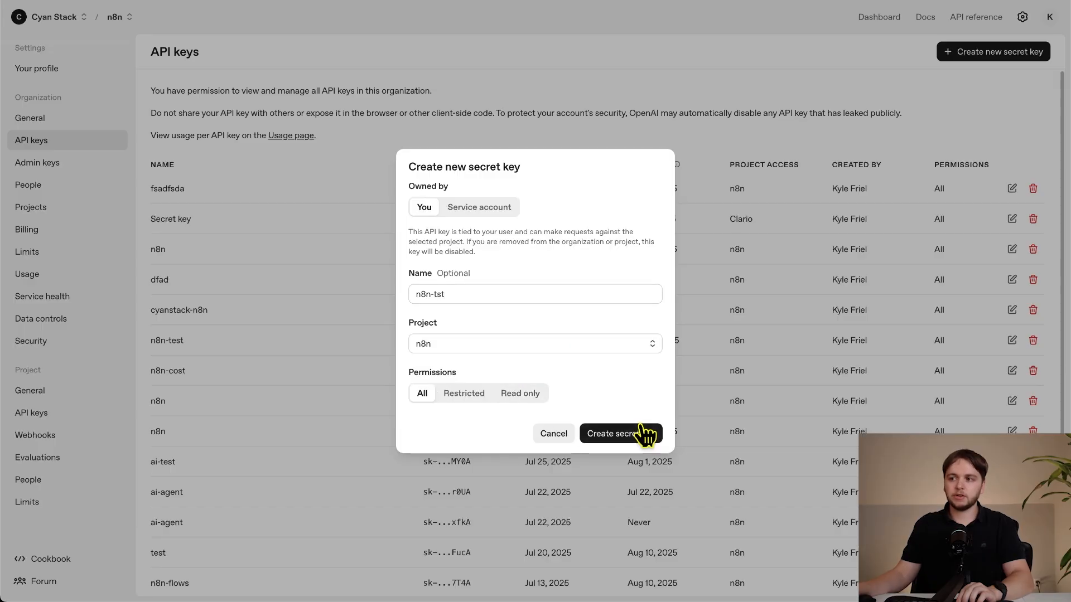
click(619, 433)
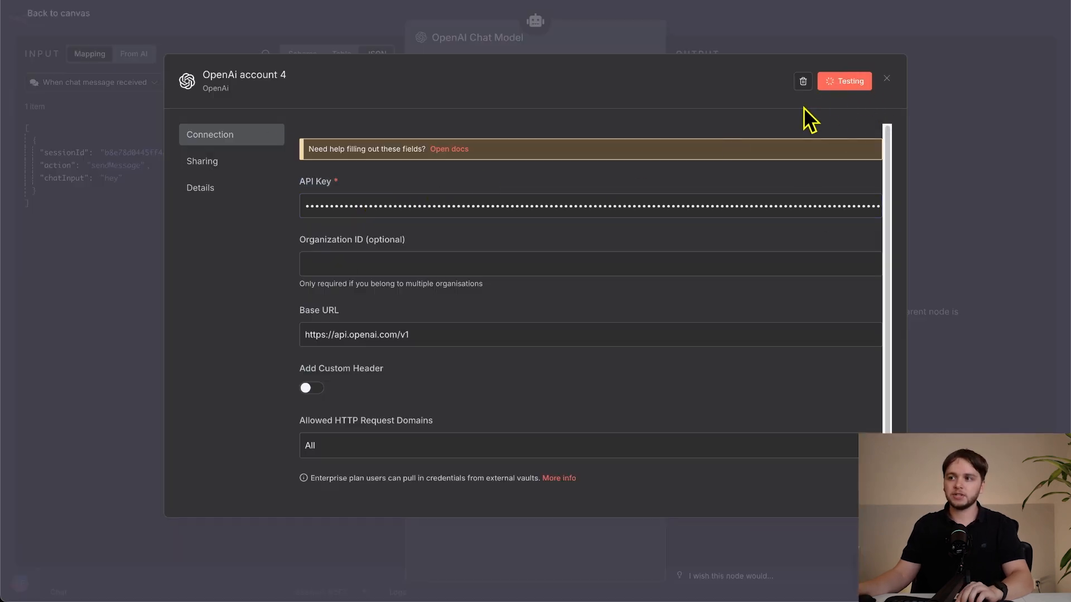
Paste the key into the new credential, let it test successfully, save and close it.
click(845, 80)
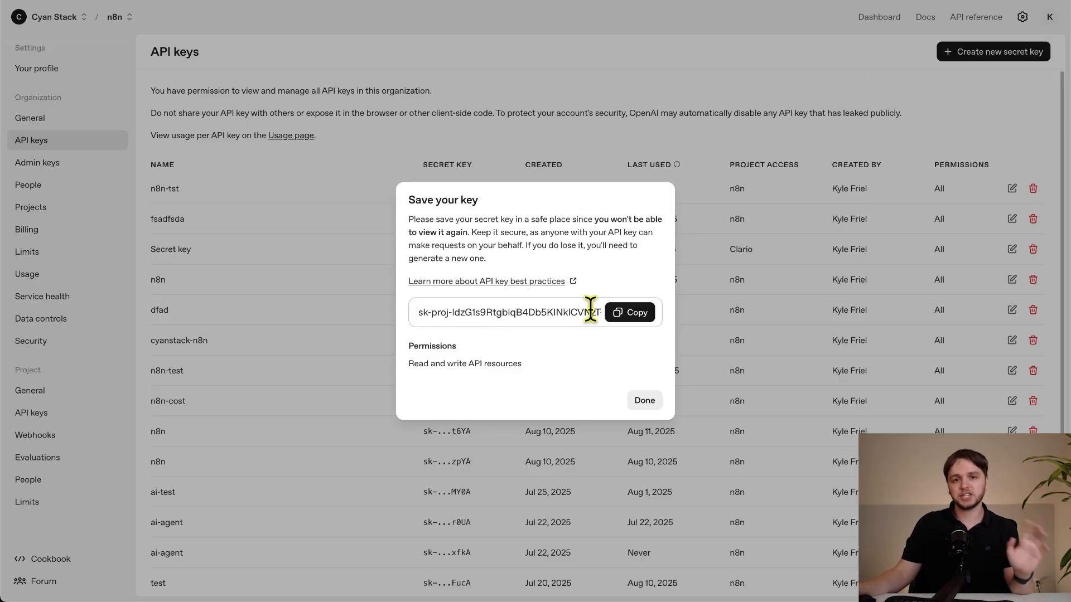
mouse_move(467, 358)
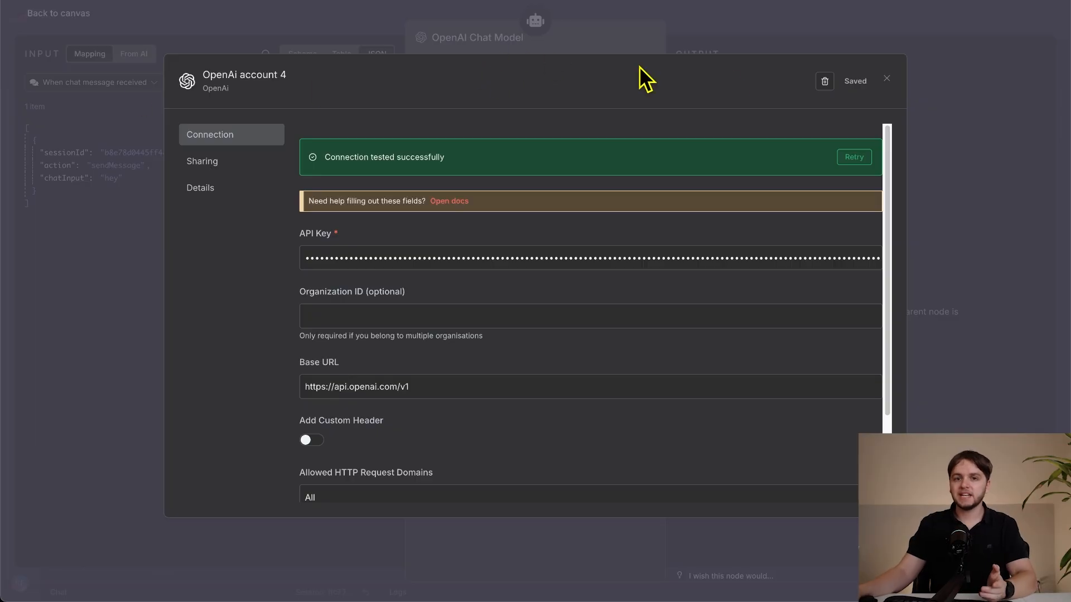
click(885, 79)
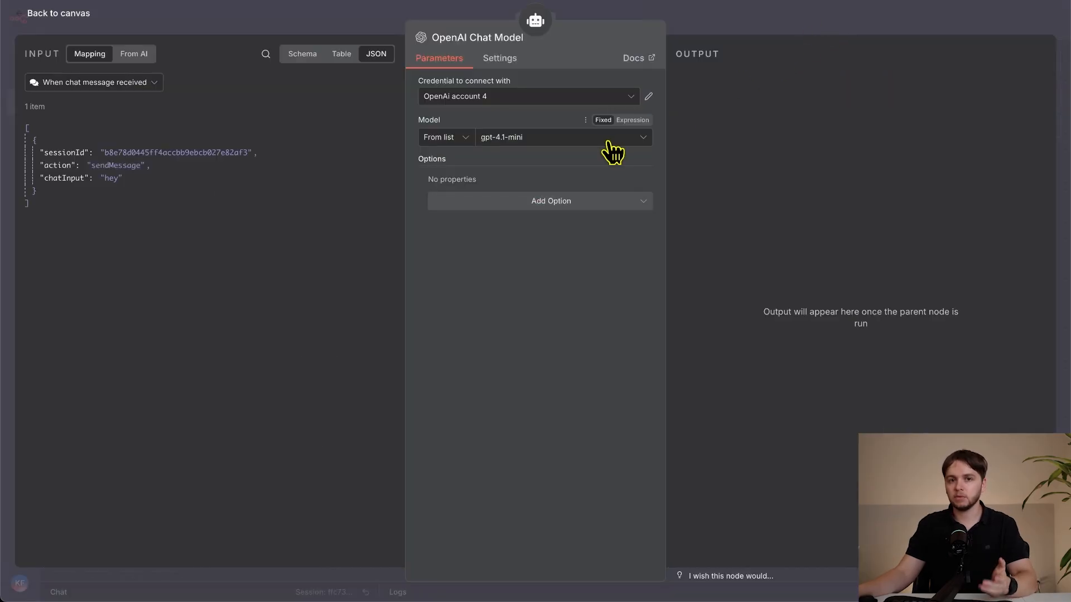
mouse_move(550, 157)
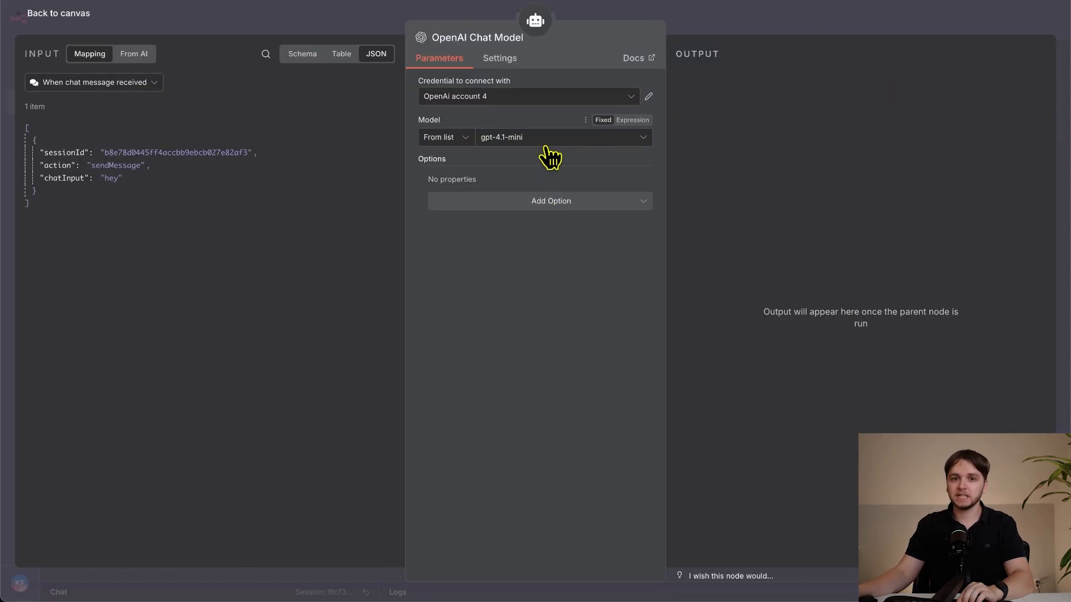
Send 'hey' to the GPT-5.1 workflow chat, then move to the Ultimate Gmail Agent workflow.
click(560, 137)
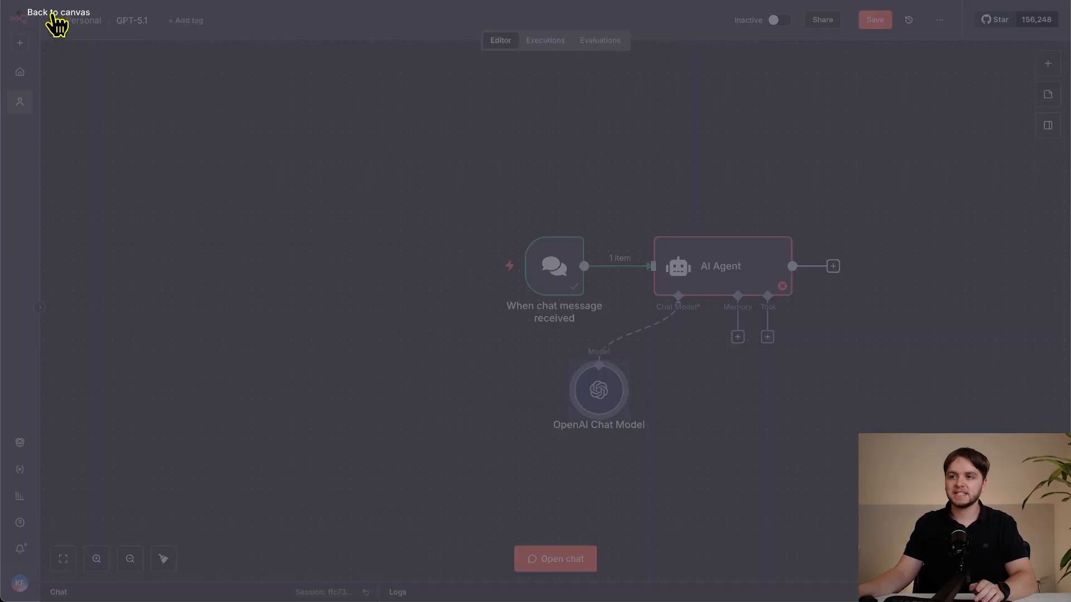
click(554, 559)
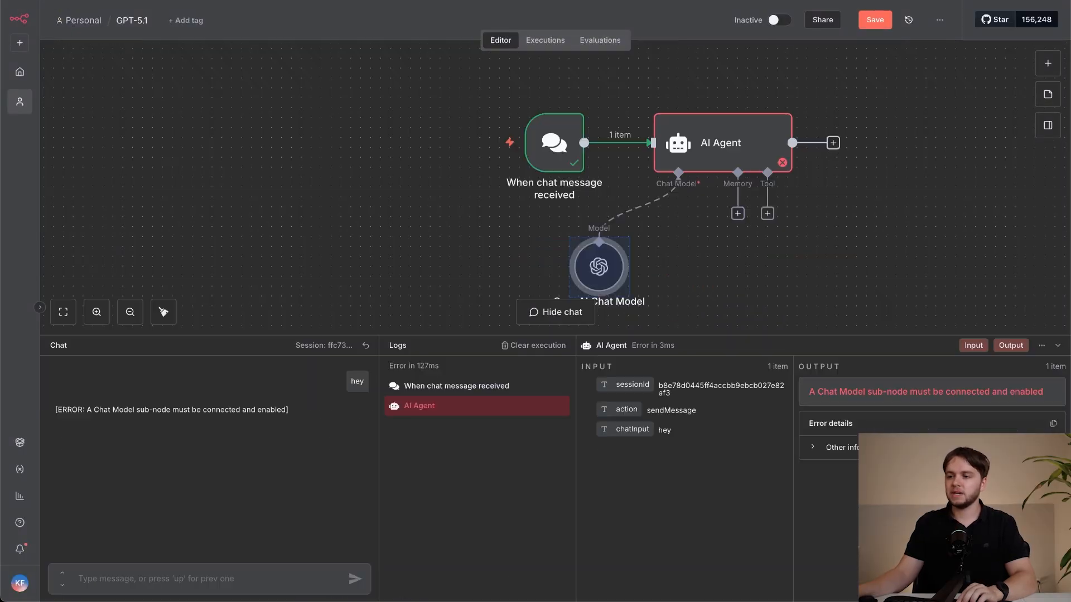
text(hey)
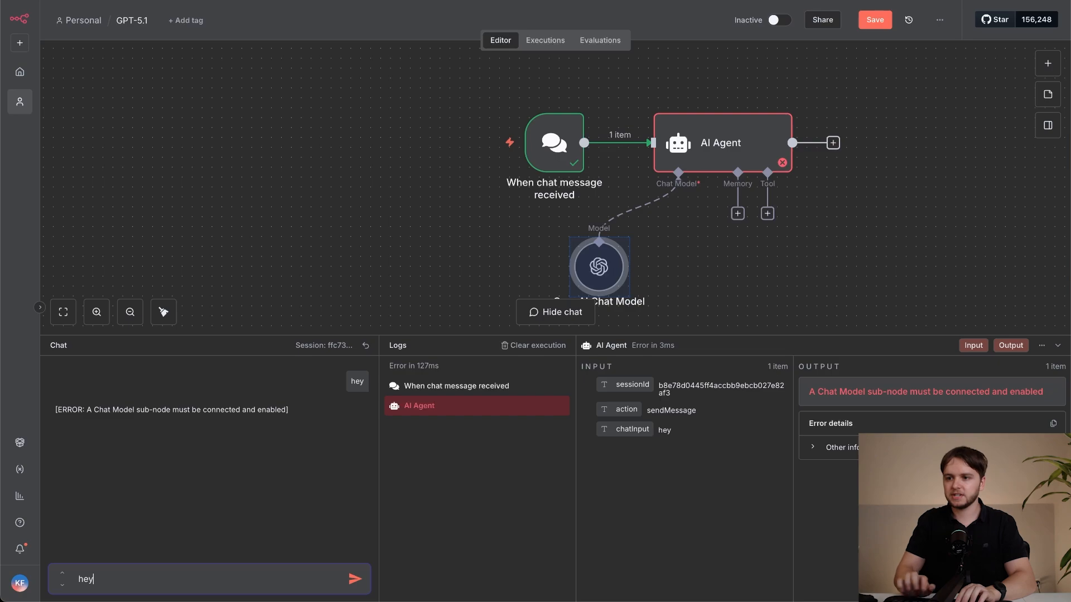
click(354, 578)
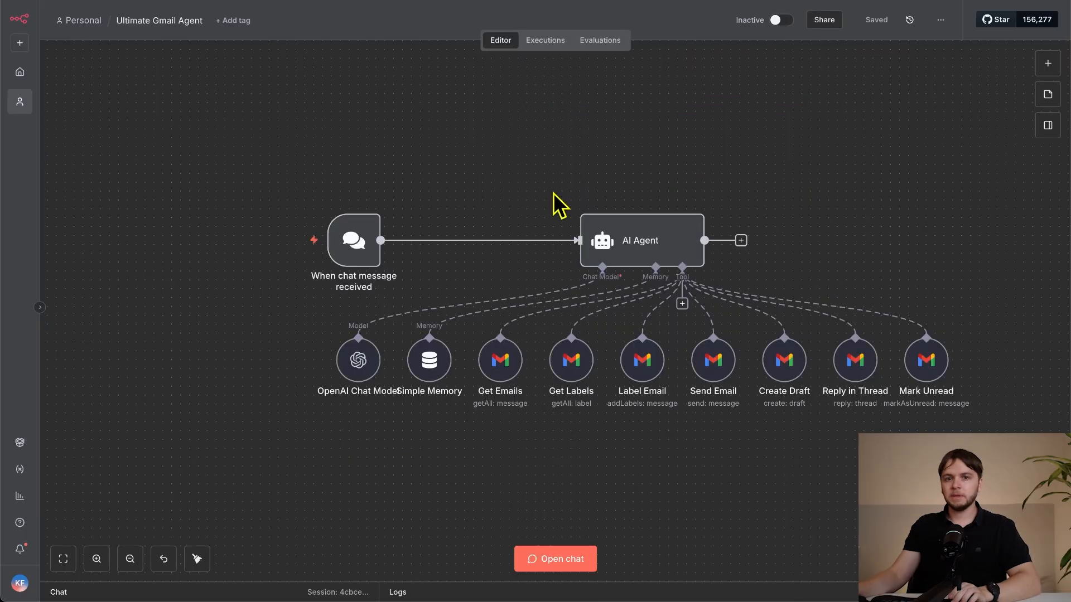
mouse_move(395, 221)
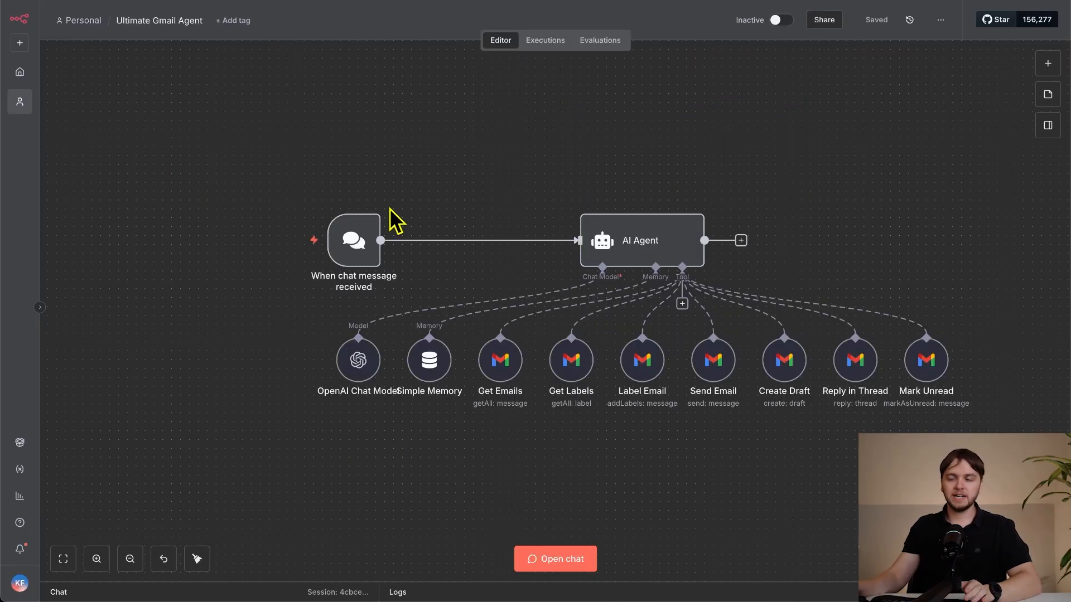
mouse_move(743, 443)
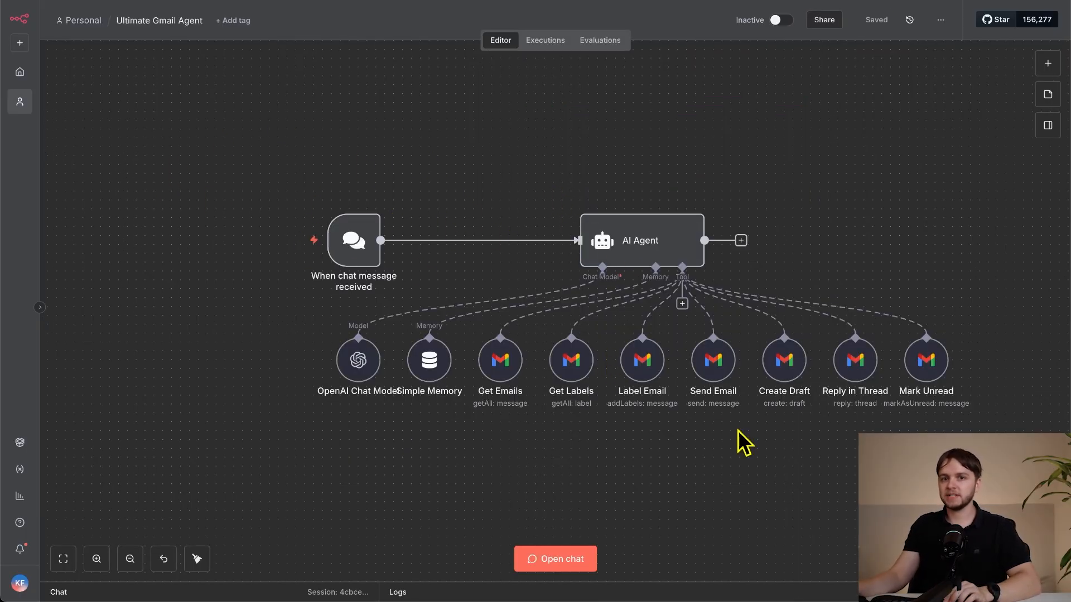
mouse_move(572, 410)
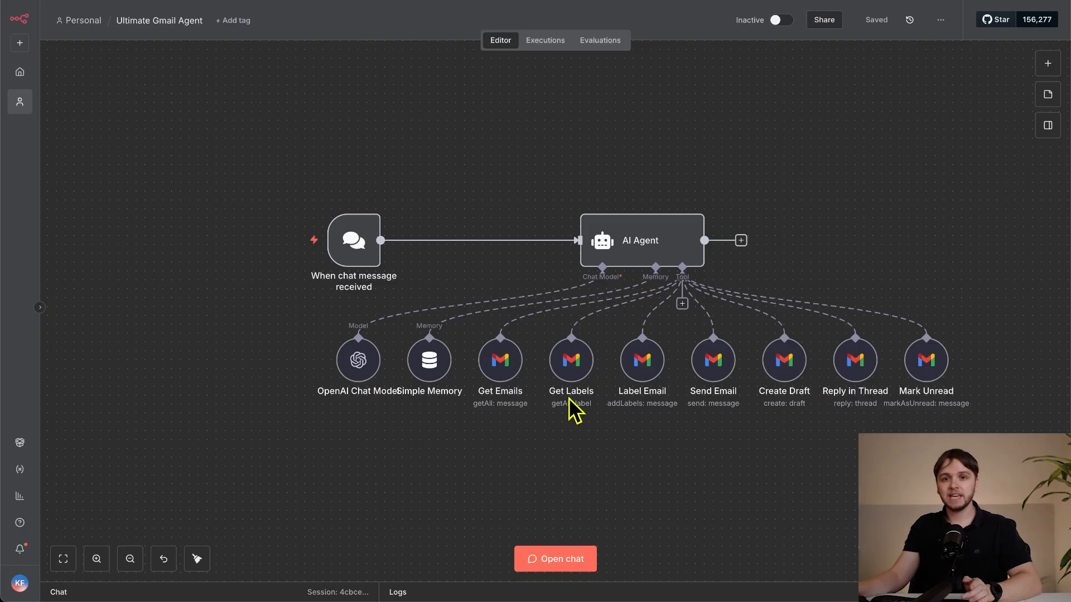
mouse_move(799, 399)
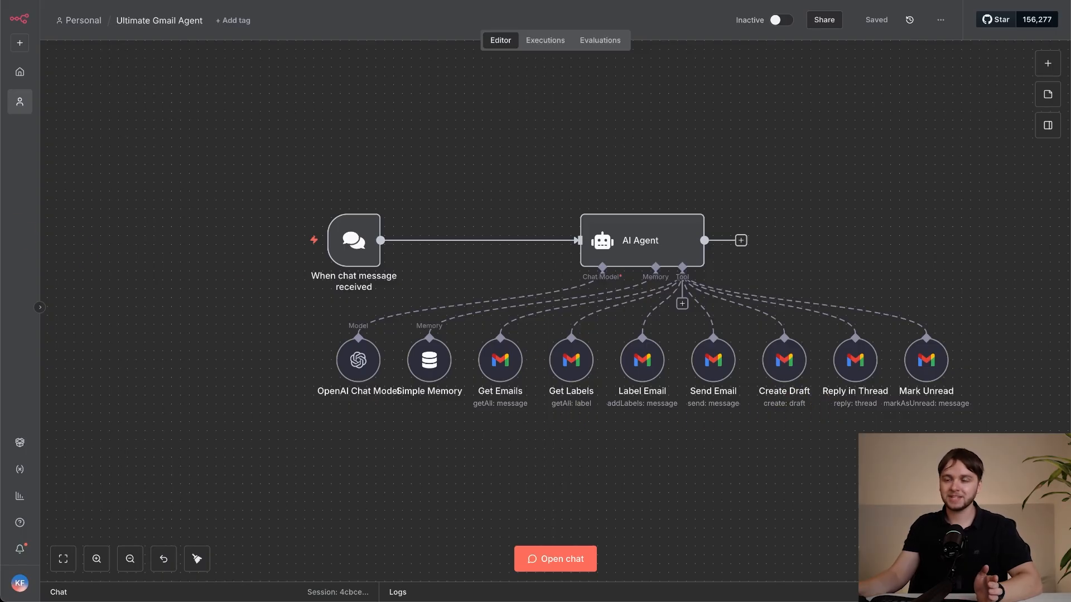
Confirm gpt-5.1 as the Gmail agent's chat model and return to the canvas.
double_click(357, 359)
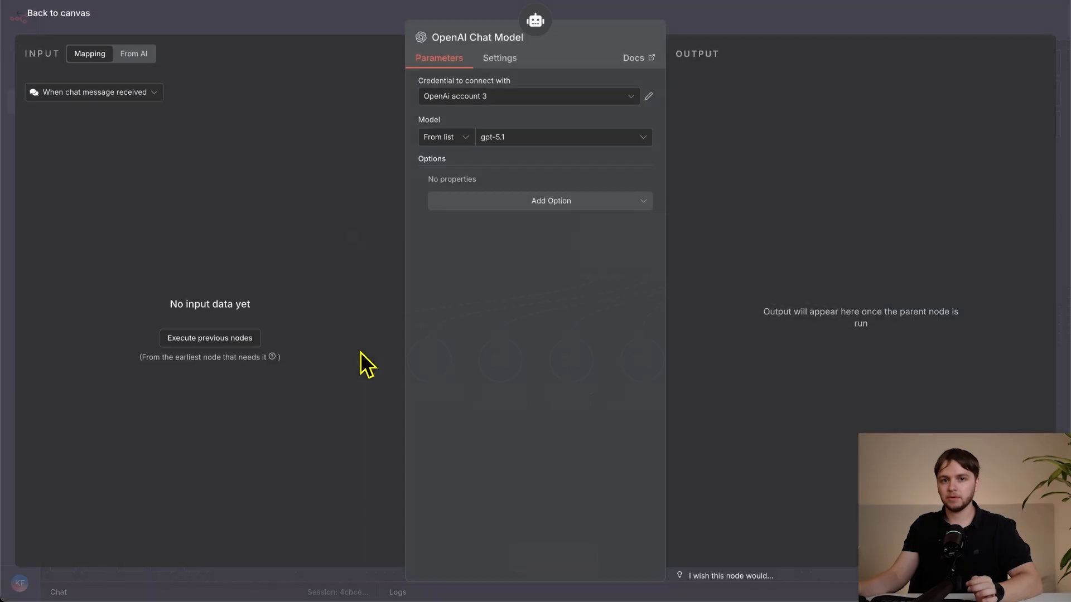
click(560, 137)
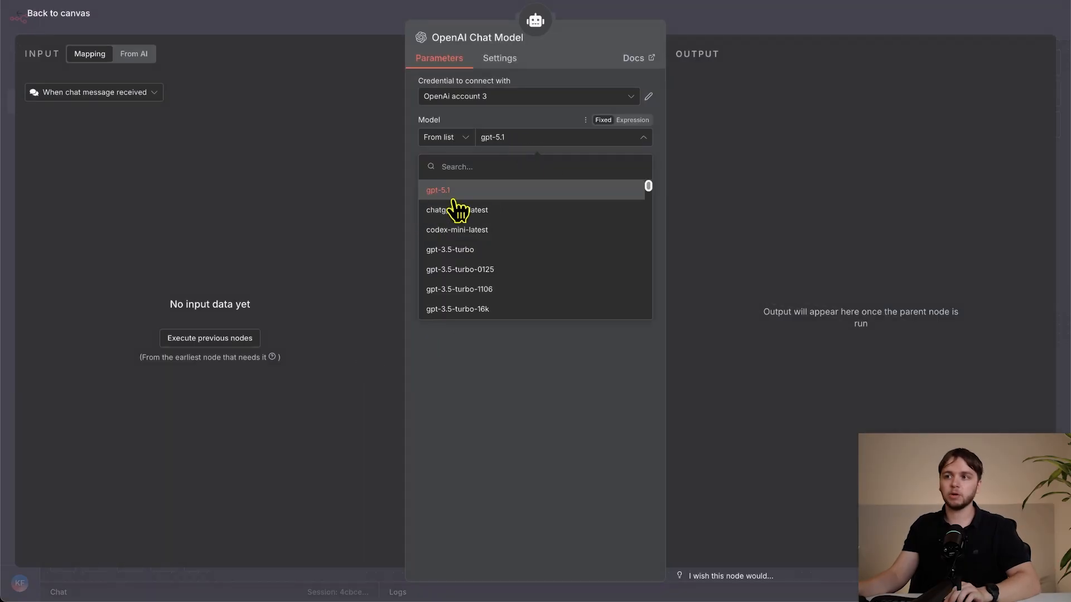
click(437, 190)
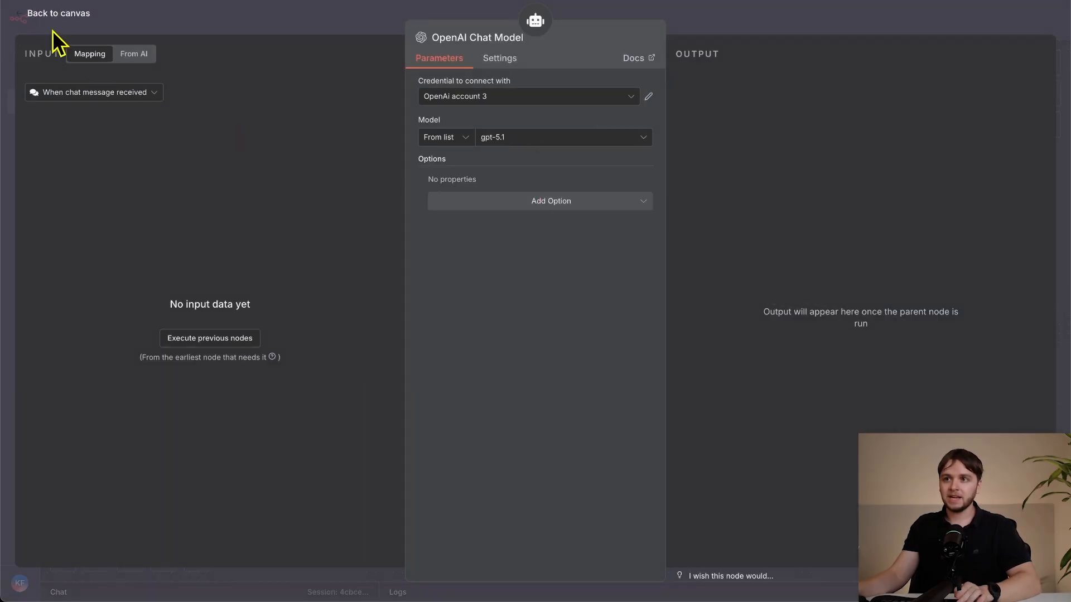
click(58, 13)
text(s)
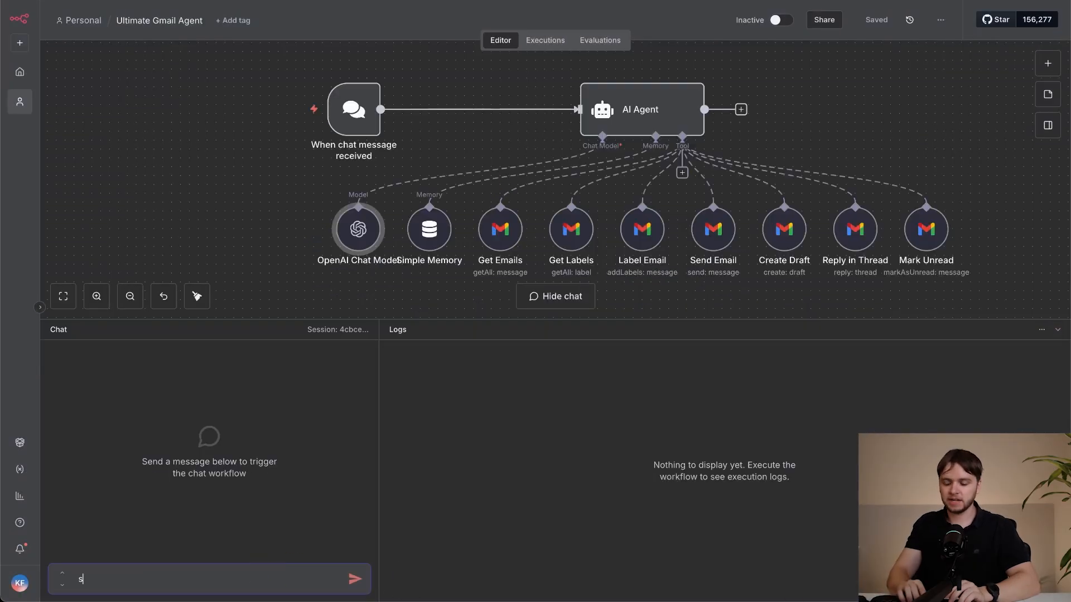
Ask the agent in chat to summarize the most recent inbox emails.
text(ummarize m)
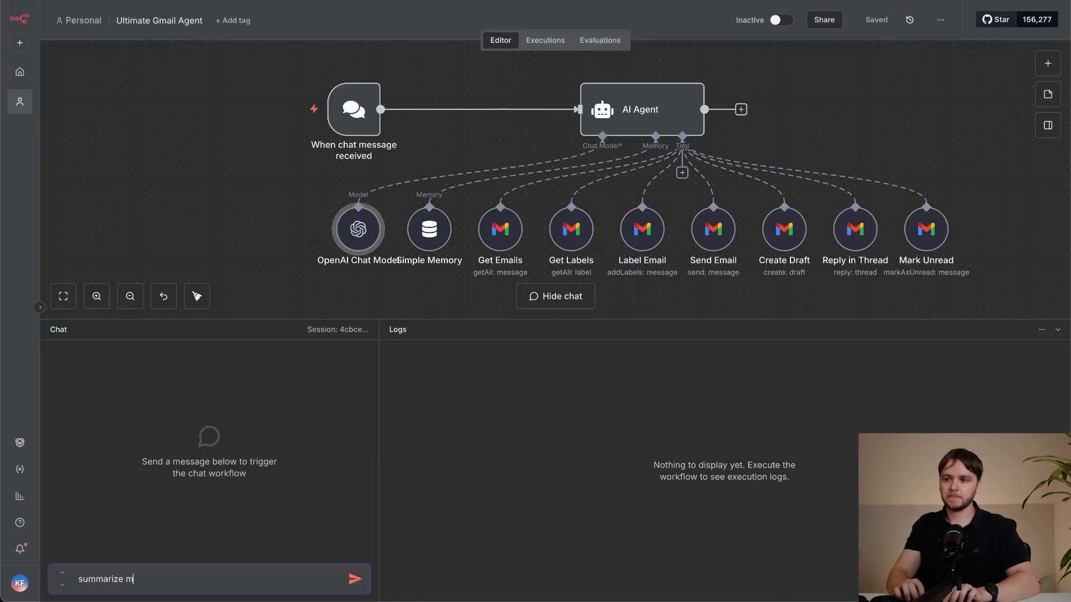
click(354, 578)
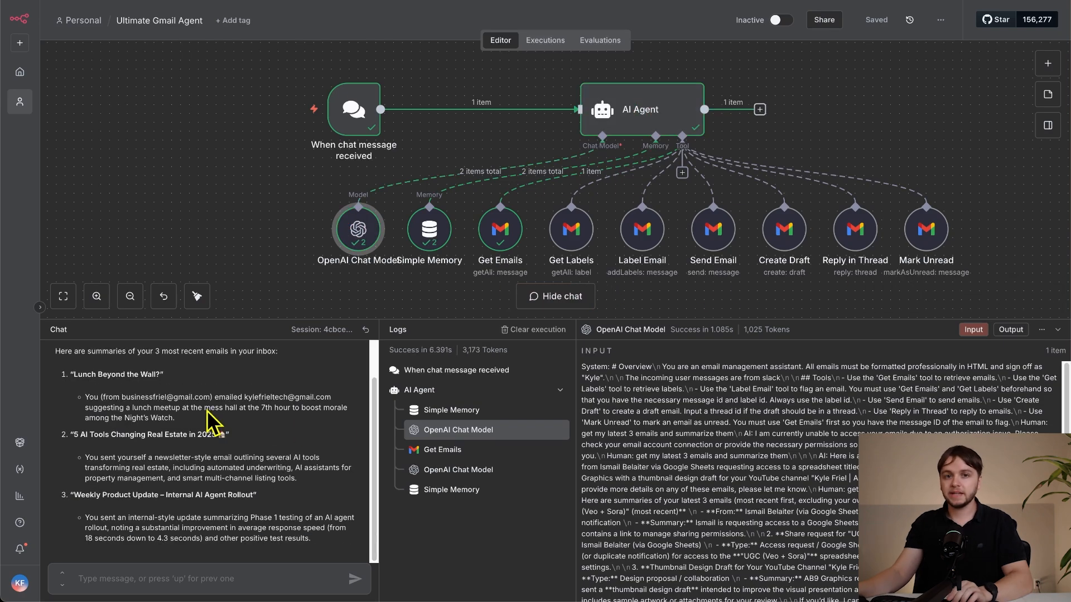
mouse_move(237, 435)
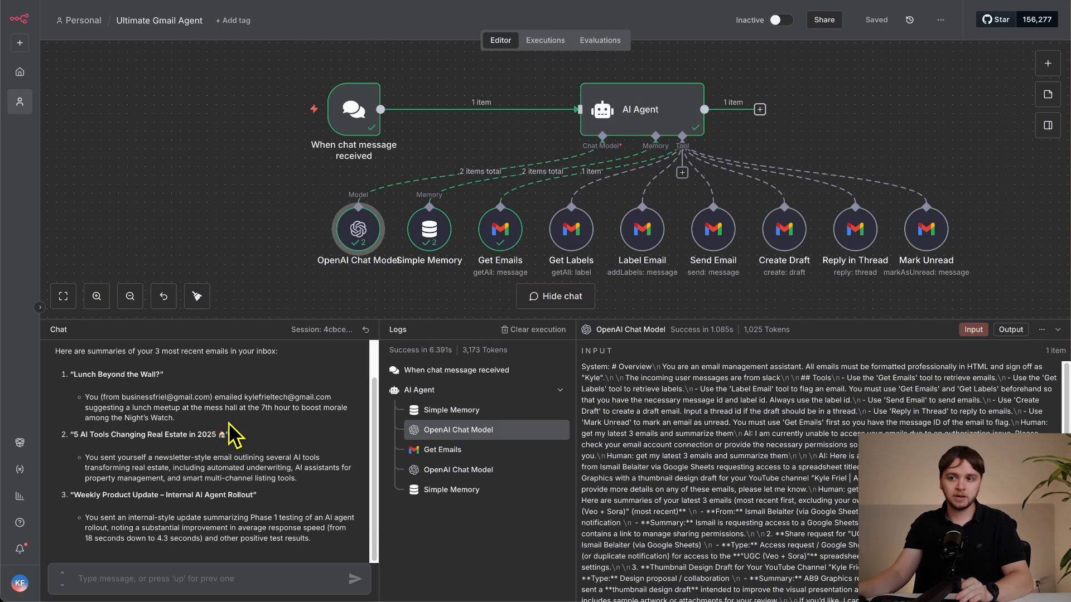
mouse_move(263, 523)
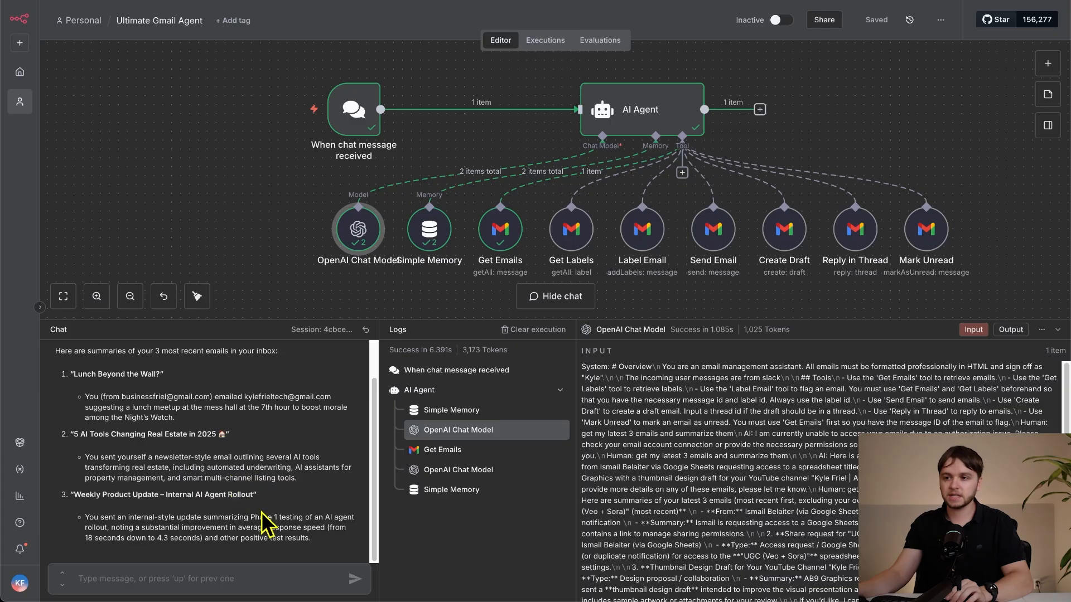
mouse_move(227, 490)
text(get my latest 2 emails, label them according to priority, draft a reply, and then mark then as unread.)
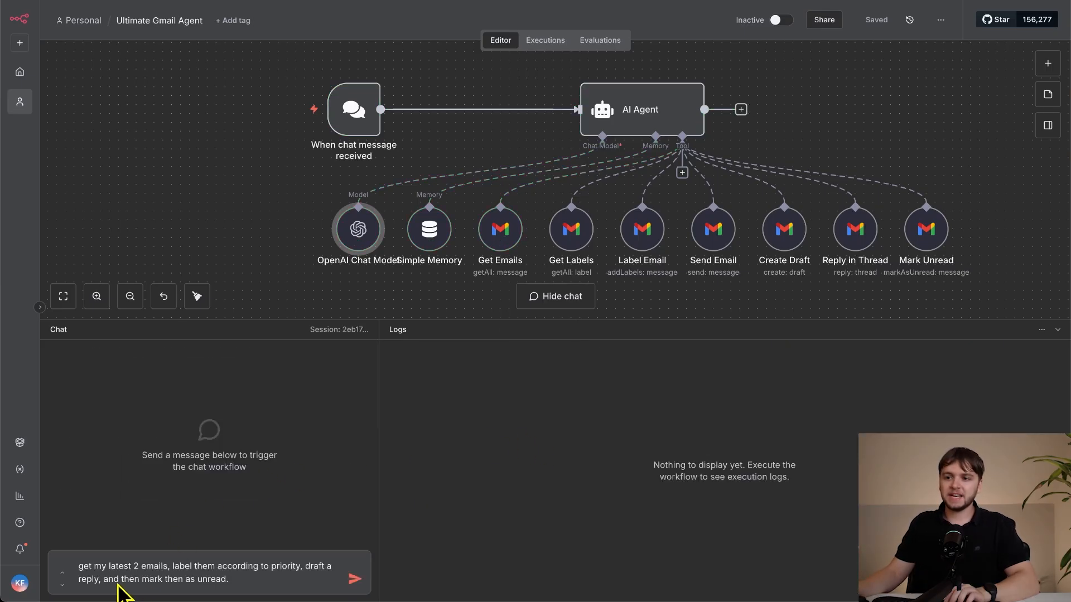
mouse_move(235, 586)
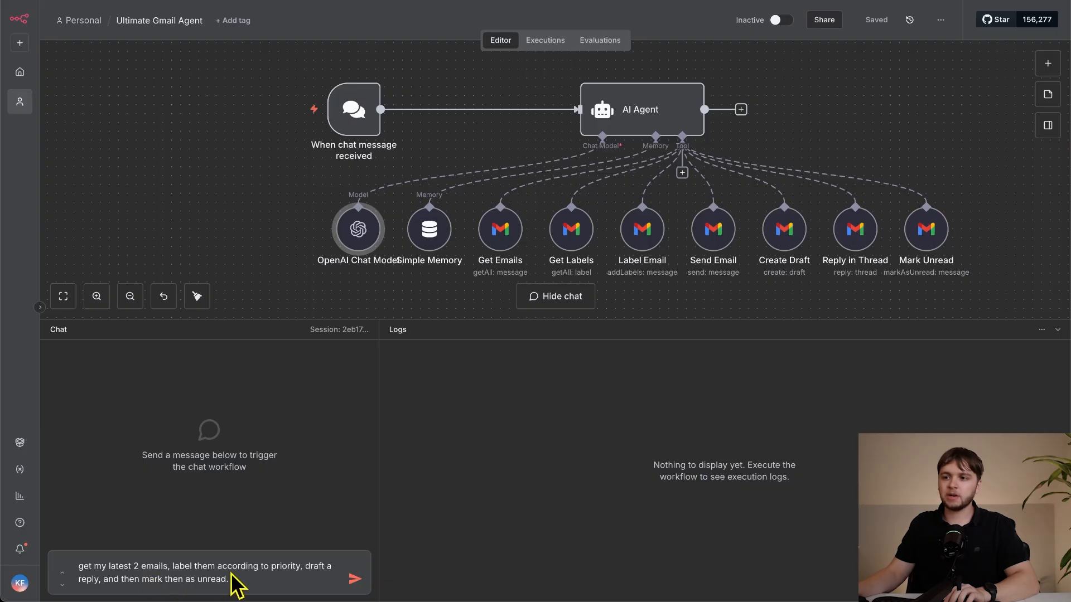
mouse_move(235, 587)
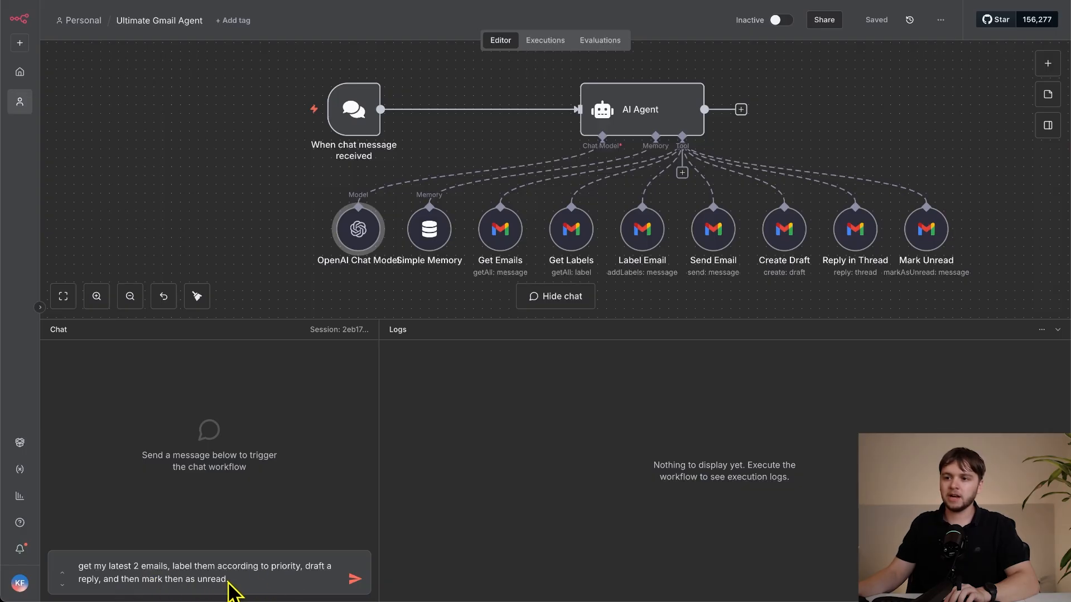
Submit the request to label the latest 2 emails by priority, draft replies and mark them unread.
click(354, 578)
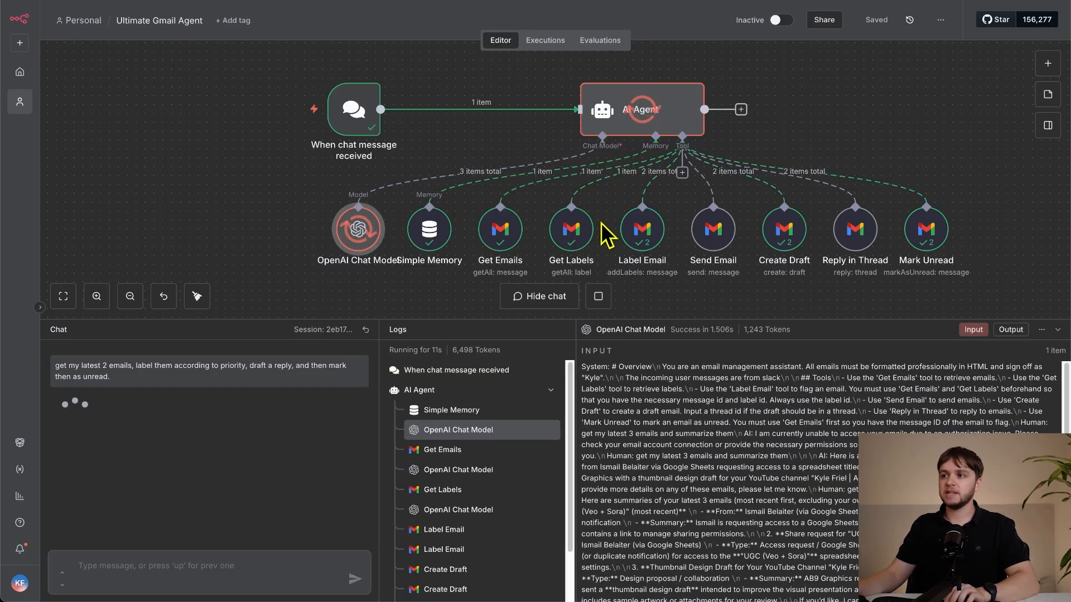
mouse_move(805, 213)
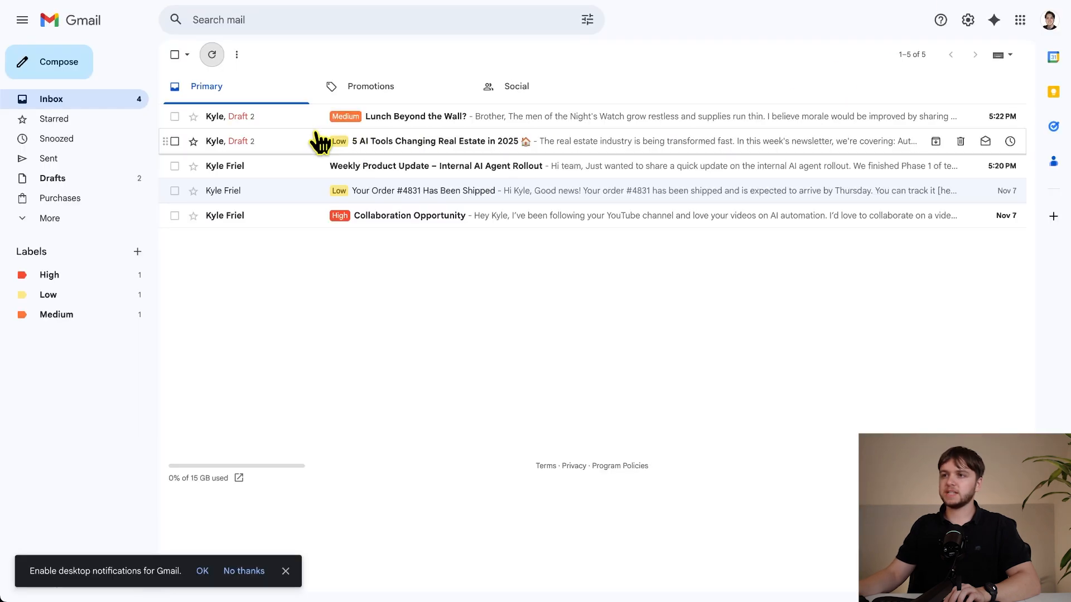
mouse_move(352, 128)
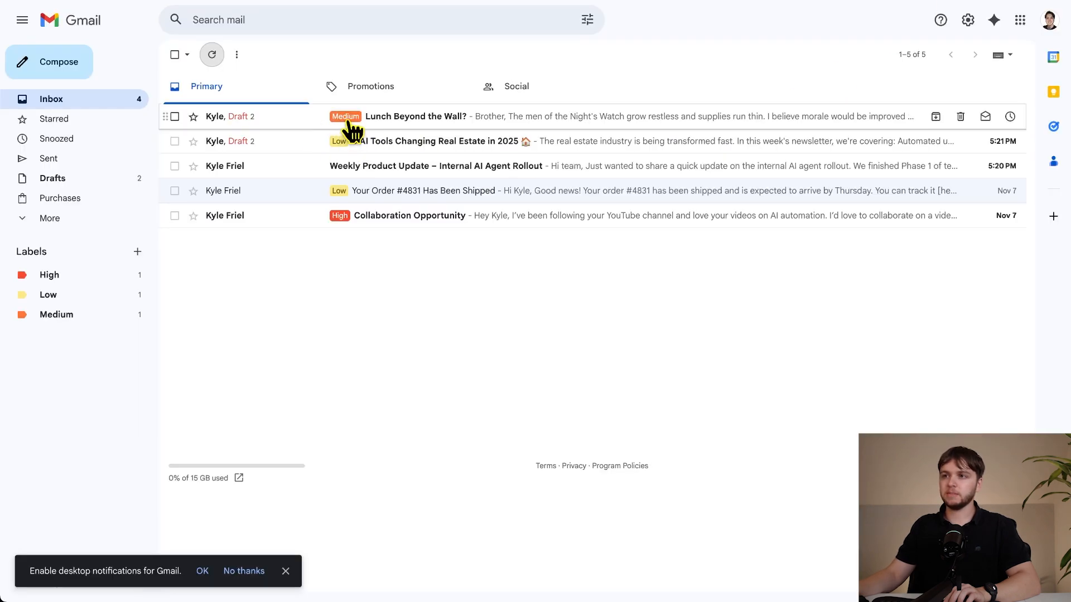
mouse_move(254, 141)
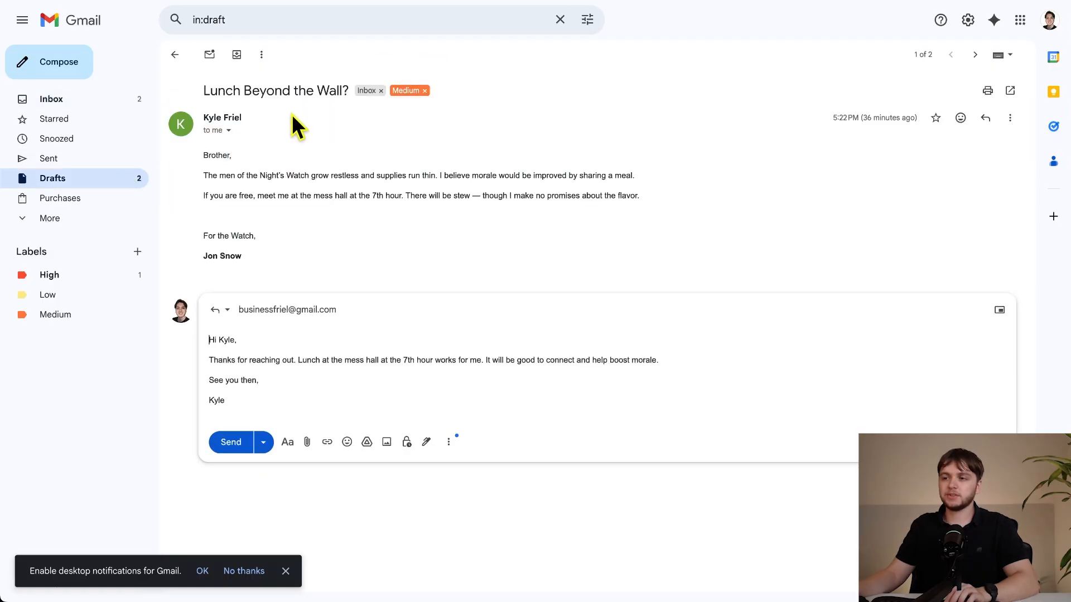
Inspect the sign-off name in the Lunch Beyond the Wall? draft reply, then return to the drafts list.
double_click(216, 401)
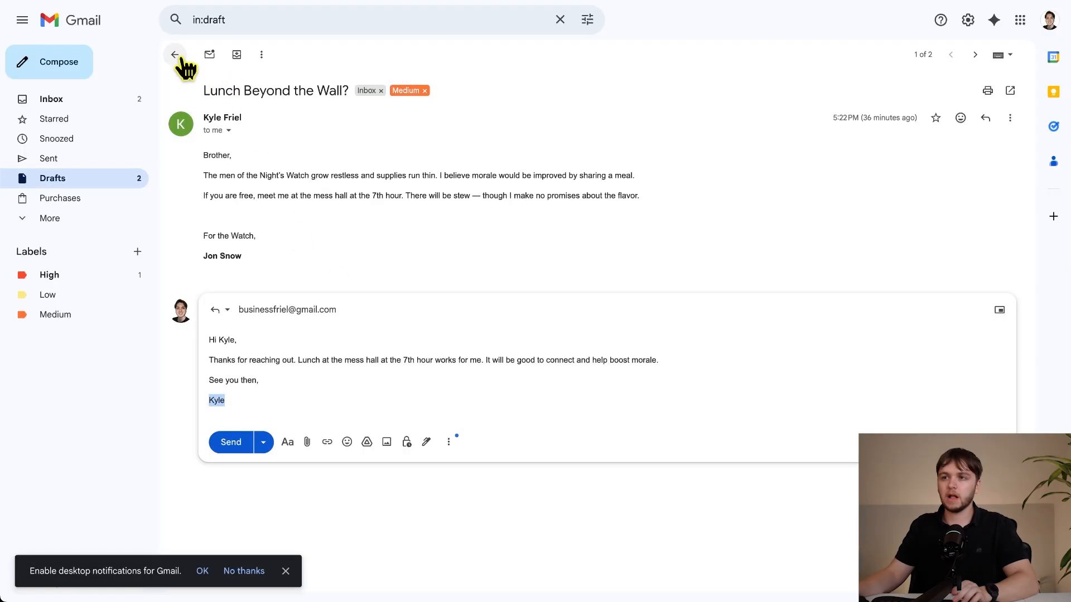
click(974, 55)
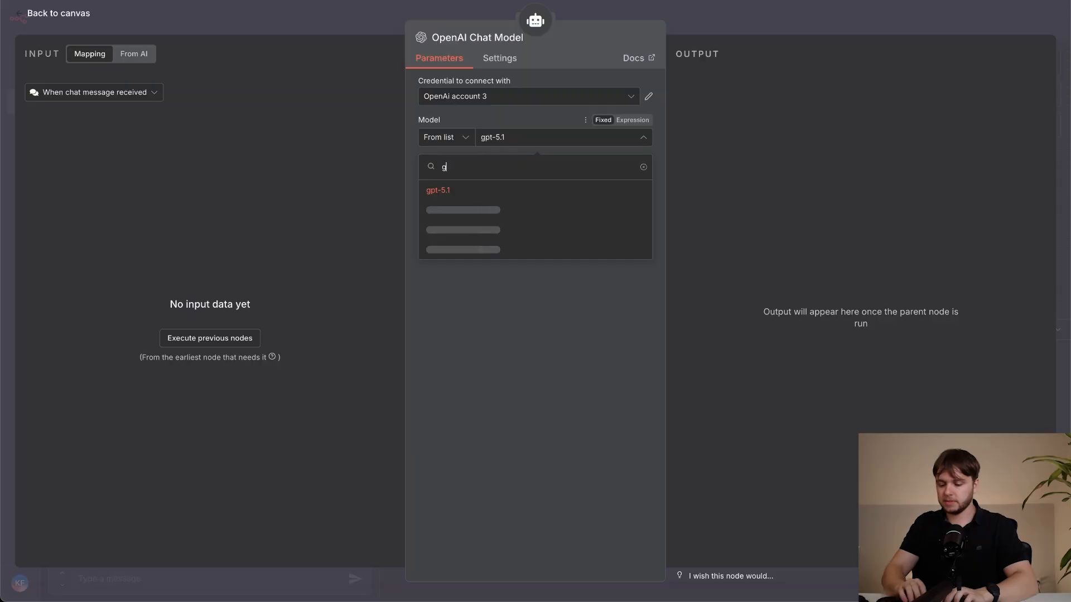
Filter the OpenAI Chat Model list to gpt-5 and choose a matching model.
text(pt-5)
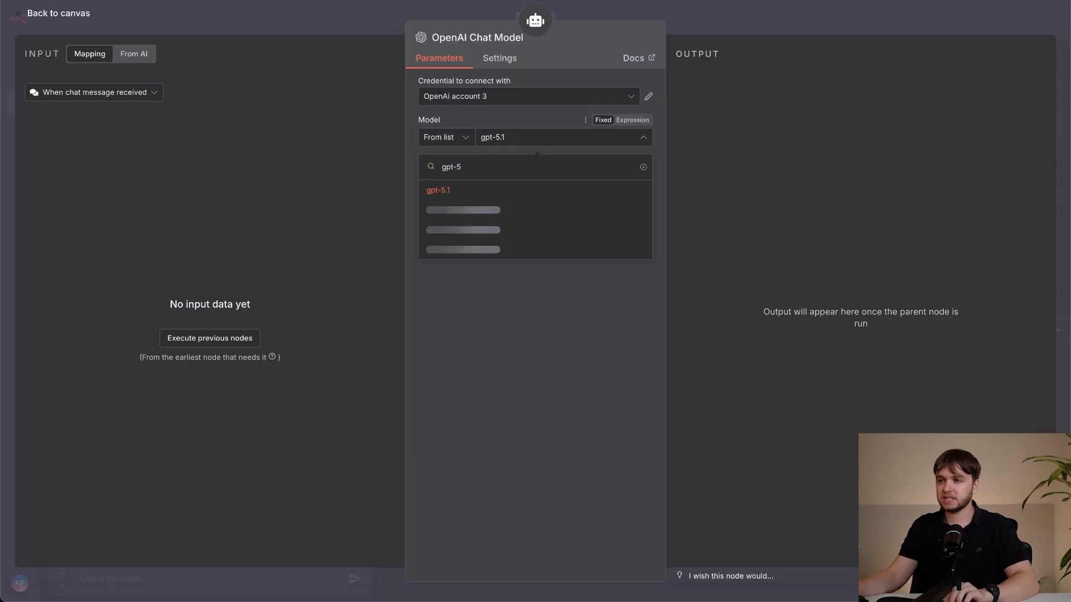
click(58, 13)
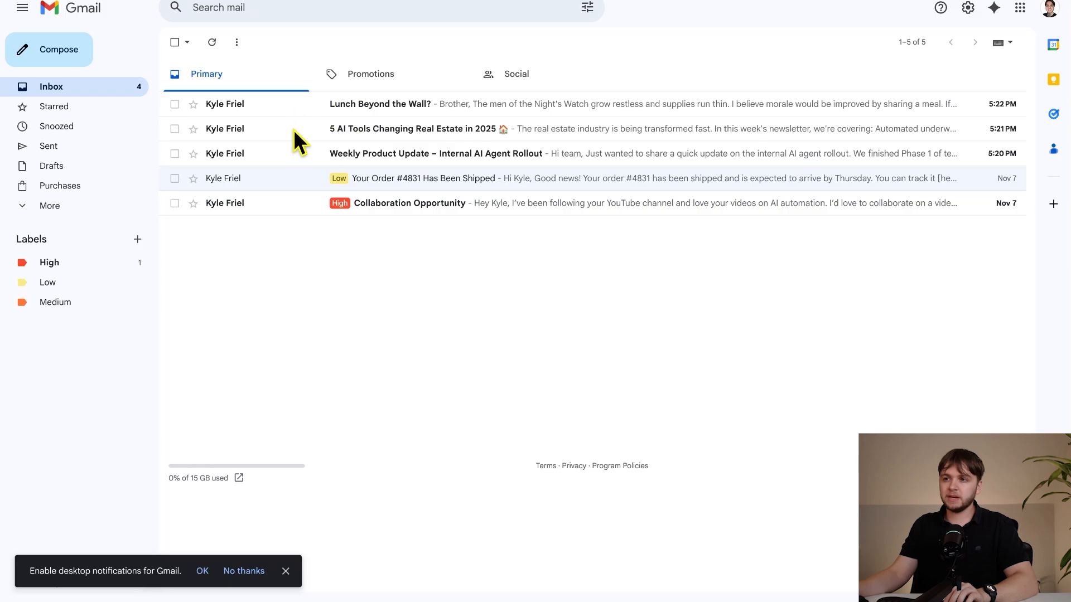
mouse_move(539, 113)
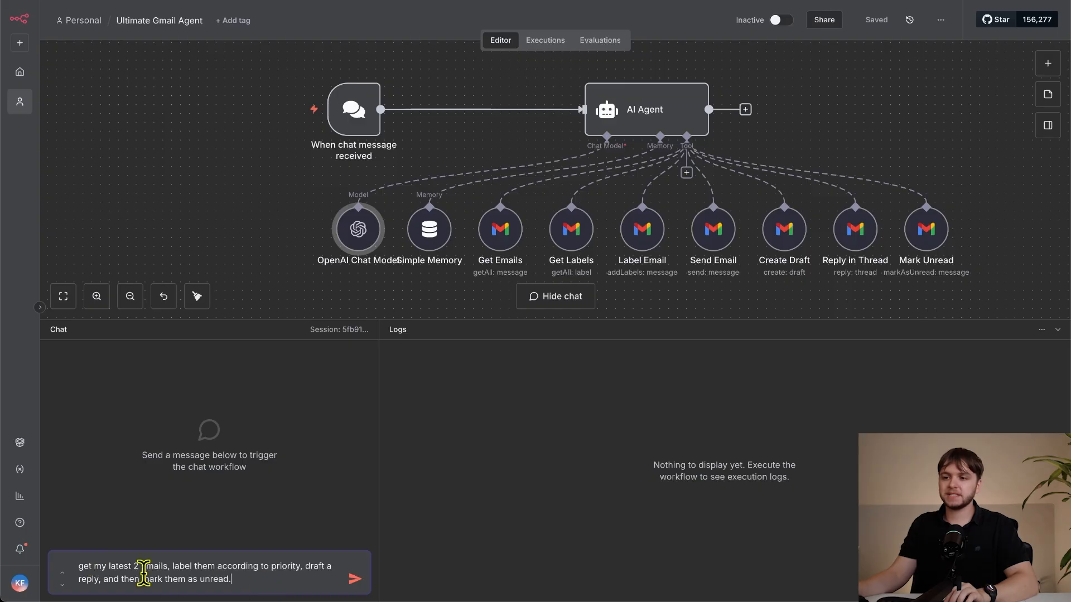
Send the email triage request so the AI Agent runs all Gmail tools on the latest 2 emails.
click(353, 579)
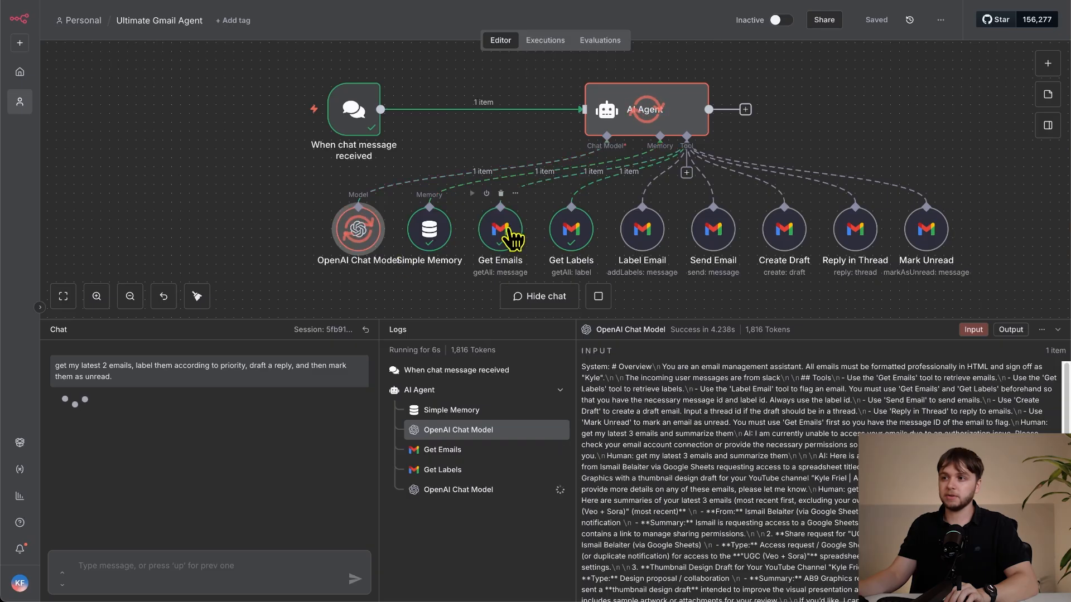
mouse_move(426, 294)
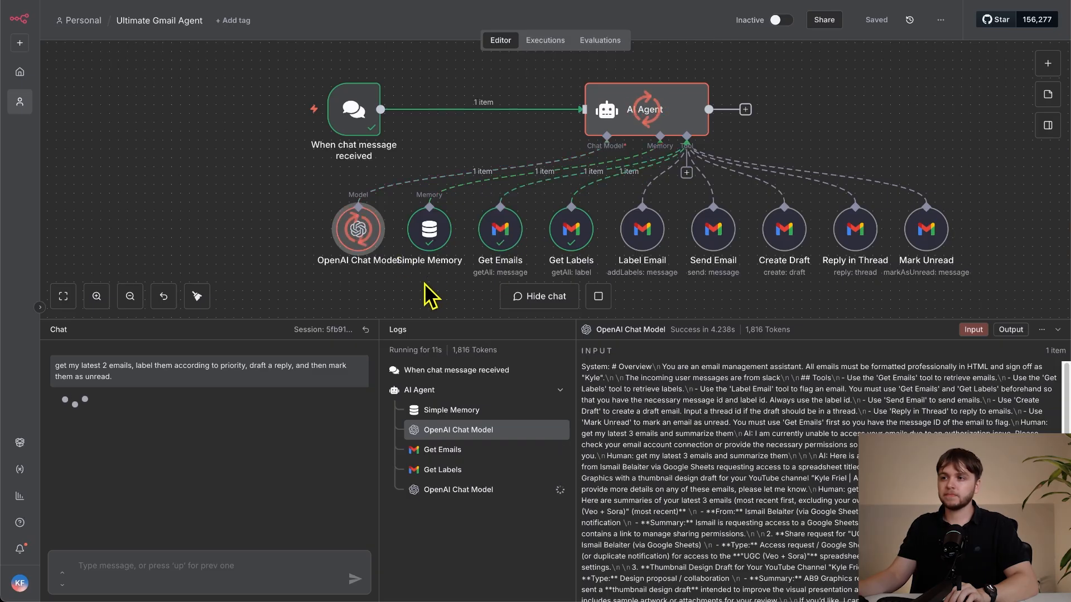
mouse_move(488, 198)
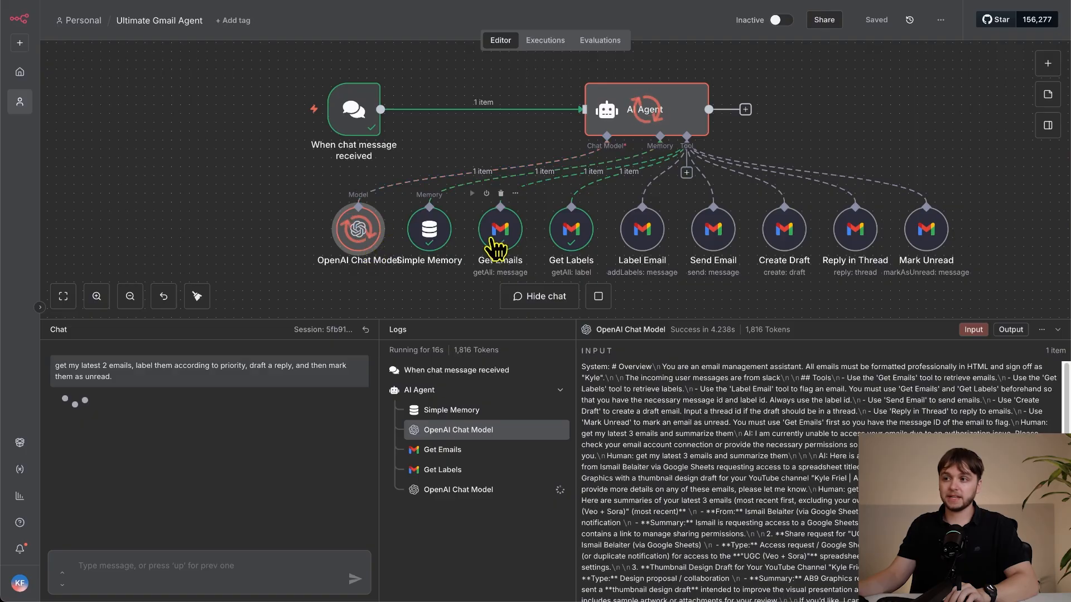
mouse_move(451, 297)
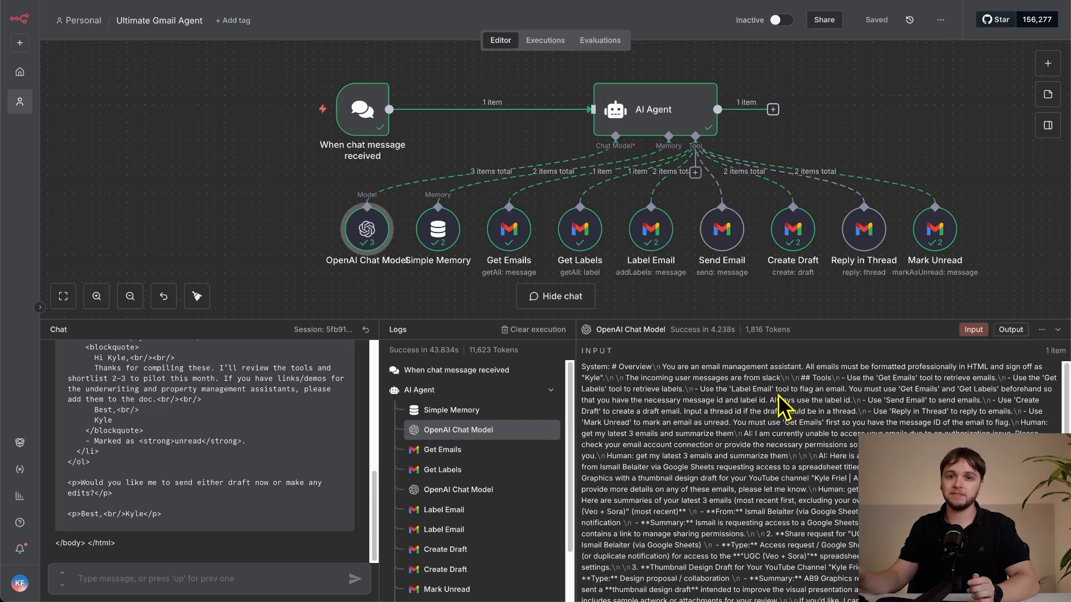
mouse_move(437, 365)
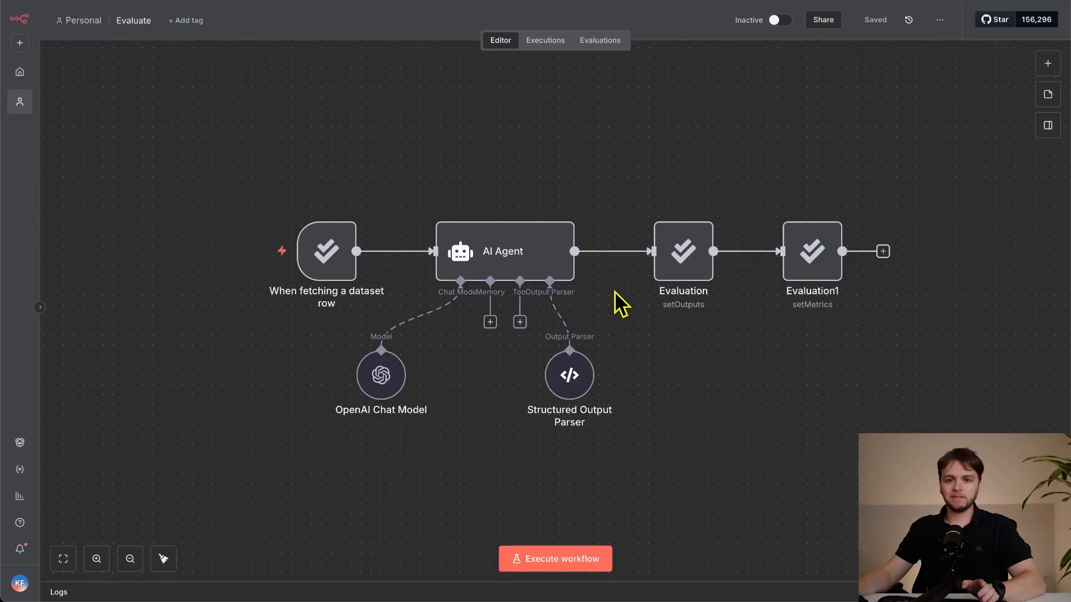
mouse_move(711, 280)
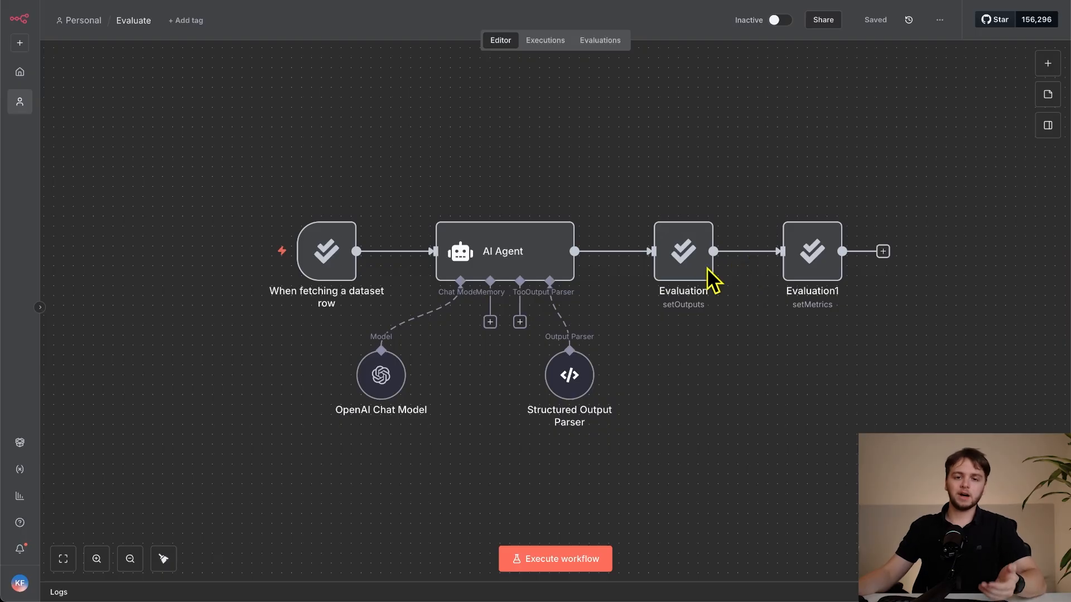
mouse_move(624, 318)
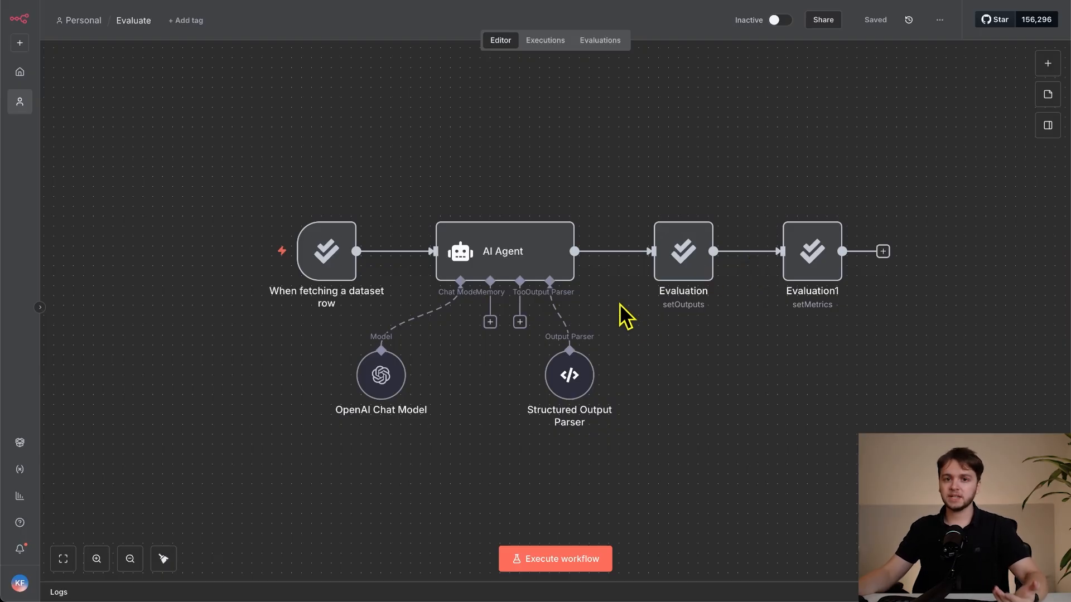
mouse_move(596, 55)
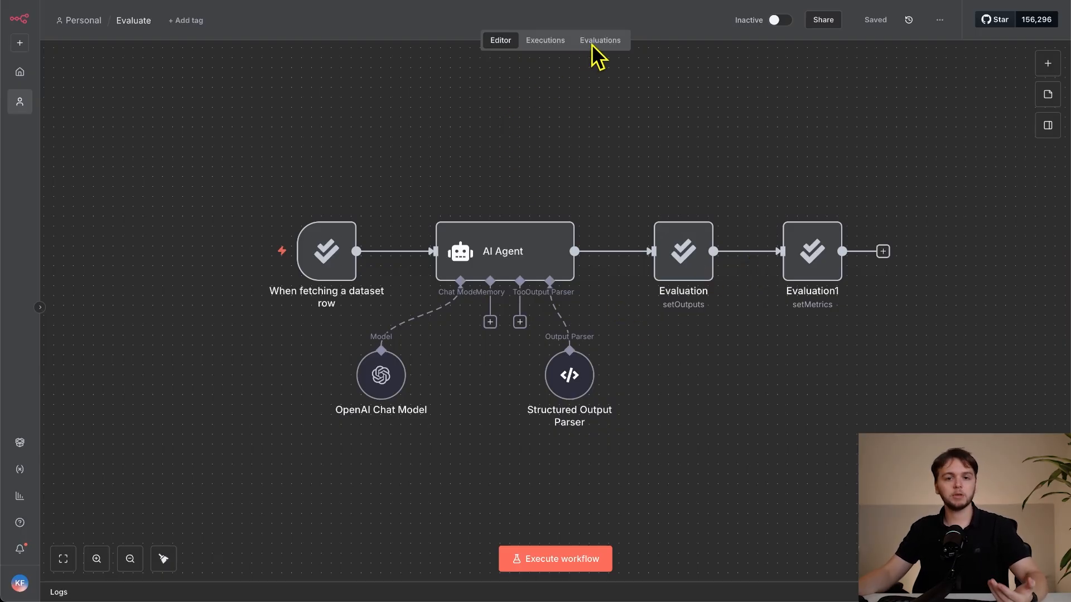
Show the Evaluate workflow's evaluations history of 15 runs with tokens, time and similarity.
click(599, 40)
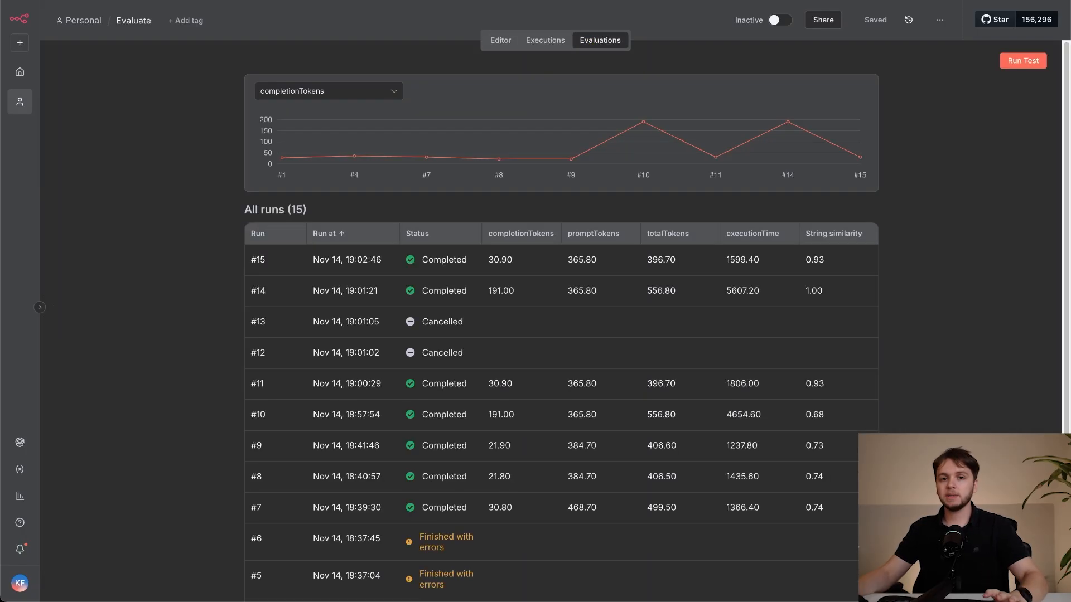
mouse_move(717, 260)
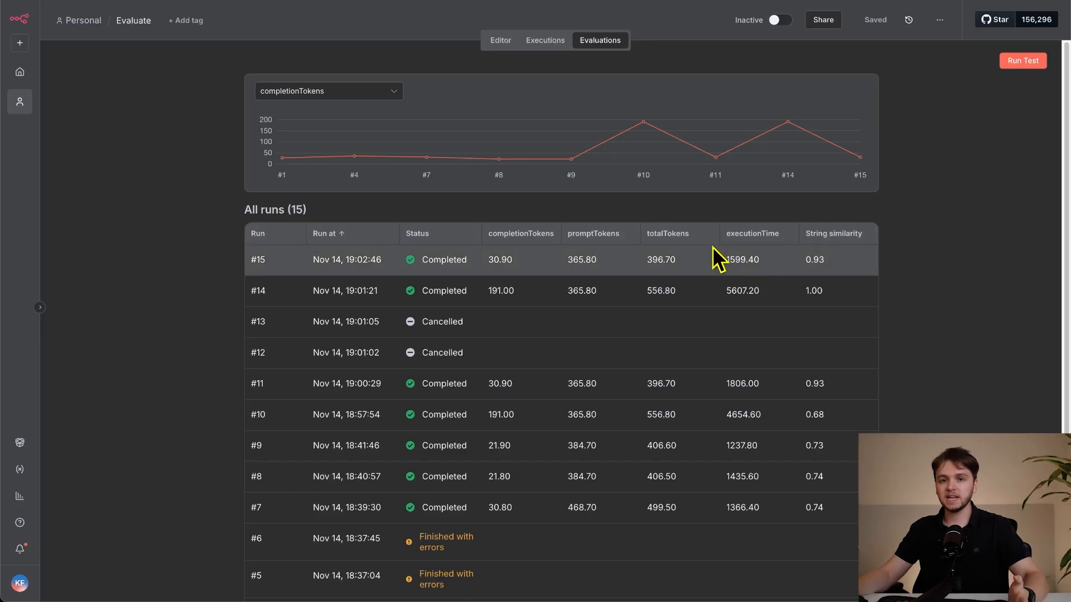
mouse_move(741, 260)
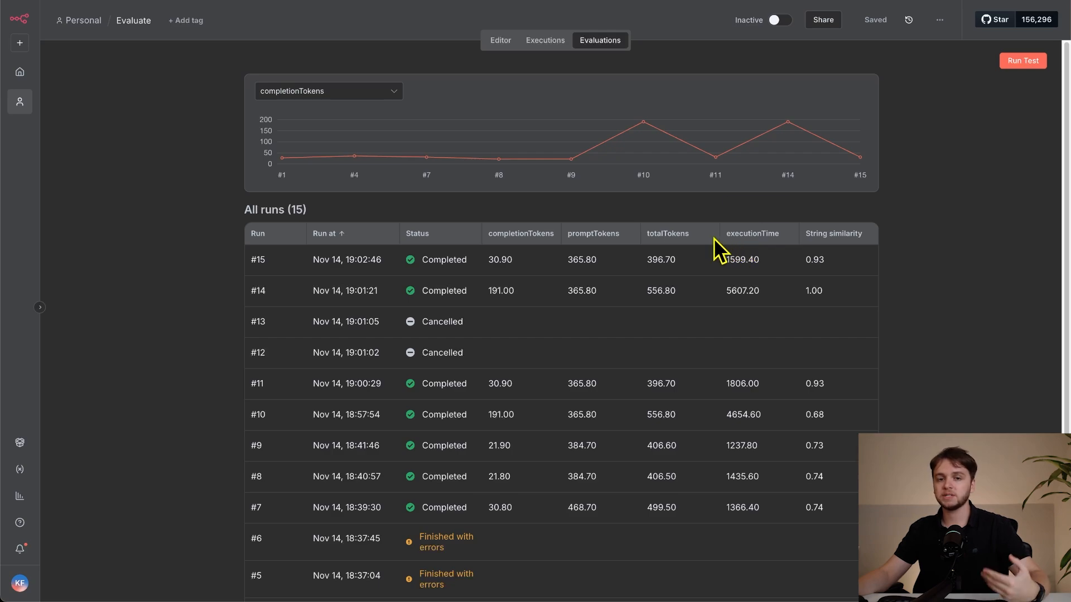
mouse_move(717, 250)
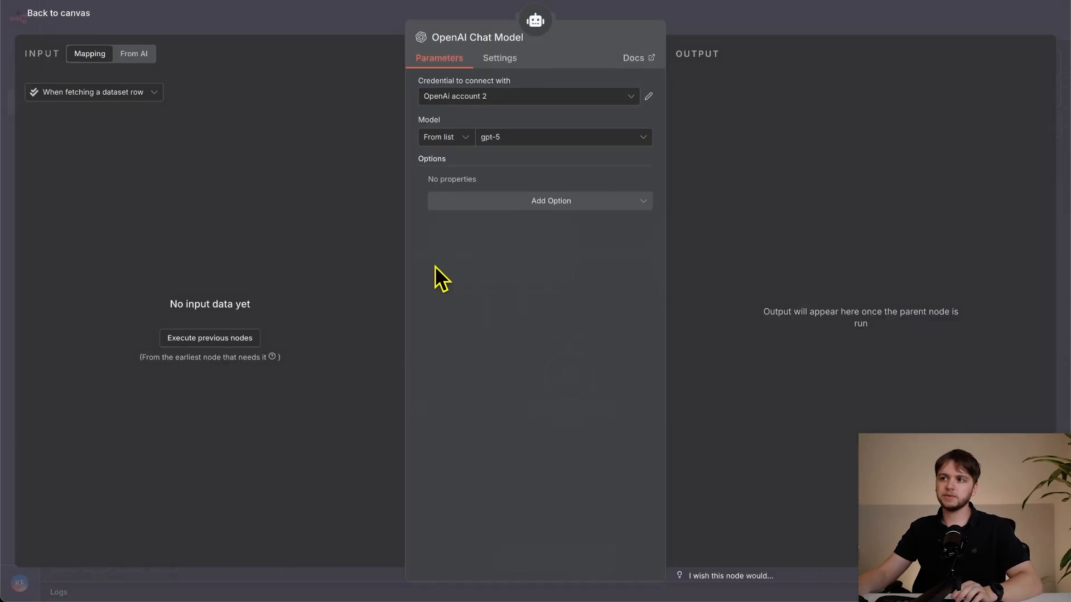
Leave the gpt-5 chat model settings and bring up the workflow's evaluation runs.
click(58, 13)
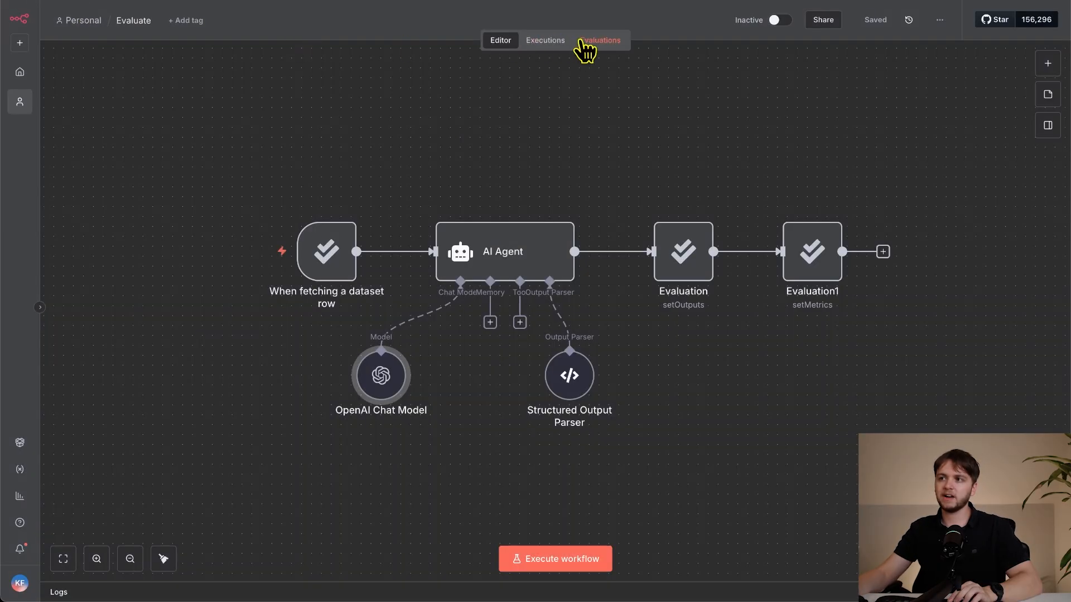
click(599, 40)
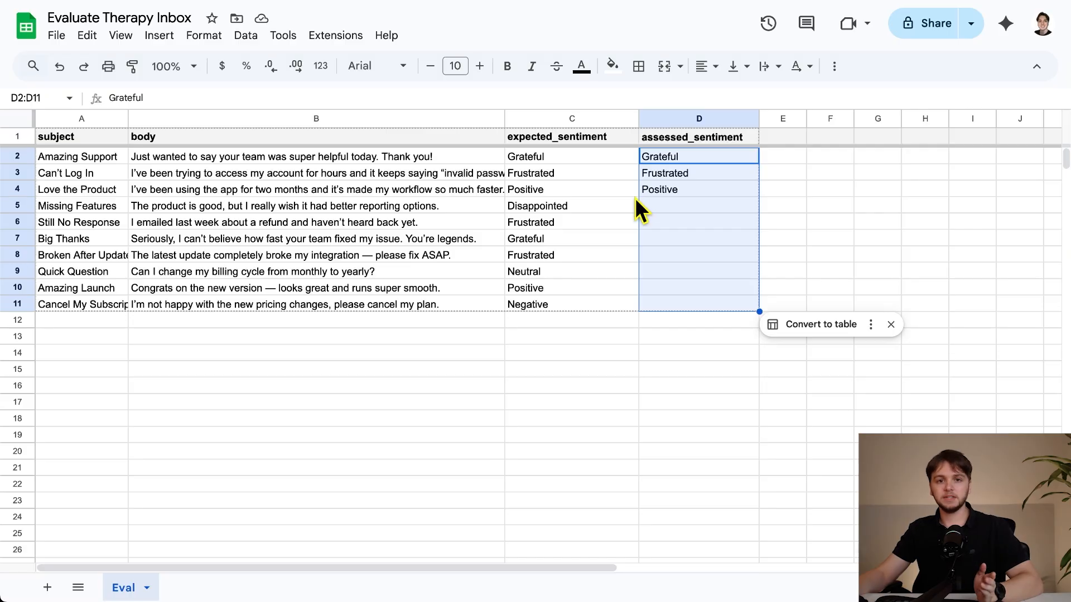
mouse_move(376, 246)
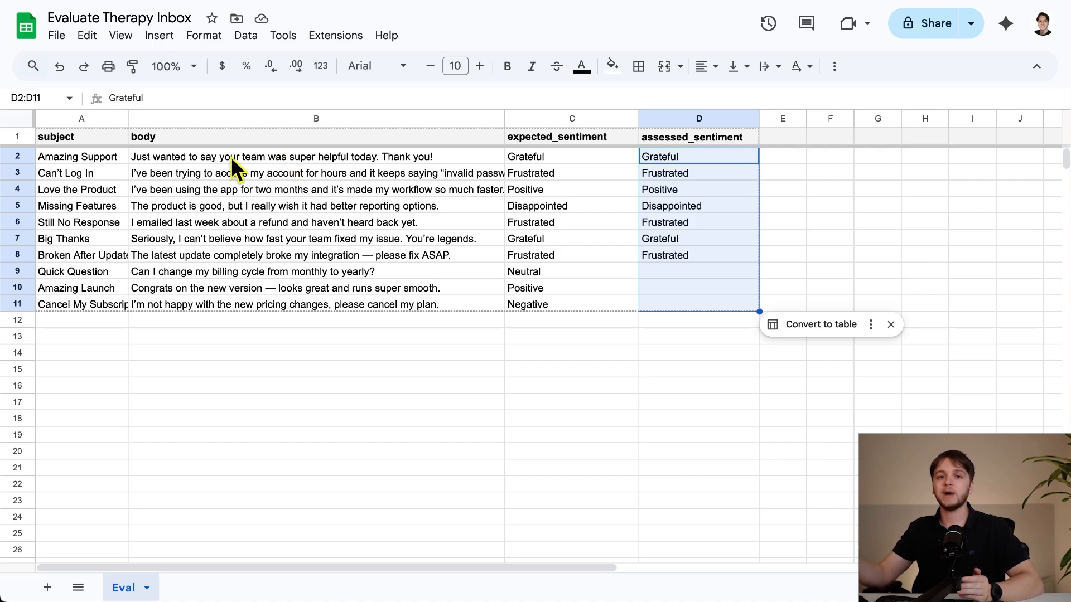
Enter Neutral as an assessed sentiment while the run fills the assessed_sentiment column.
text(Neutral)
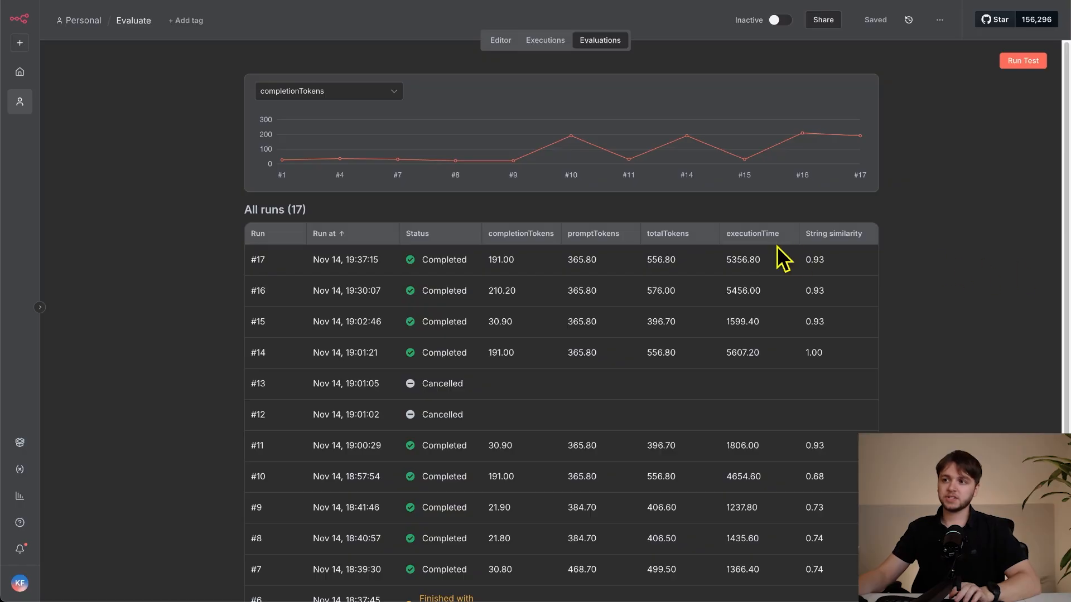
mouse_move(686, 273)
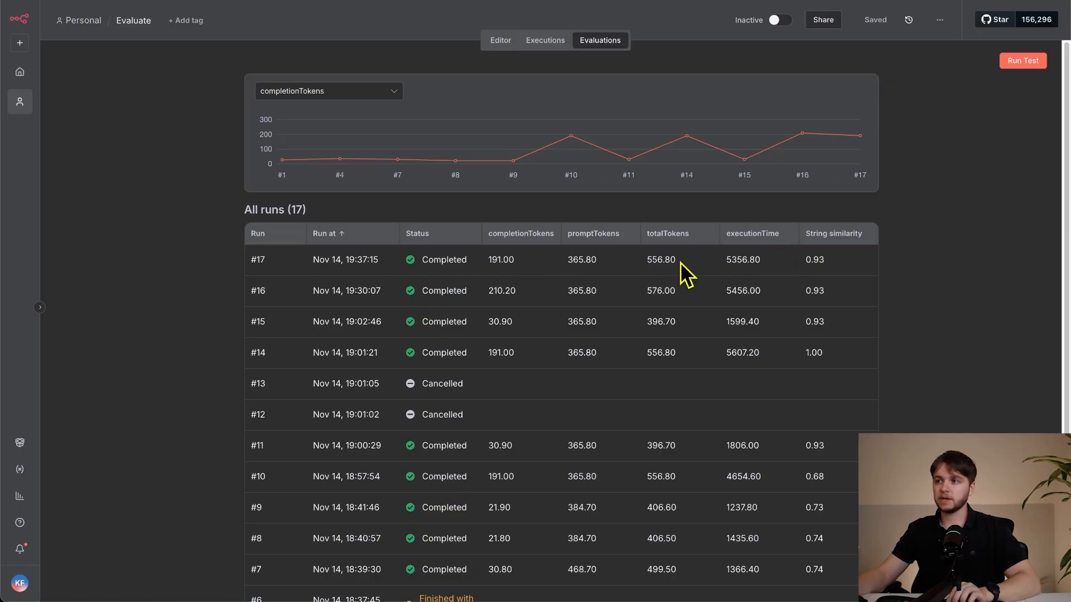
mouse_move(827, 256)
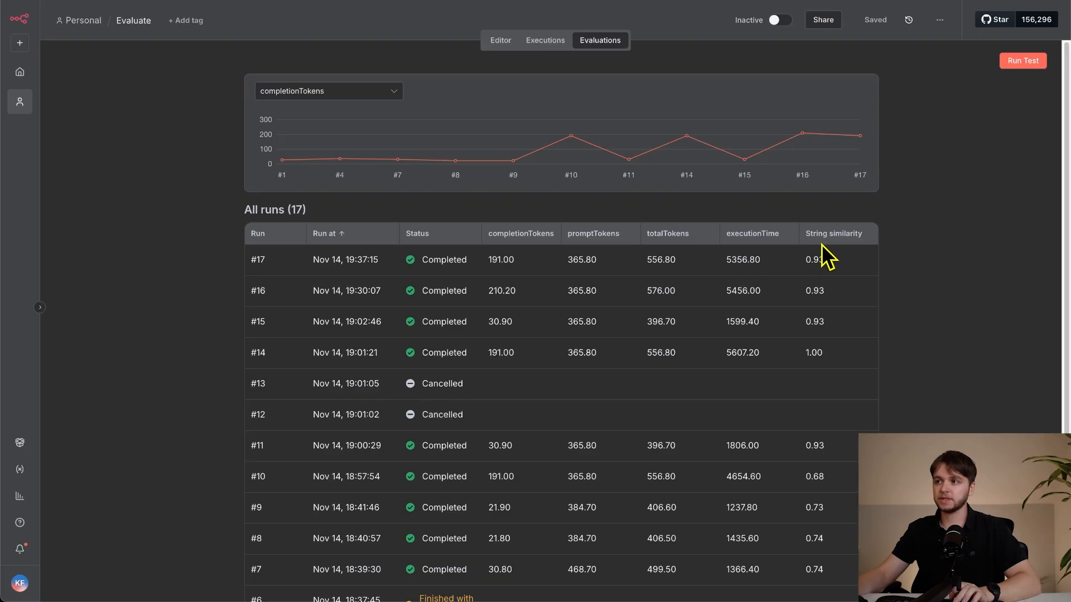
mouse_move(773, 264)
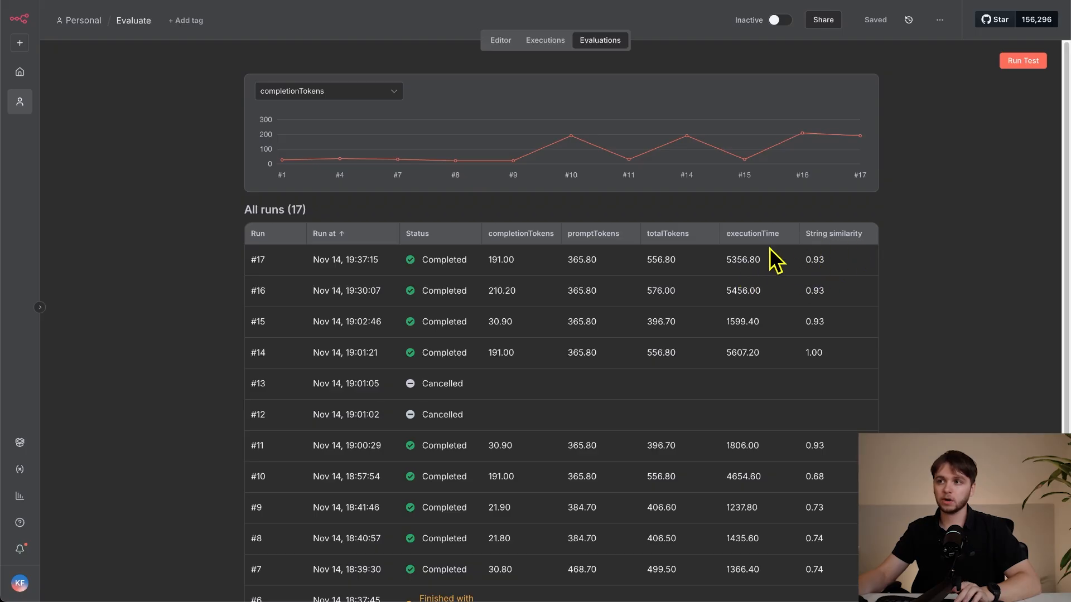
Return to the workflow editor to reopen the OpenAI Chat Model node.
click(499, 40)
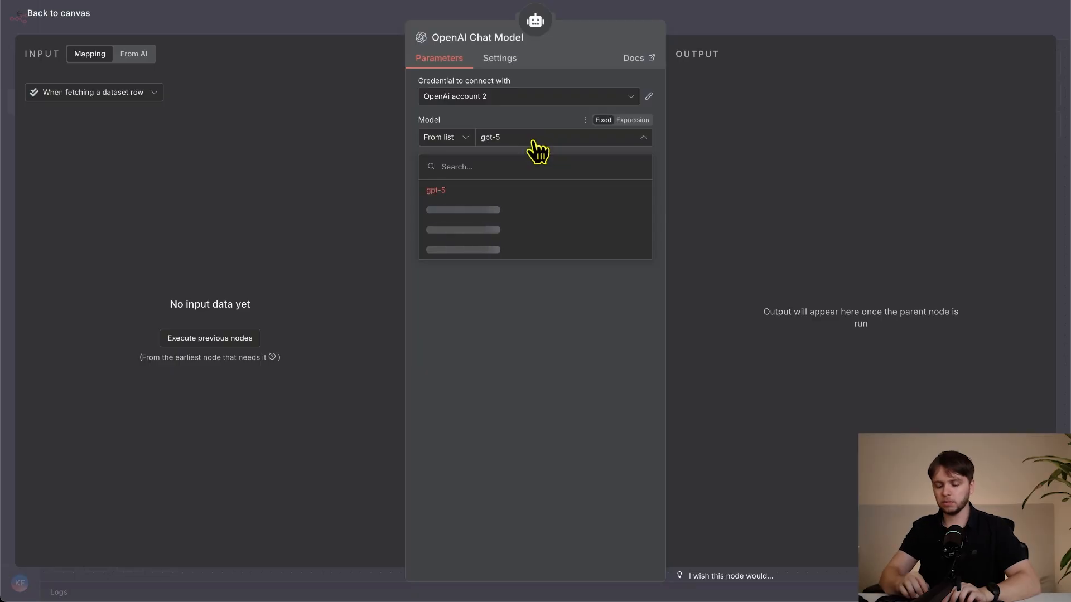
Switch the OpenAI Chat Model to gpt-5.1 and save the workflow.
text(gpt-5.1)
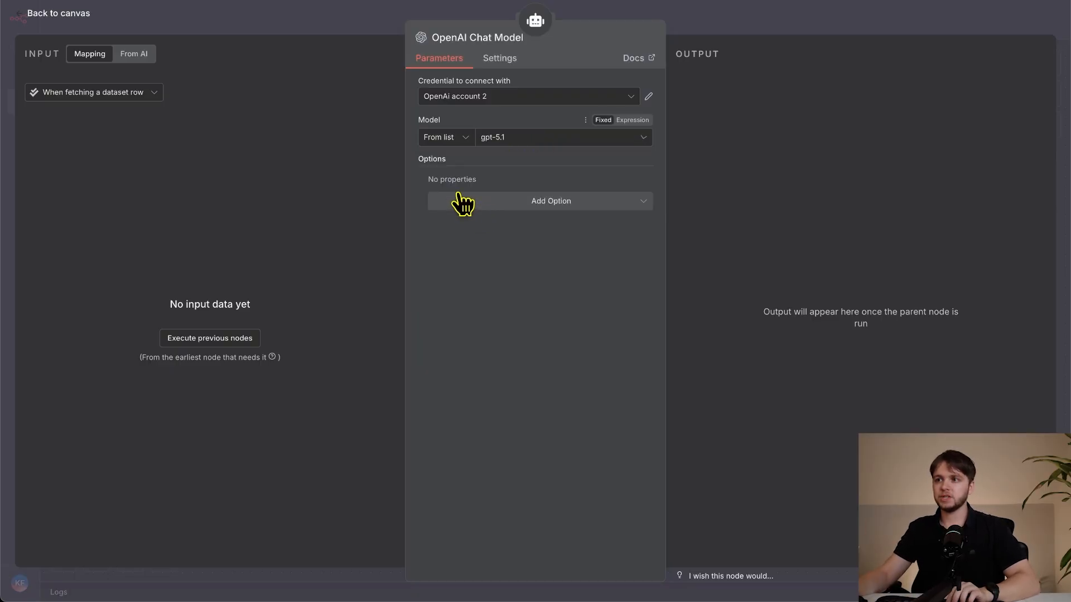
click(58, 13)
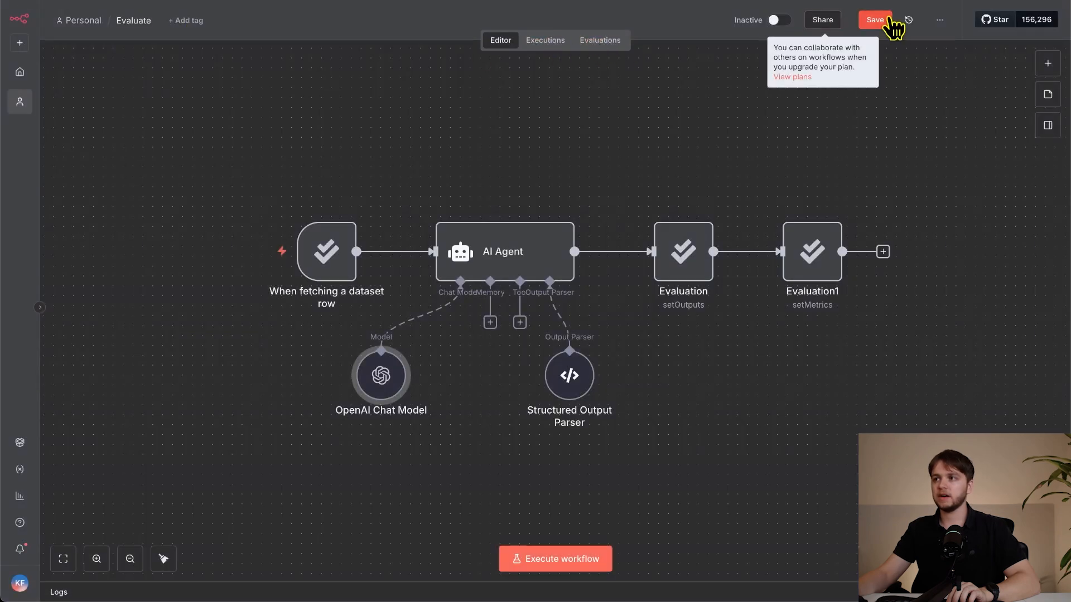
click(599, 39)
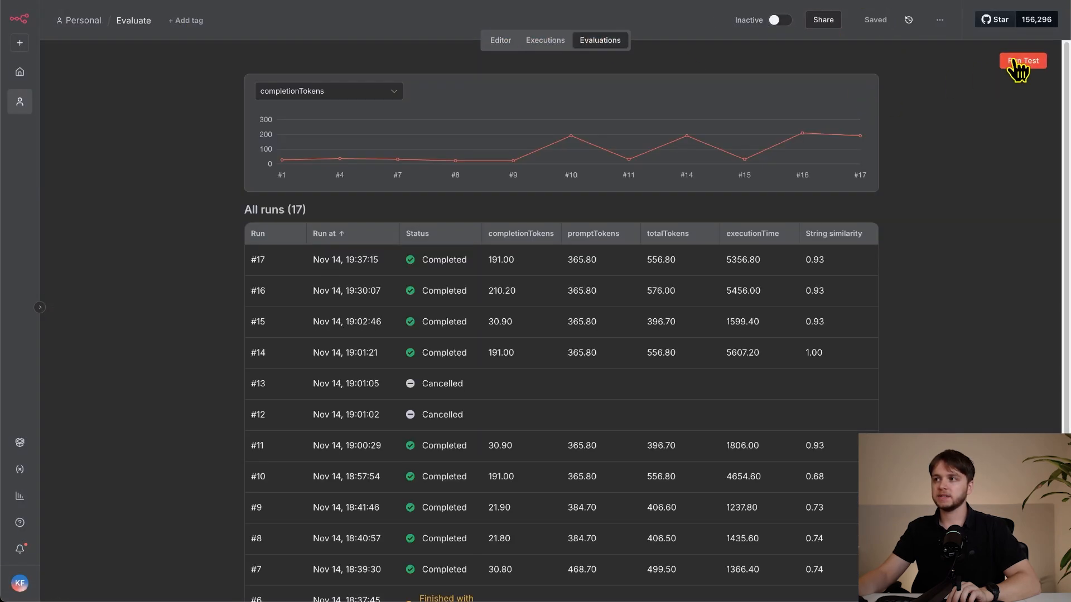
Start evaluation run #18 on gpt-5.1, scoring 1.00 string similarity with 30.90 completion tokens.
click(1022, 60)
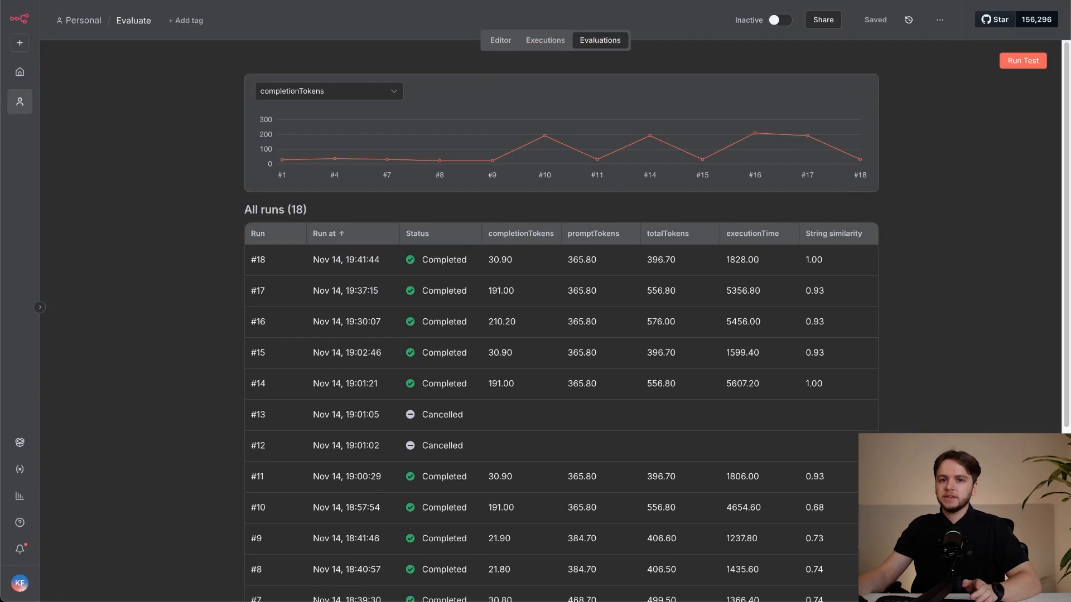
mouse_move(649, 302)
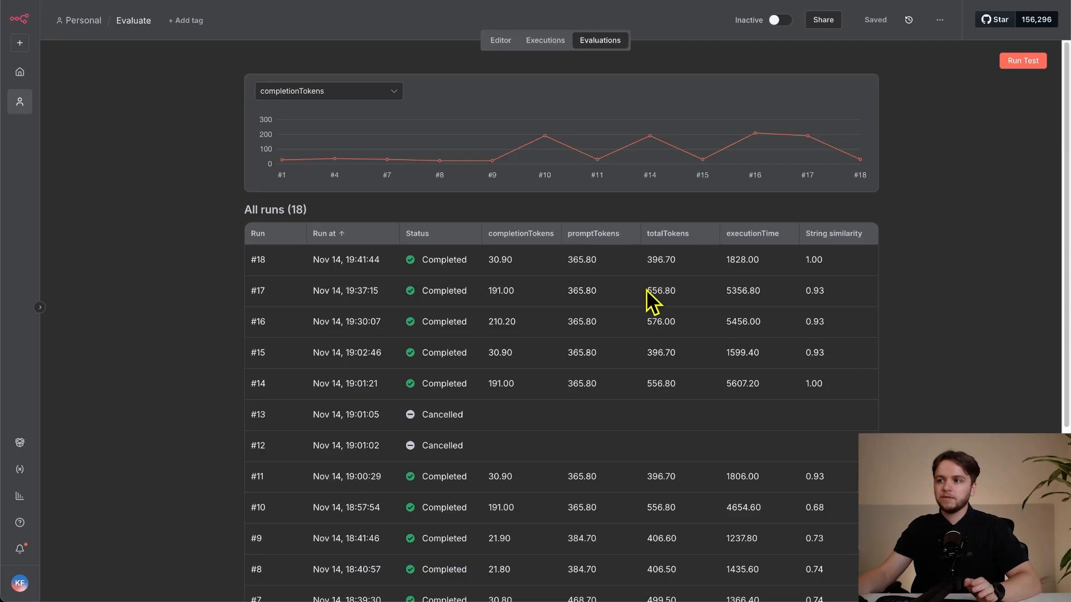
mouse_move(748, 308)
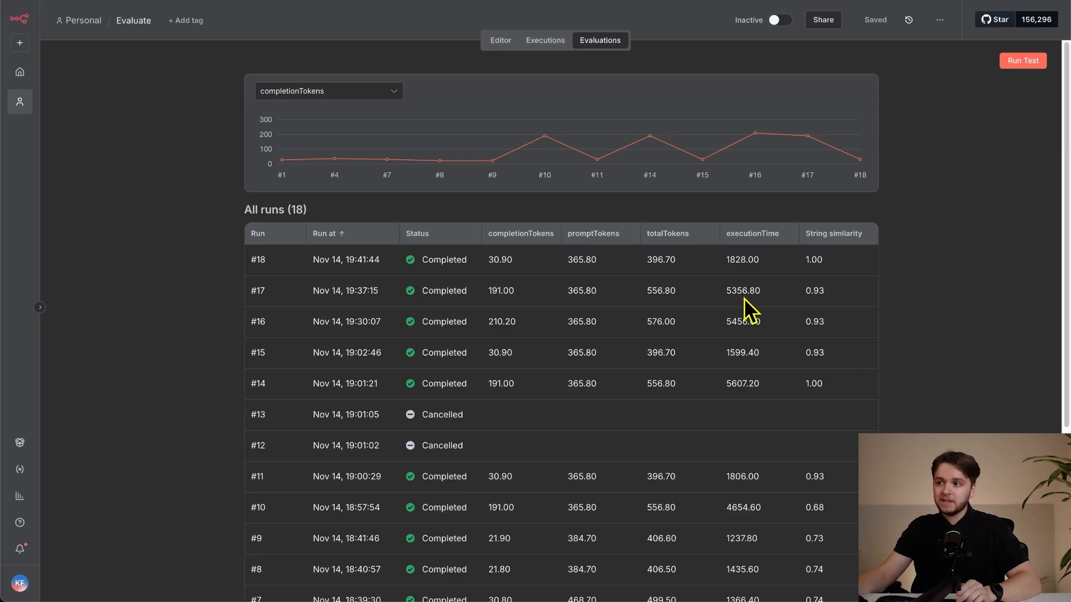
mouse_move(618, 294)
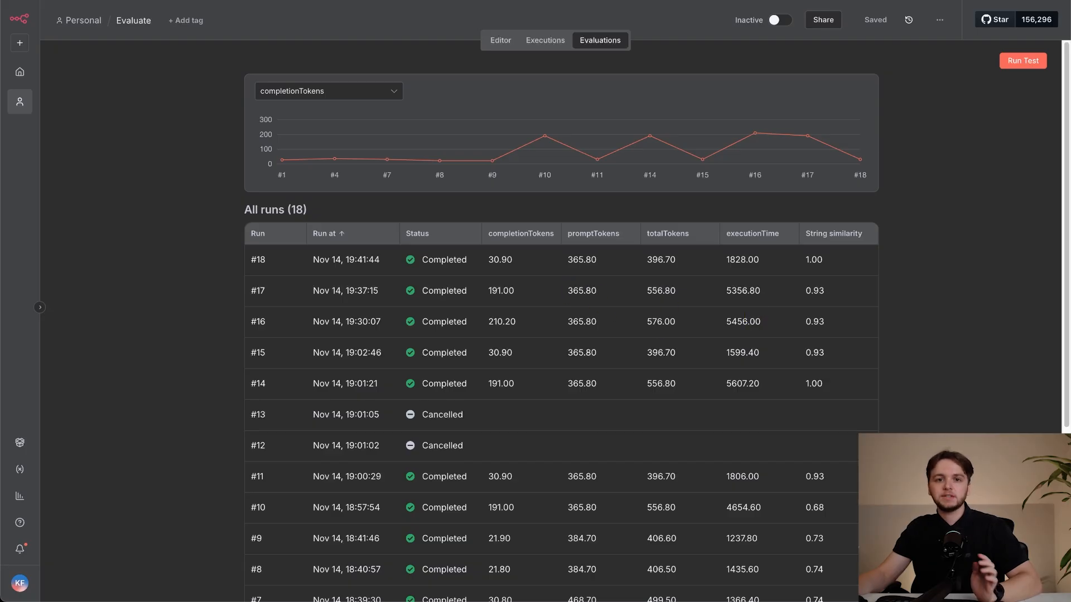
mouse_move(699, 285)
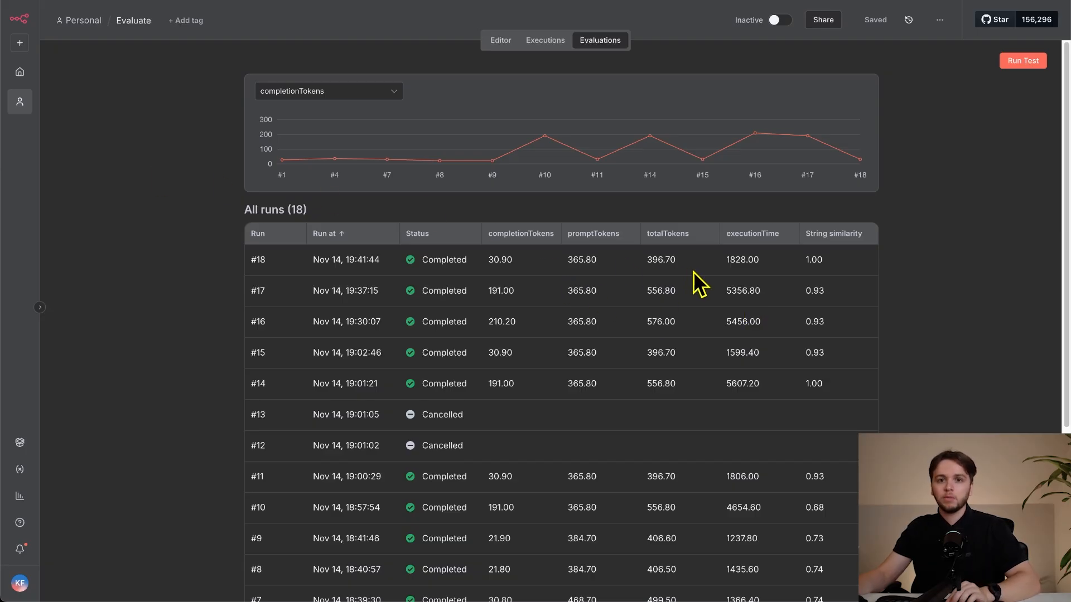
mouse_move(706, 286)
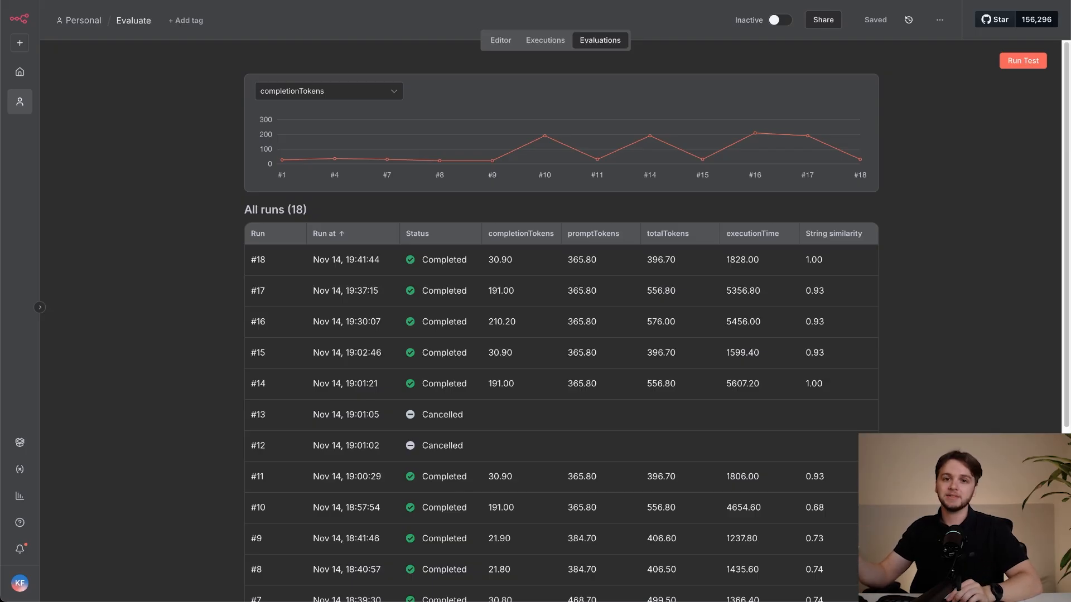
mouse_move(10, 52)
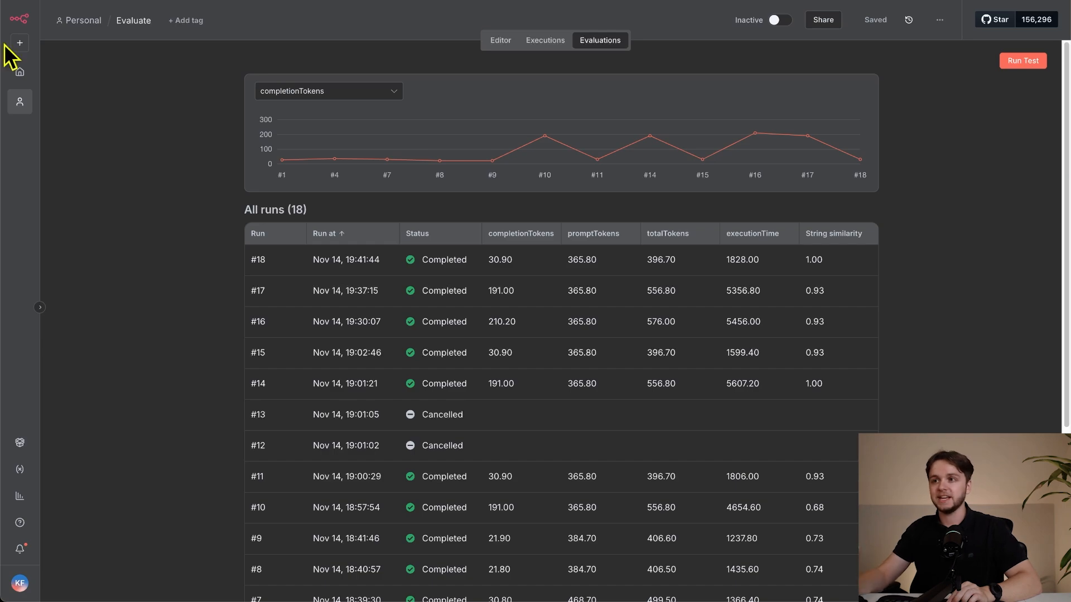
Send the Ultimate Gmail Agent a chat request to draft professional and candid delayed-order apology emails.
click(499, 40)
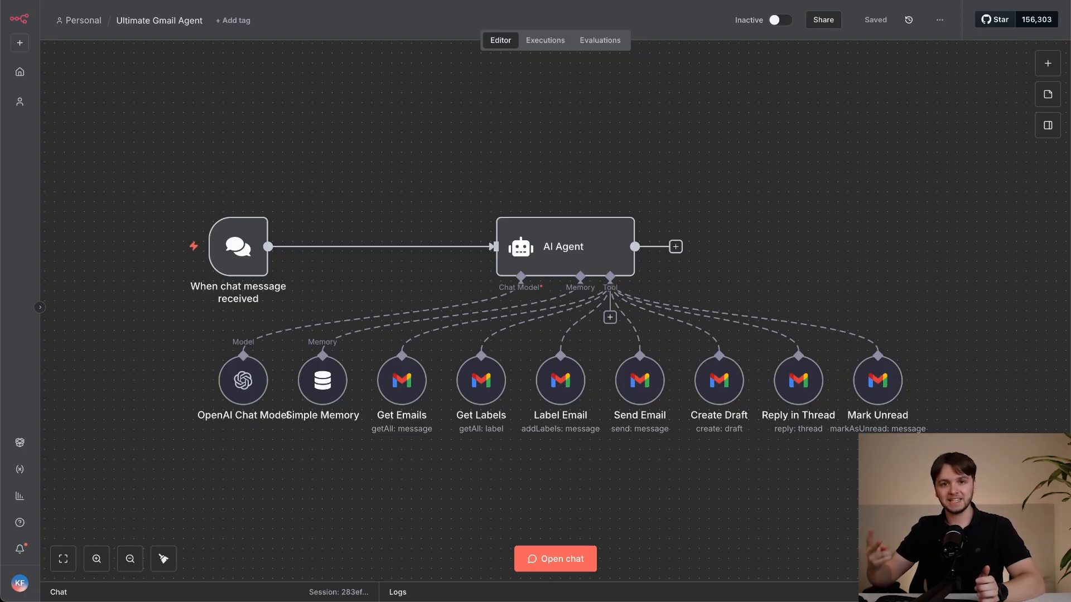
click(554, 559)
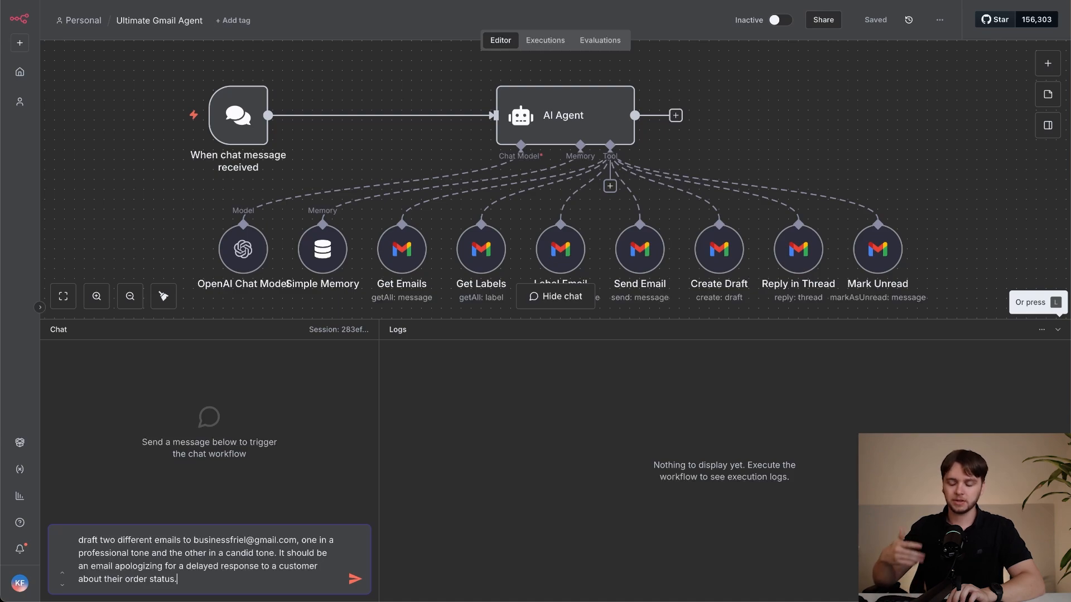
click(354, 578)
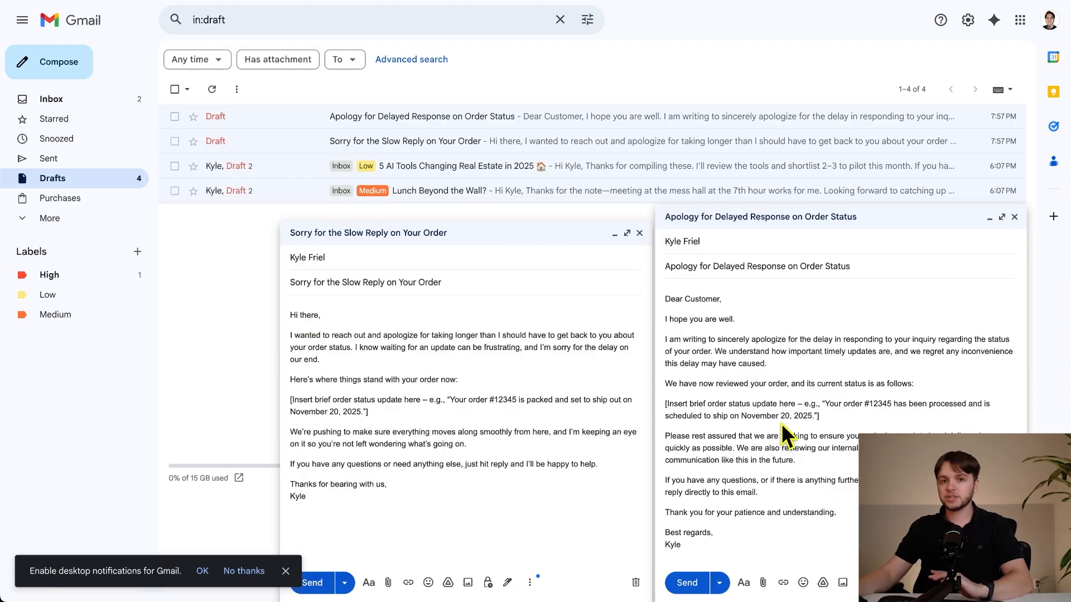
mouse_move(800, 402)
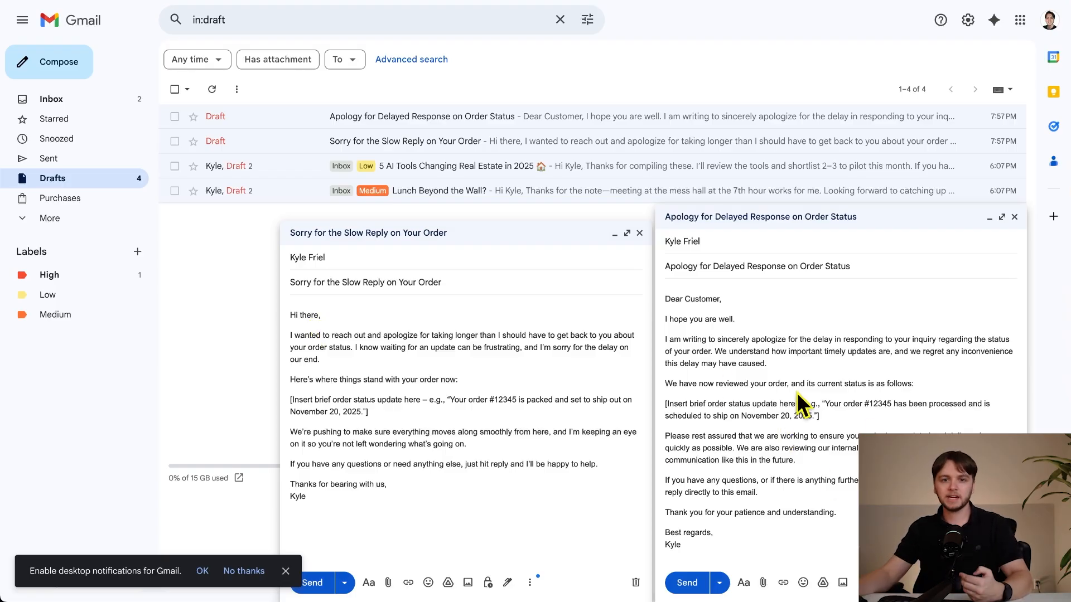
mouse_move(553, 389)
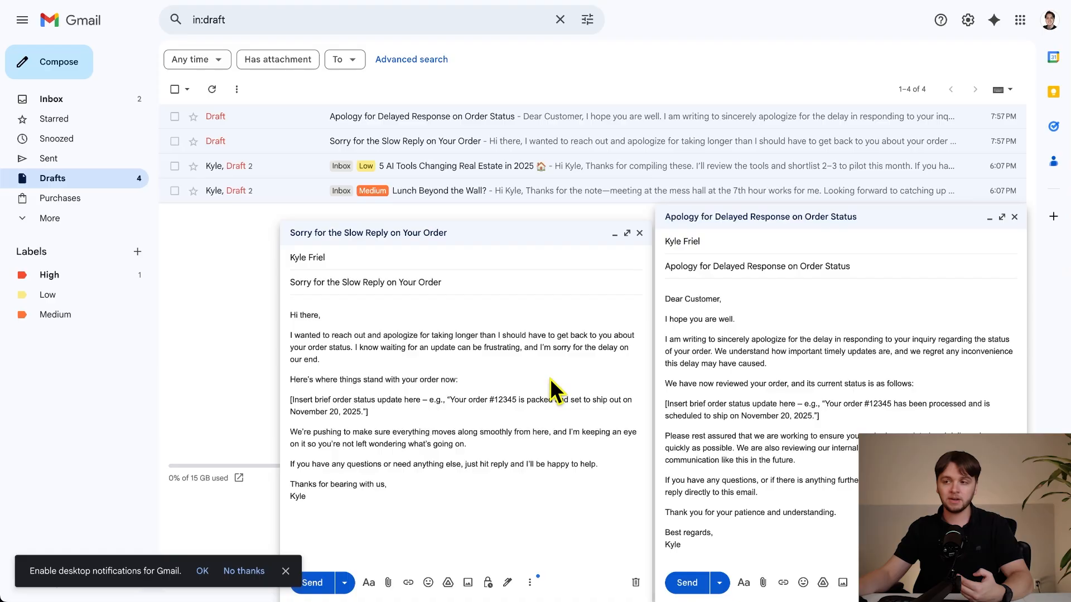
mouse_move(471, 386)
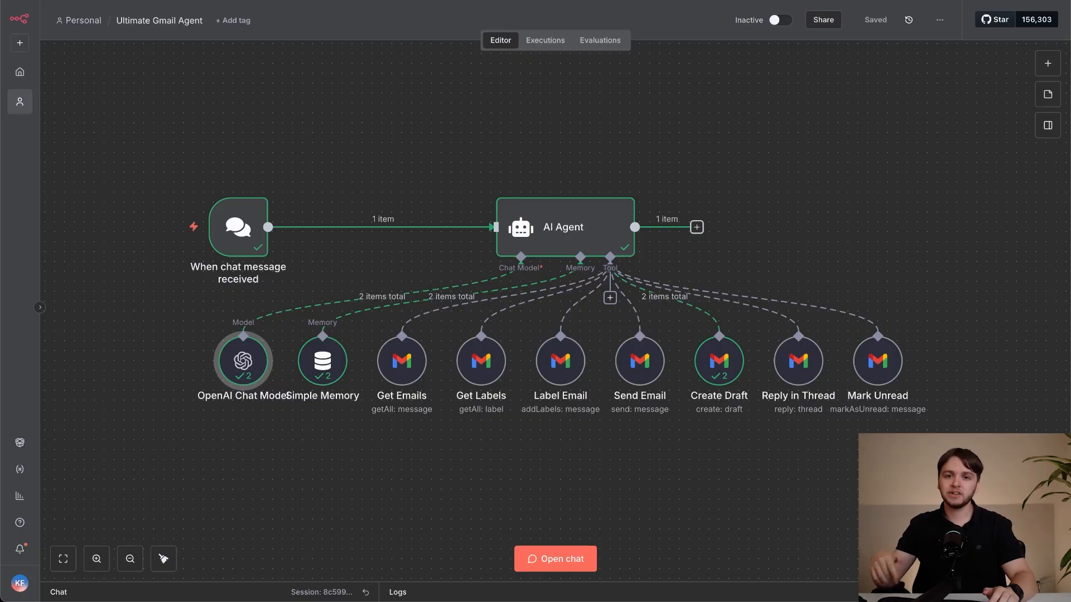
mouse_move(524, 95)
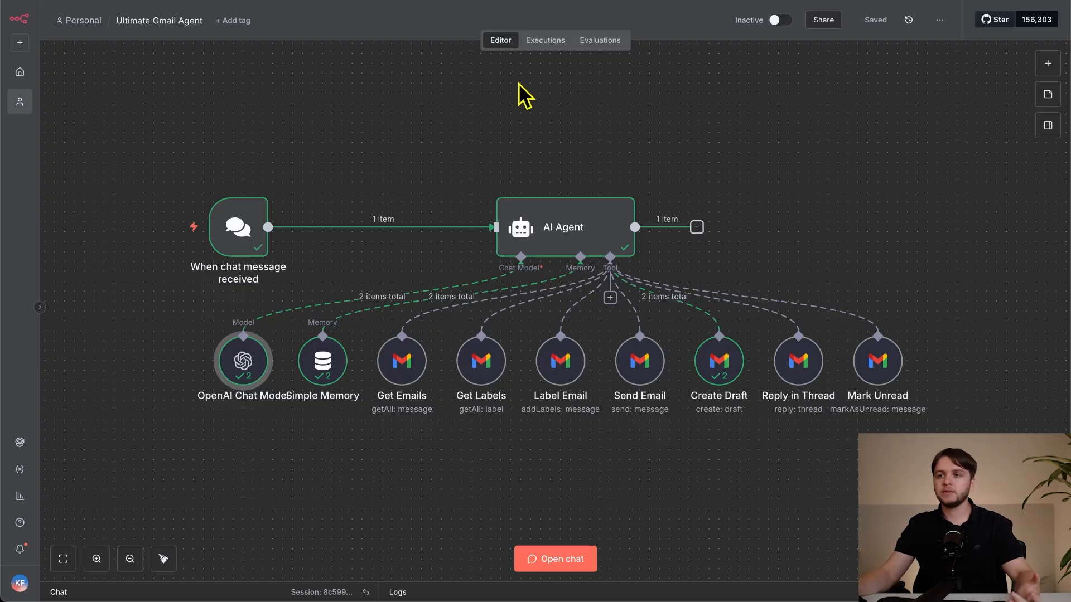
Switch from the completed Gmail agent run to the AI Automation Network community page.
click(22, 138)
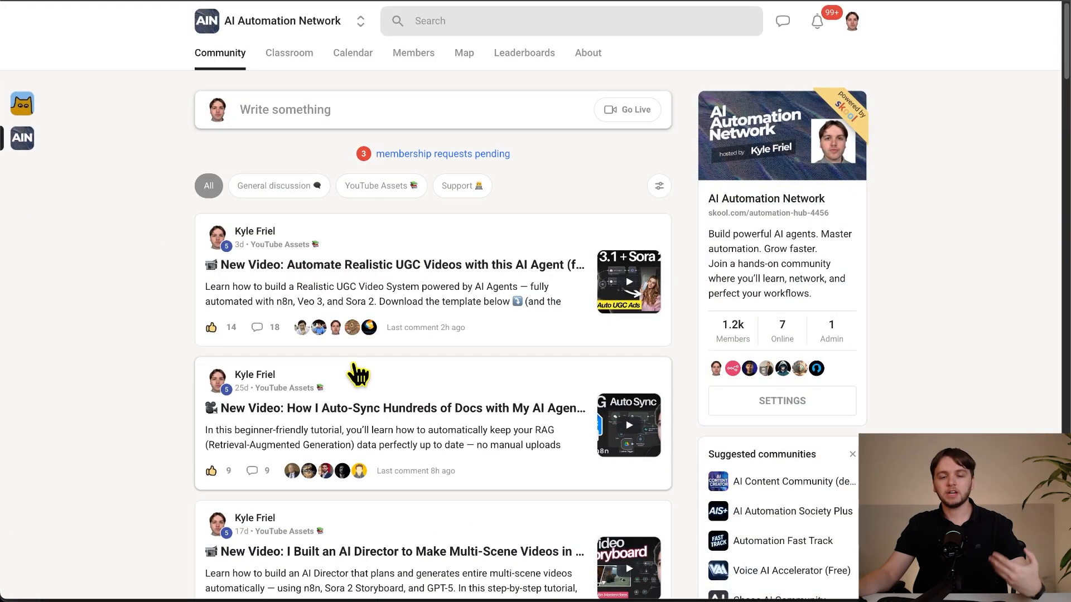